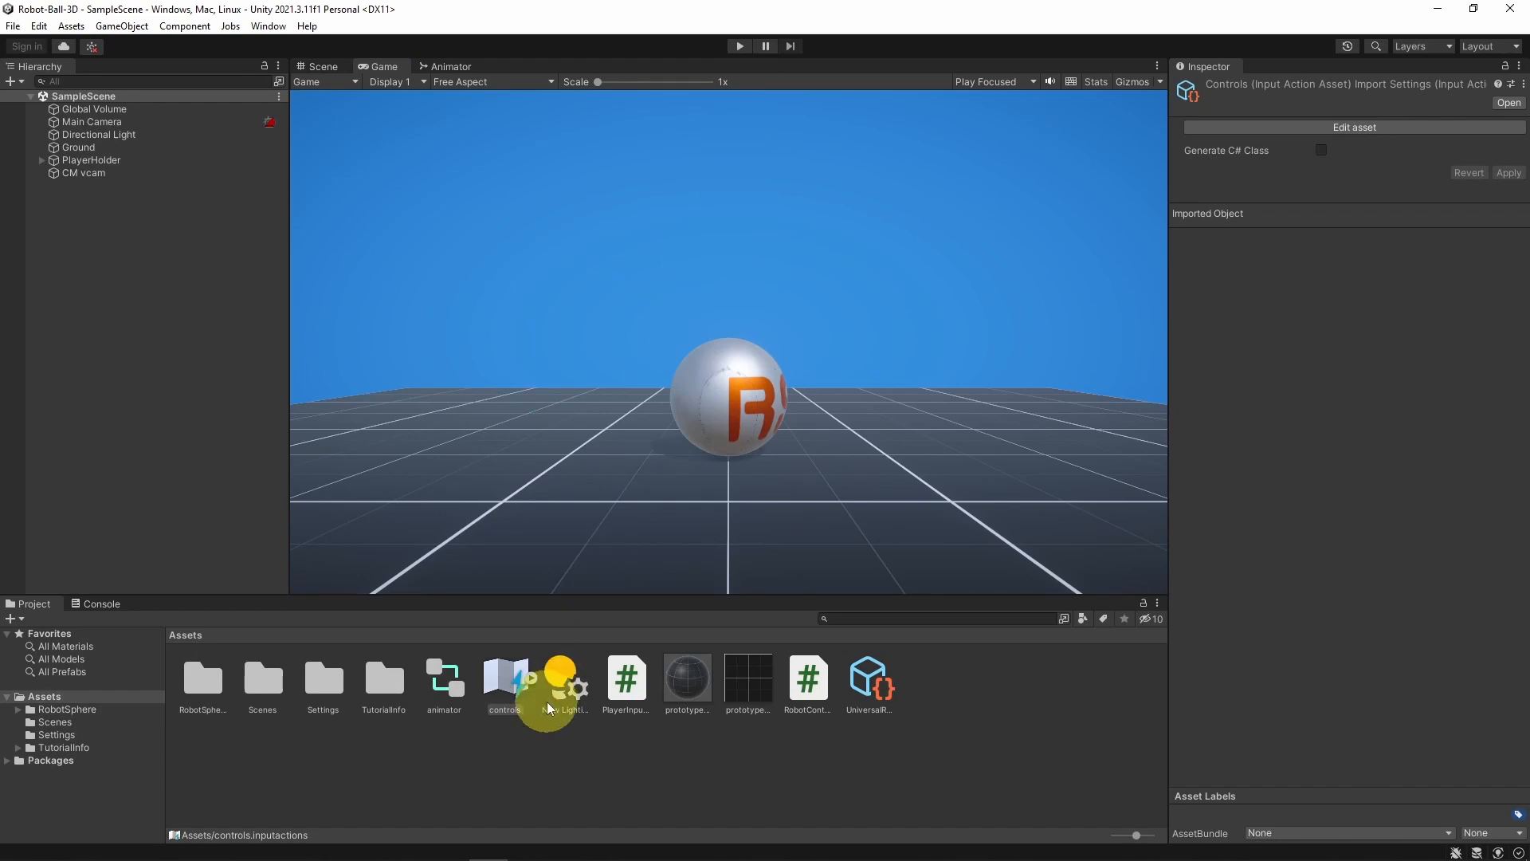
# Add a Sprint action to the Player map as Pass Through and select its empty binding.
pyautogui.doubleClick(505, 678)
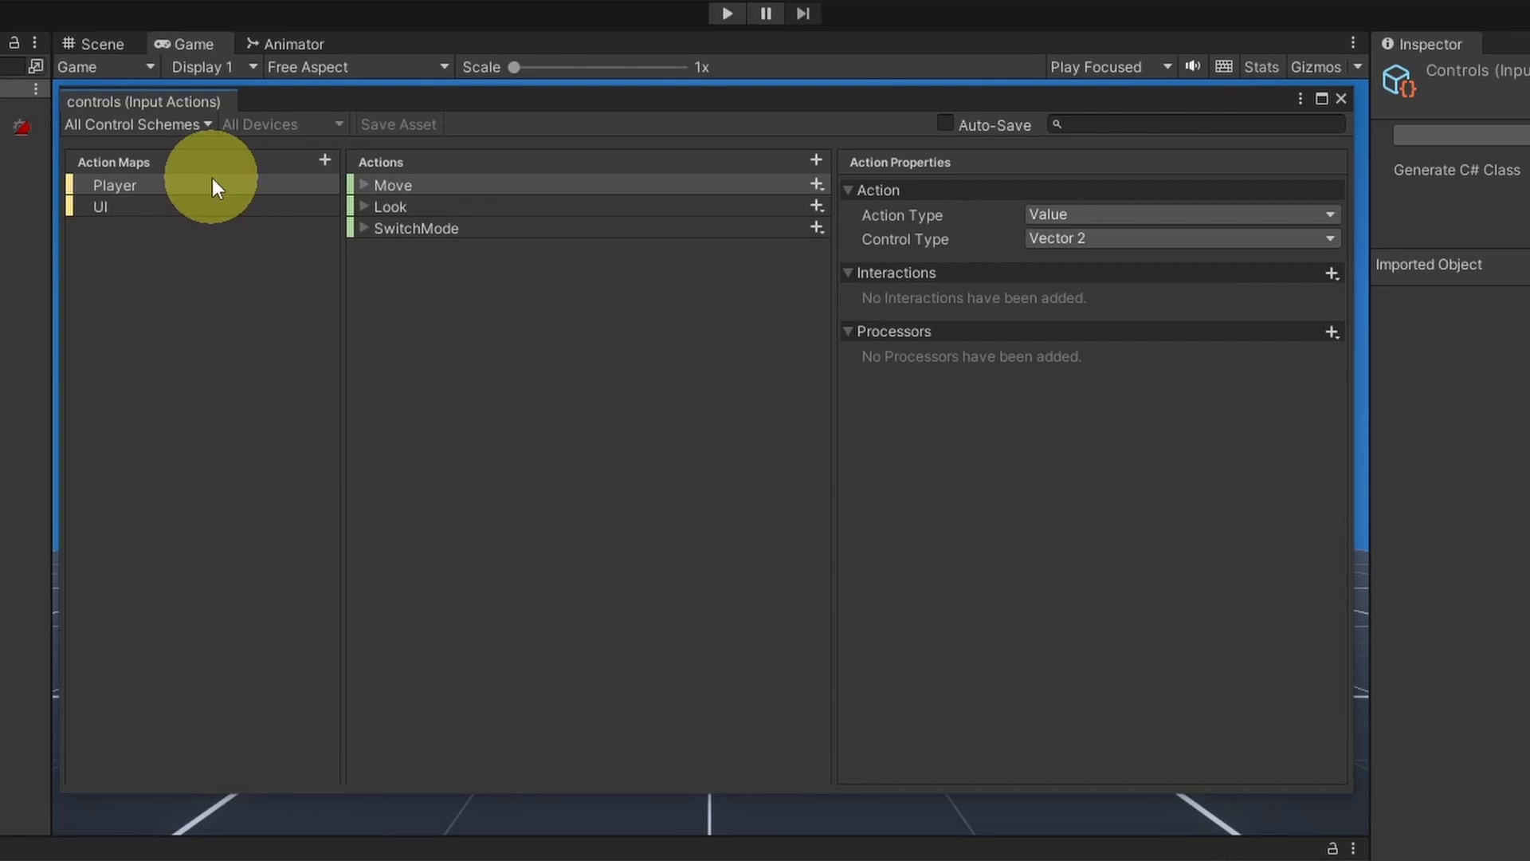
pyautogui.moveTo(497, 174)
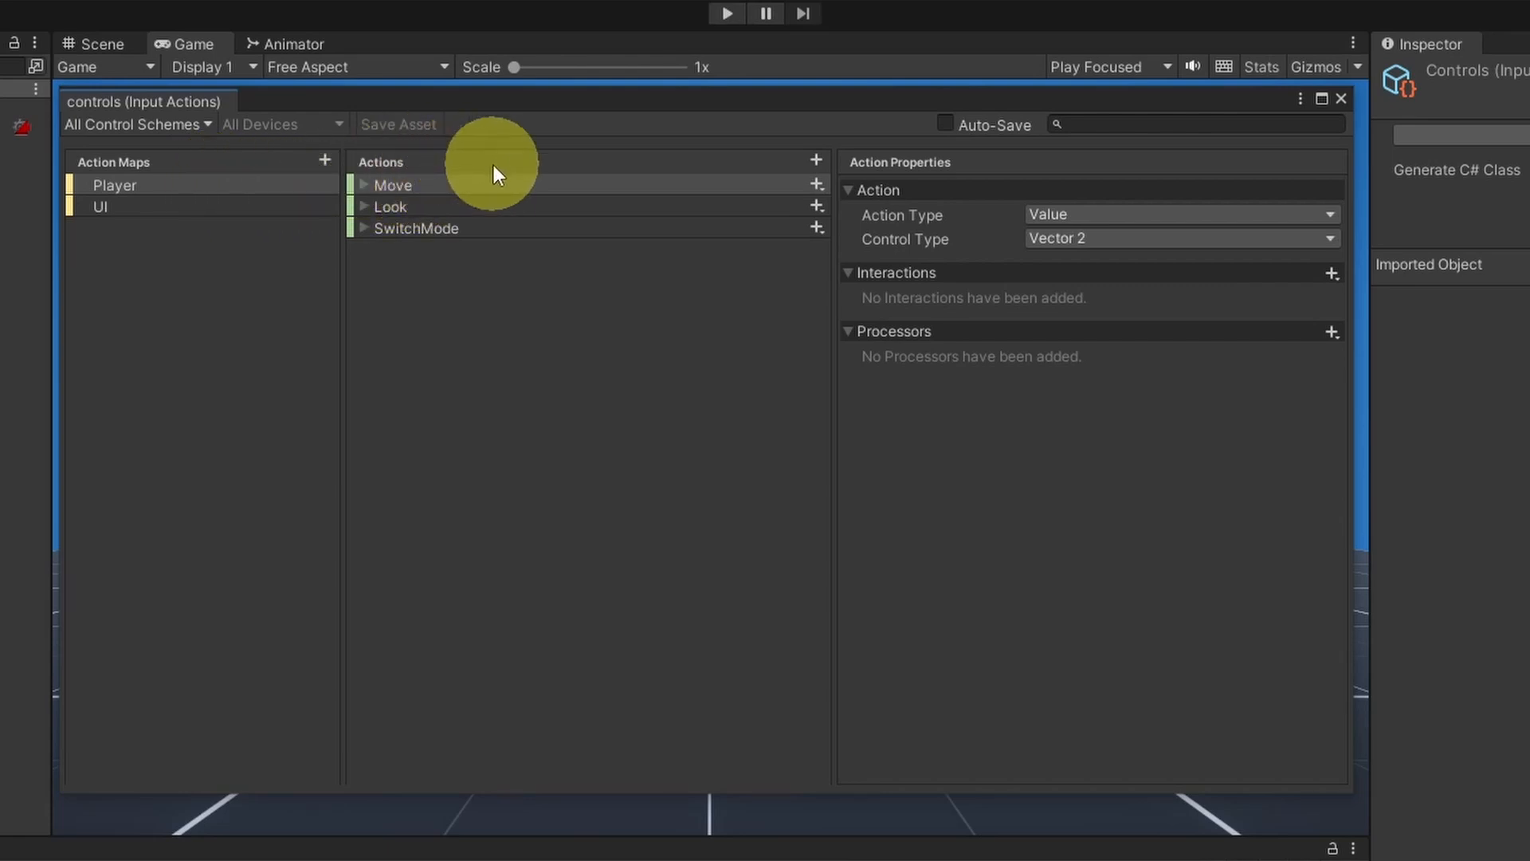
pyautogui.click(816, 160)
pyautogui.write('Sprint')
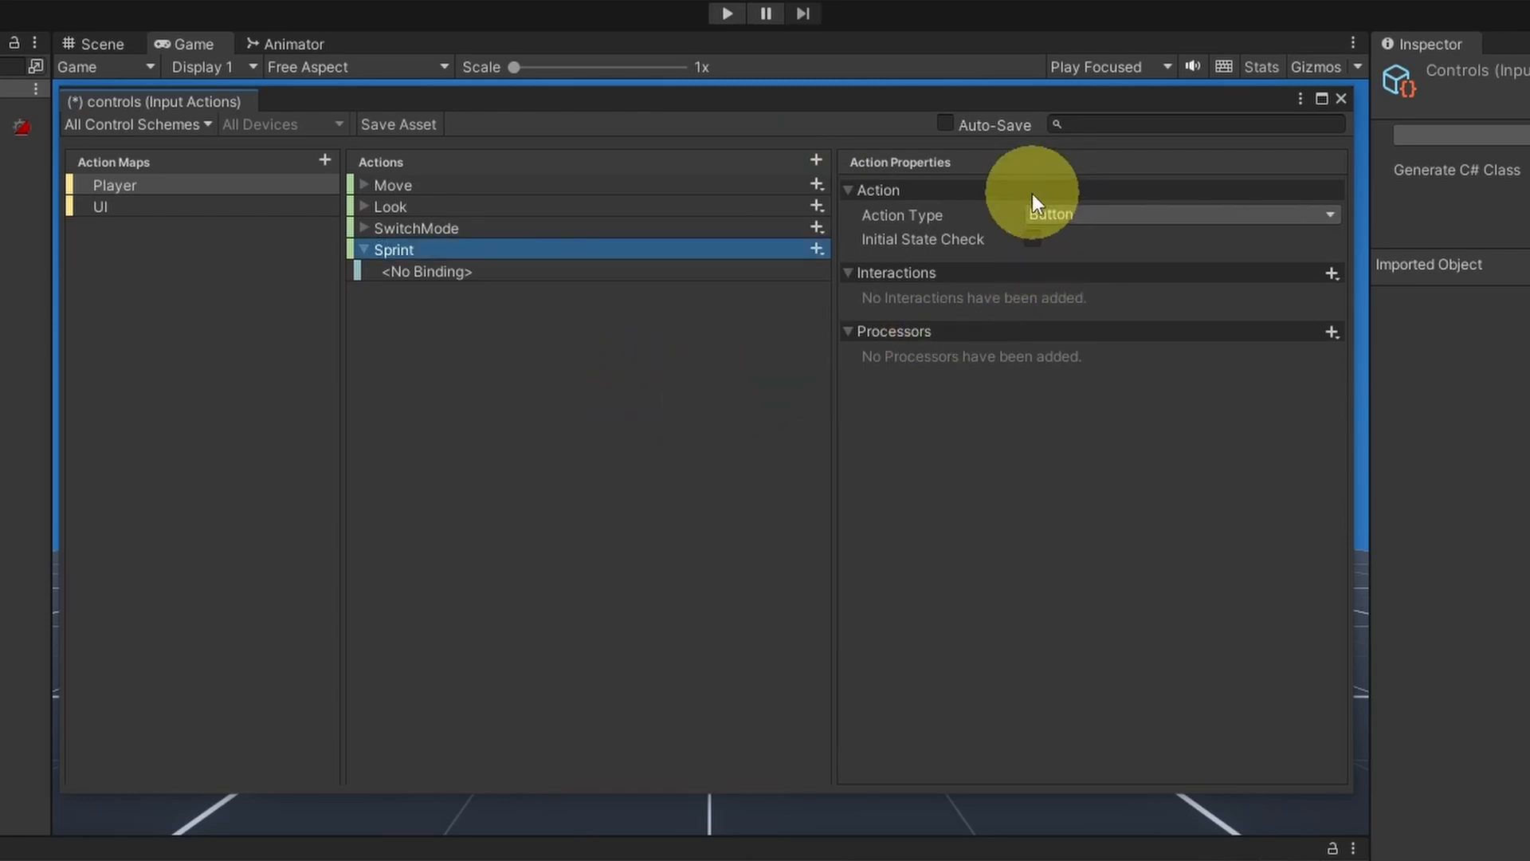
pyautogui.moveTo(900, 214)
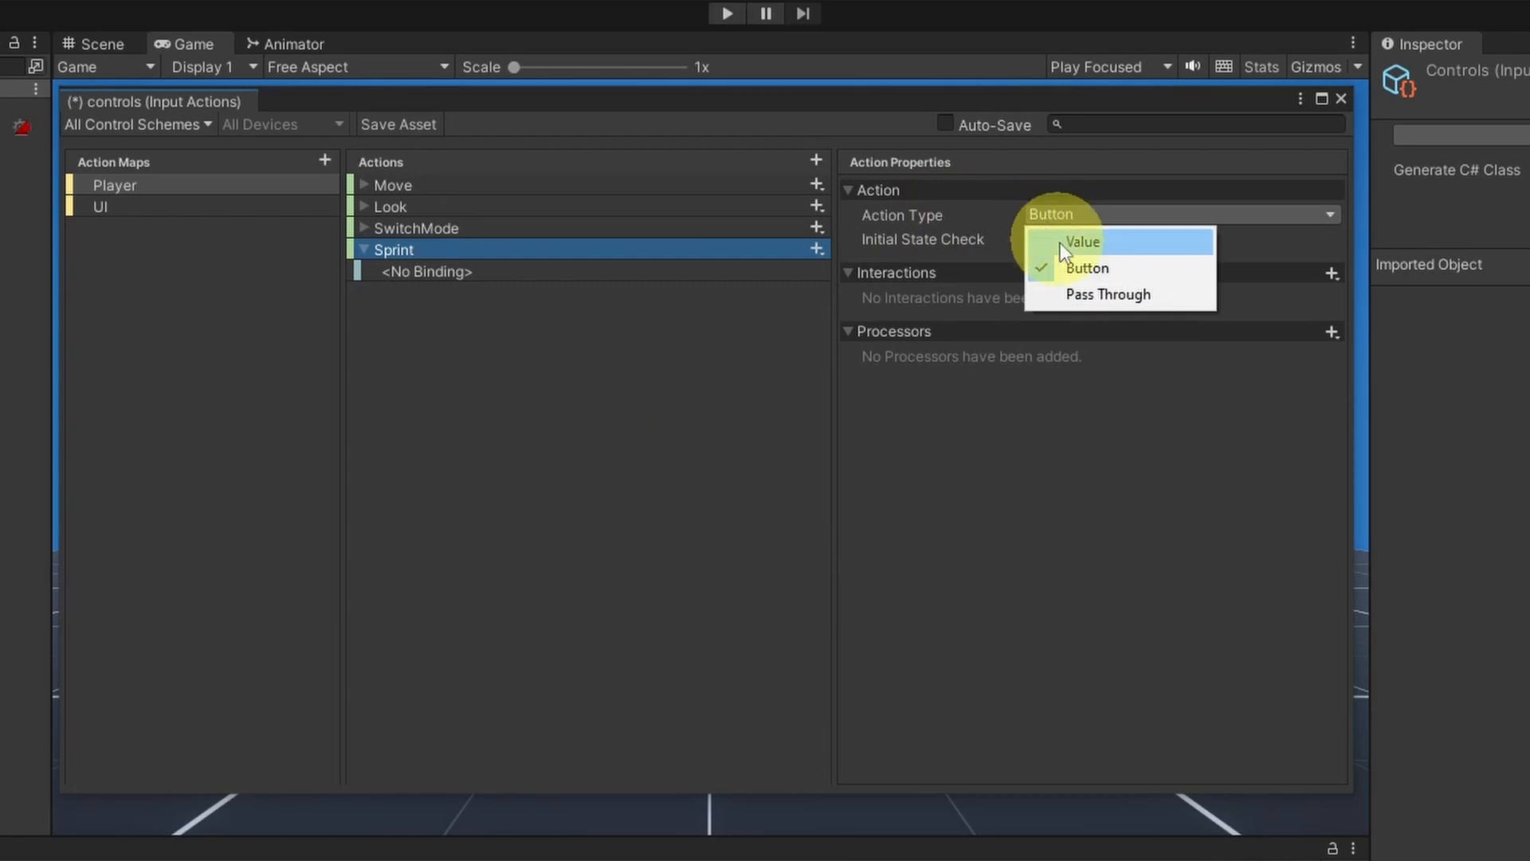
pyautogui.moveTo(1108, 294)
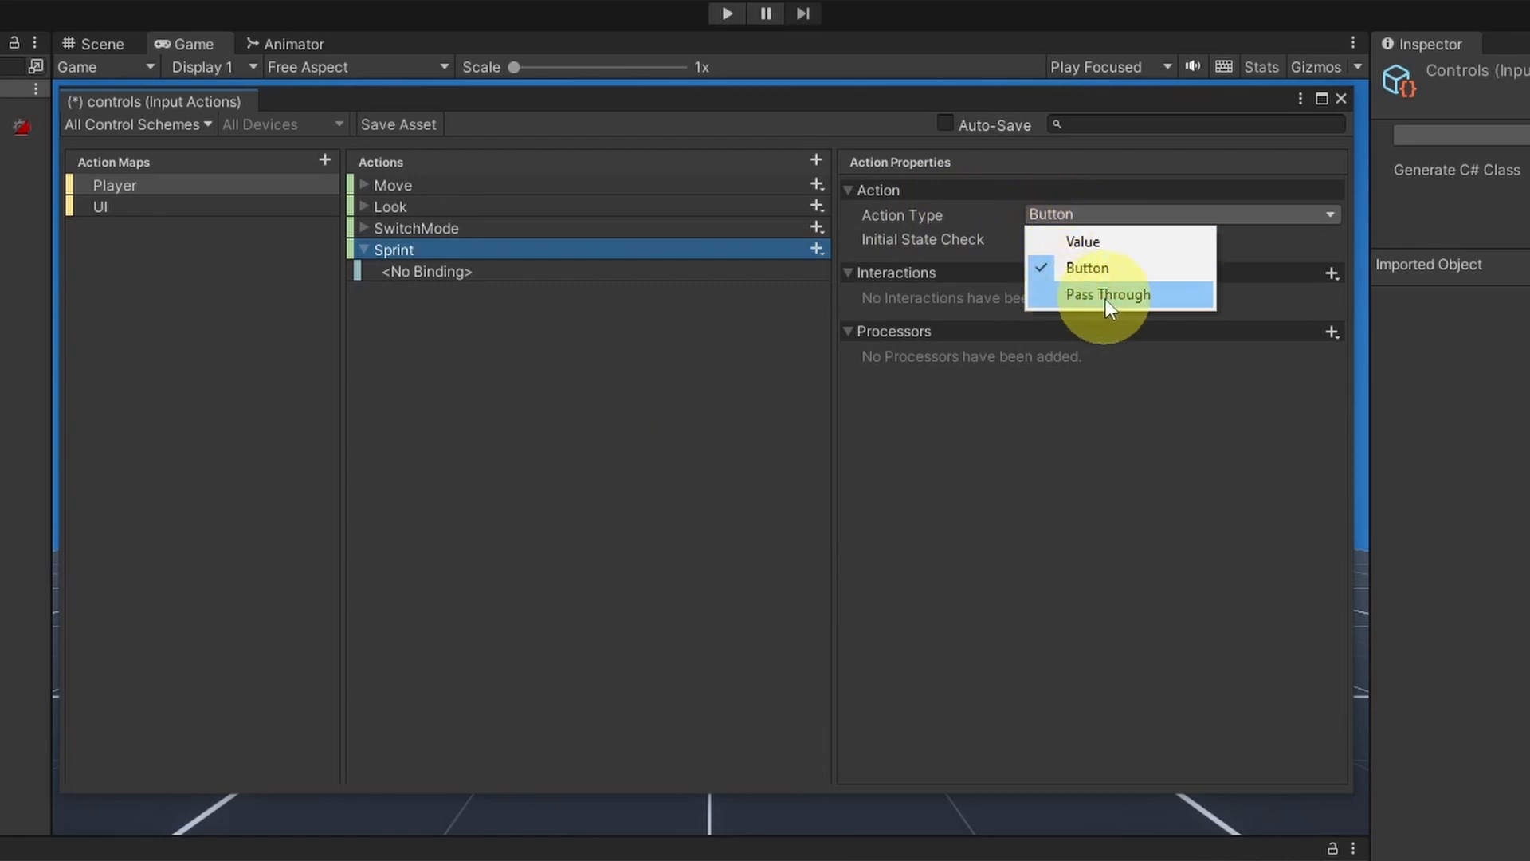
pyautogui.click(1107, 294)
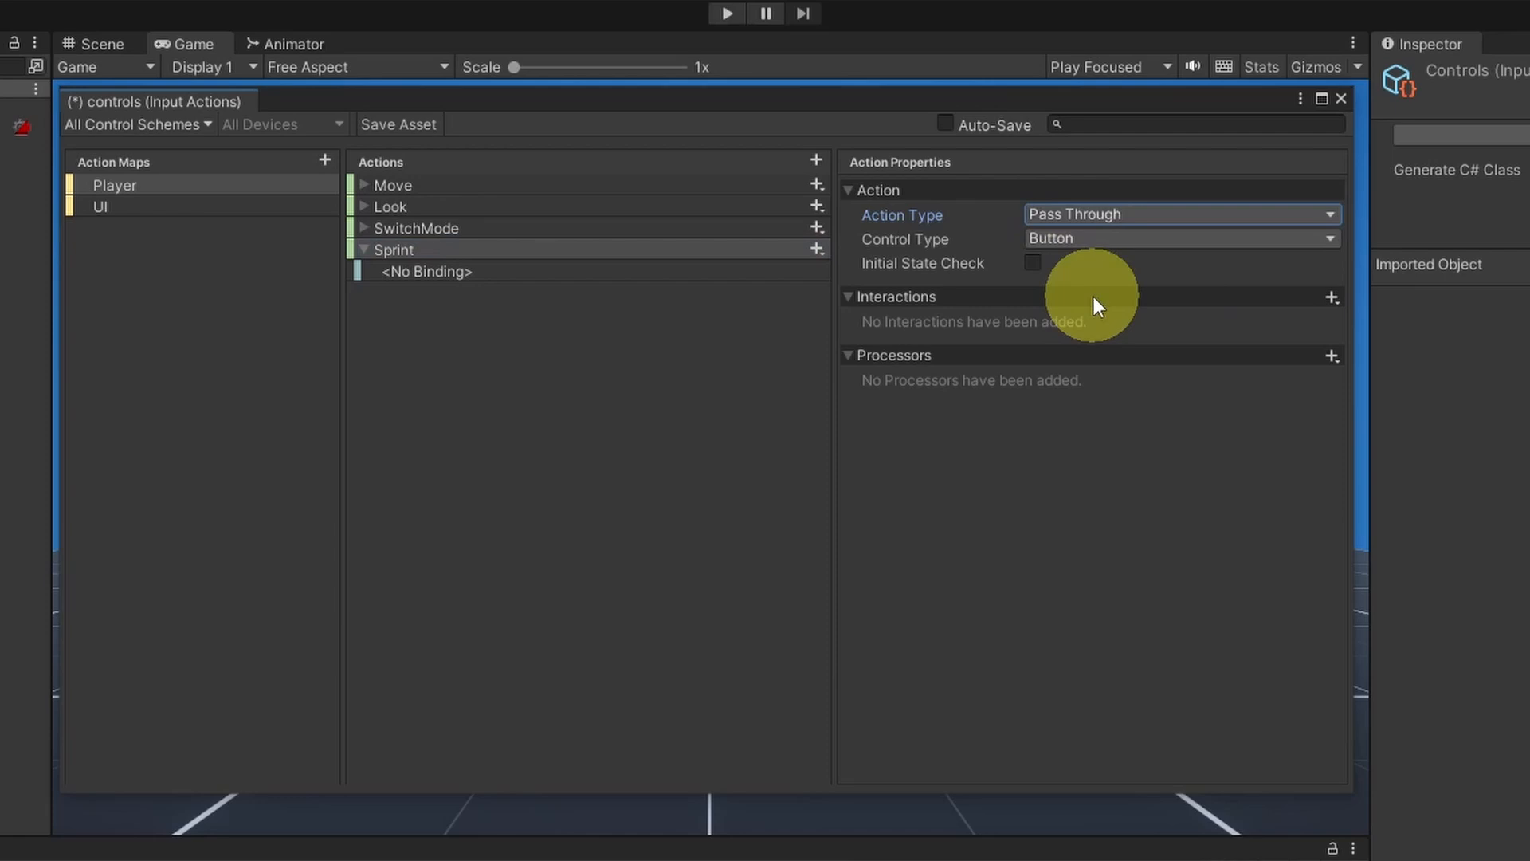
pyautogui.click(425, 271)
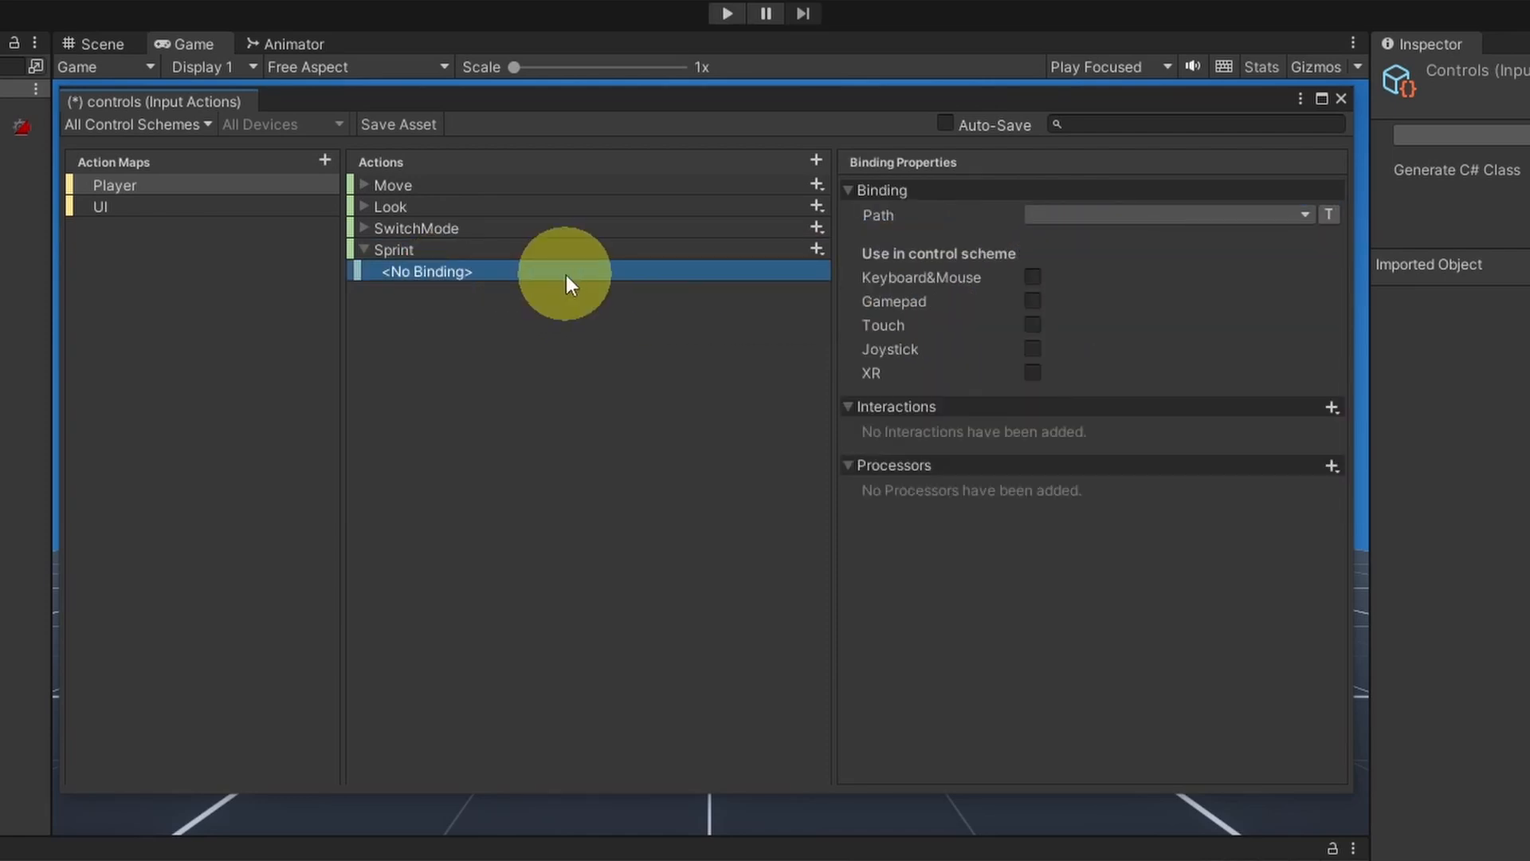
# Bind Sprint to Left Shift [Keyboard] by listening, save the asset and close the window.
pyautogui.click(1304, 214)
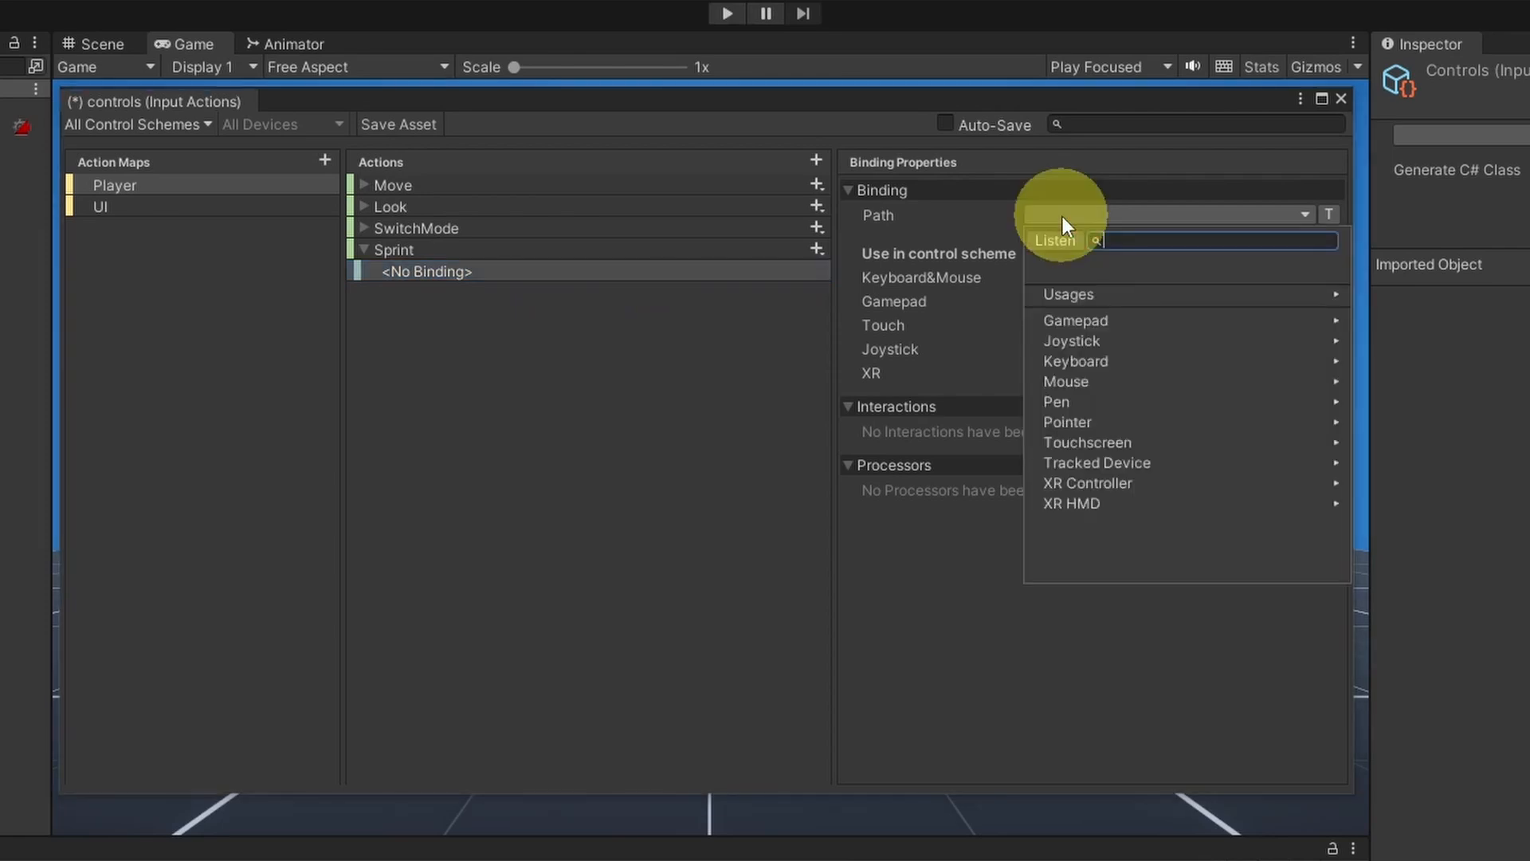
pyautogui.click(1055, 240)
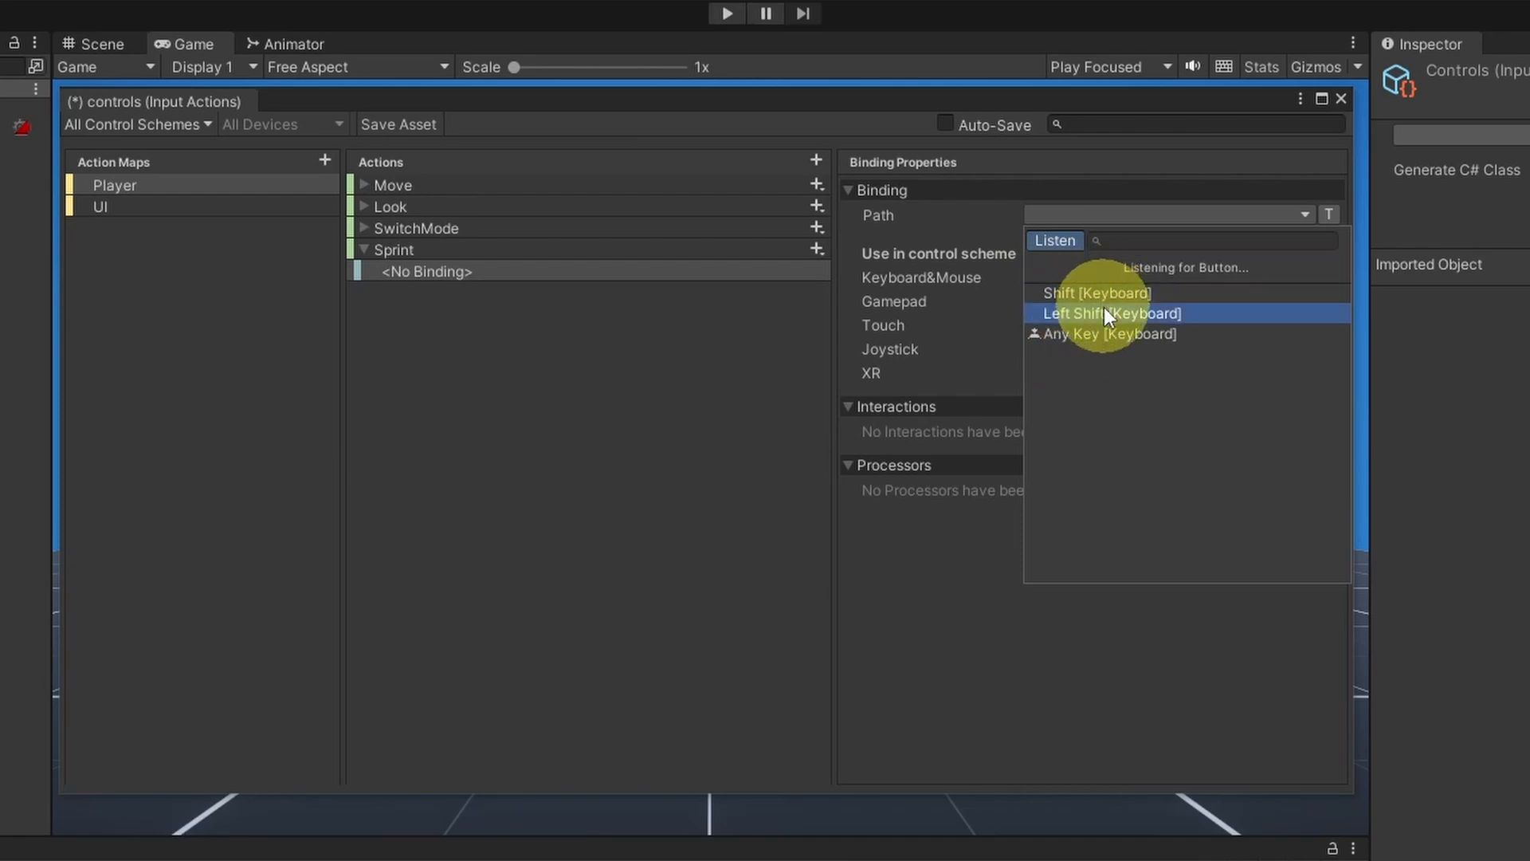
pyautogui.click(1112, 313)
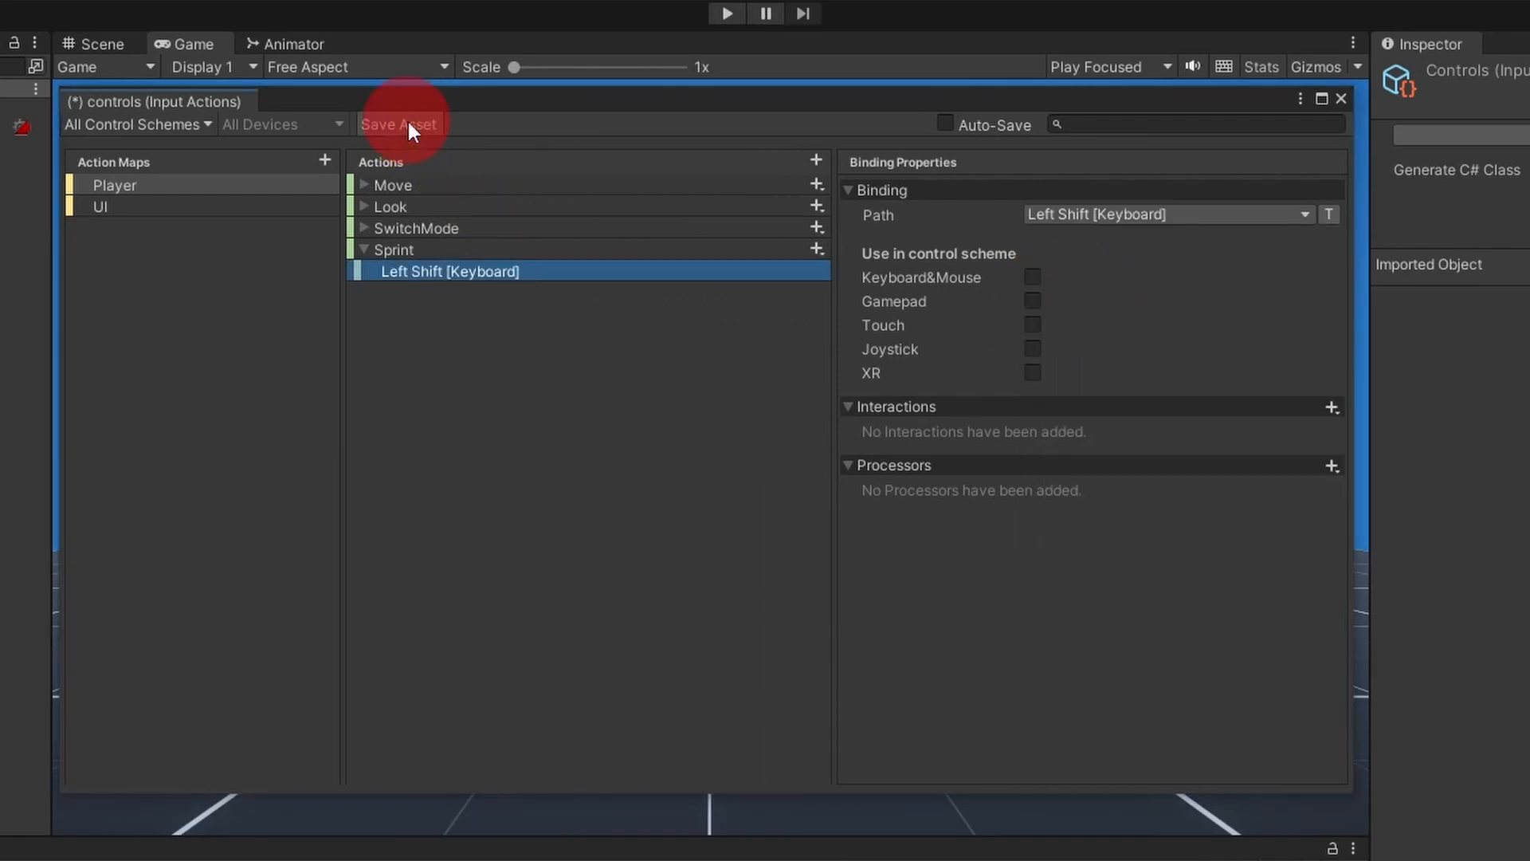
pyautogui.click(399, 124)
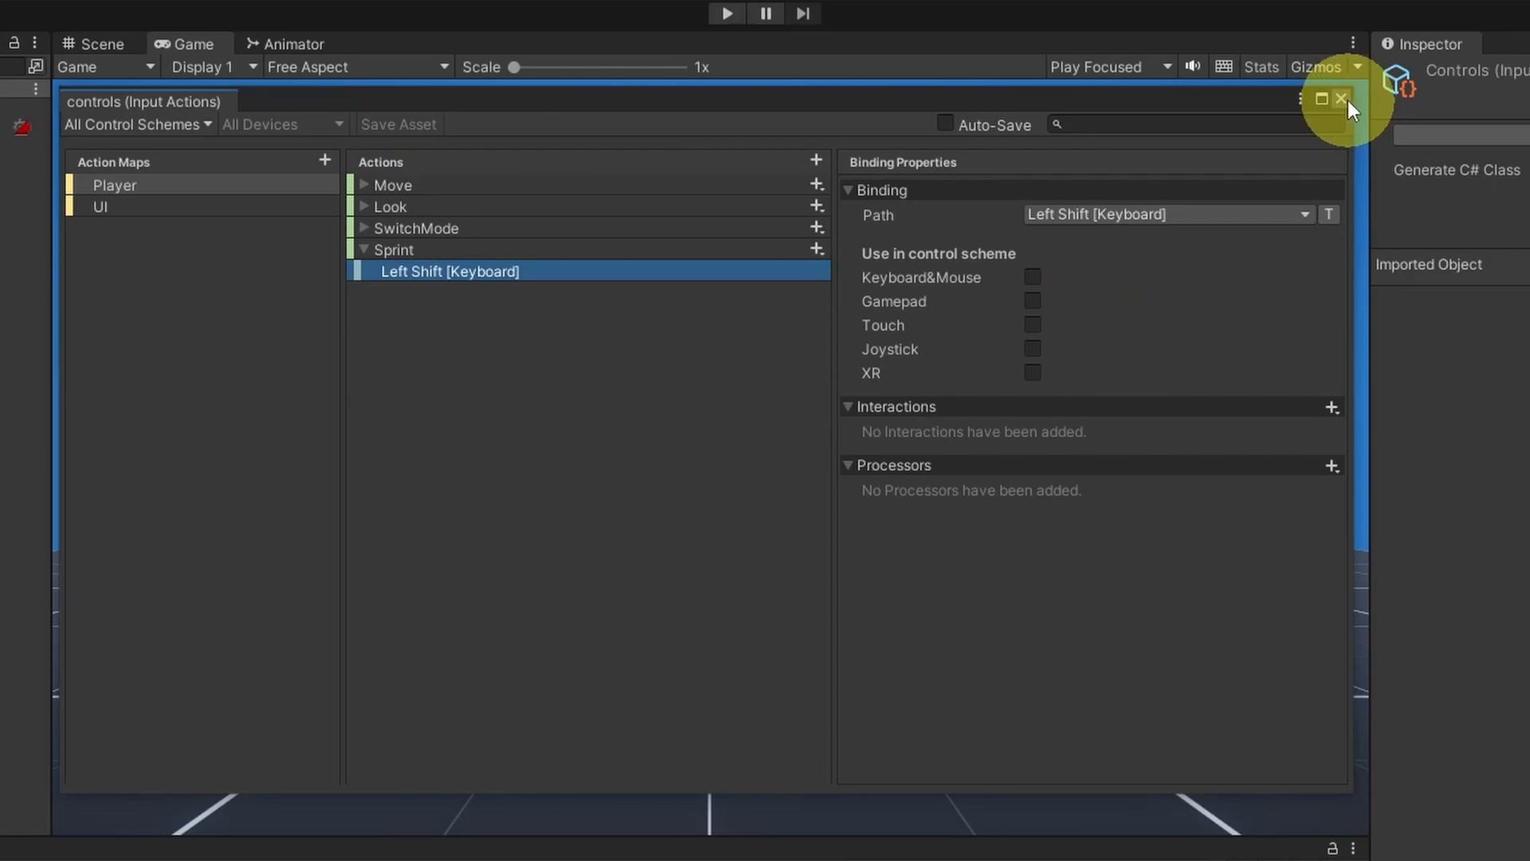
pyautogui.click(1343, 97)
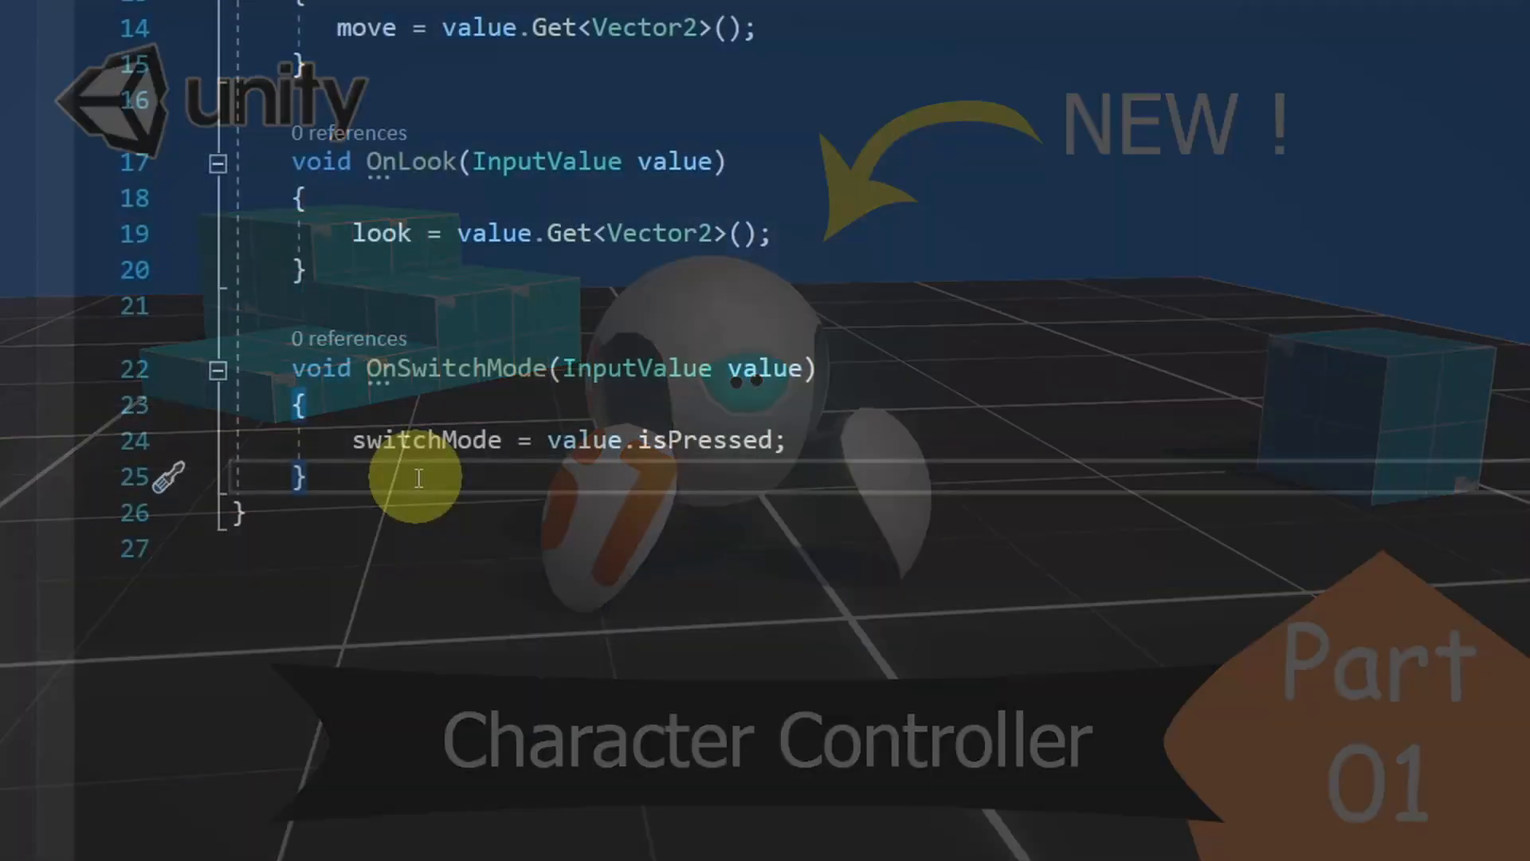
# Declare a void OnSprint(InputValue value) handler in PlayerInputsManger.
pyautogui.write('void')
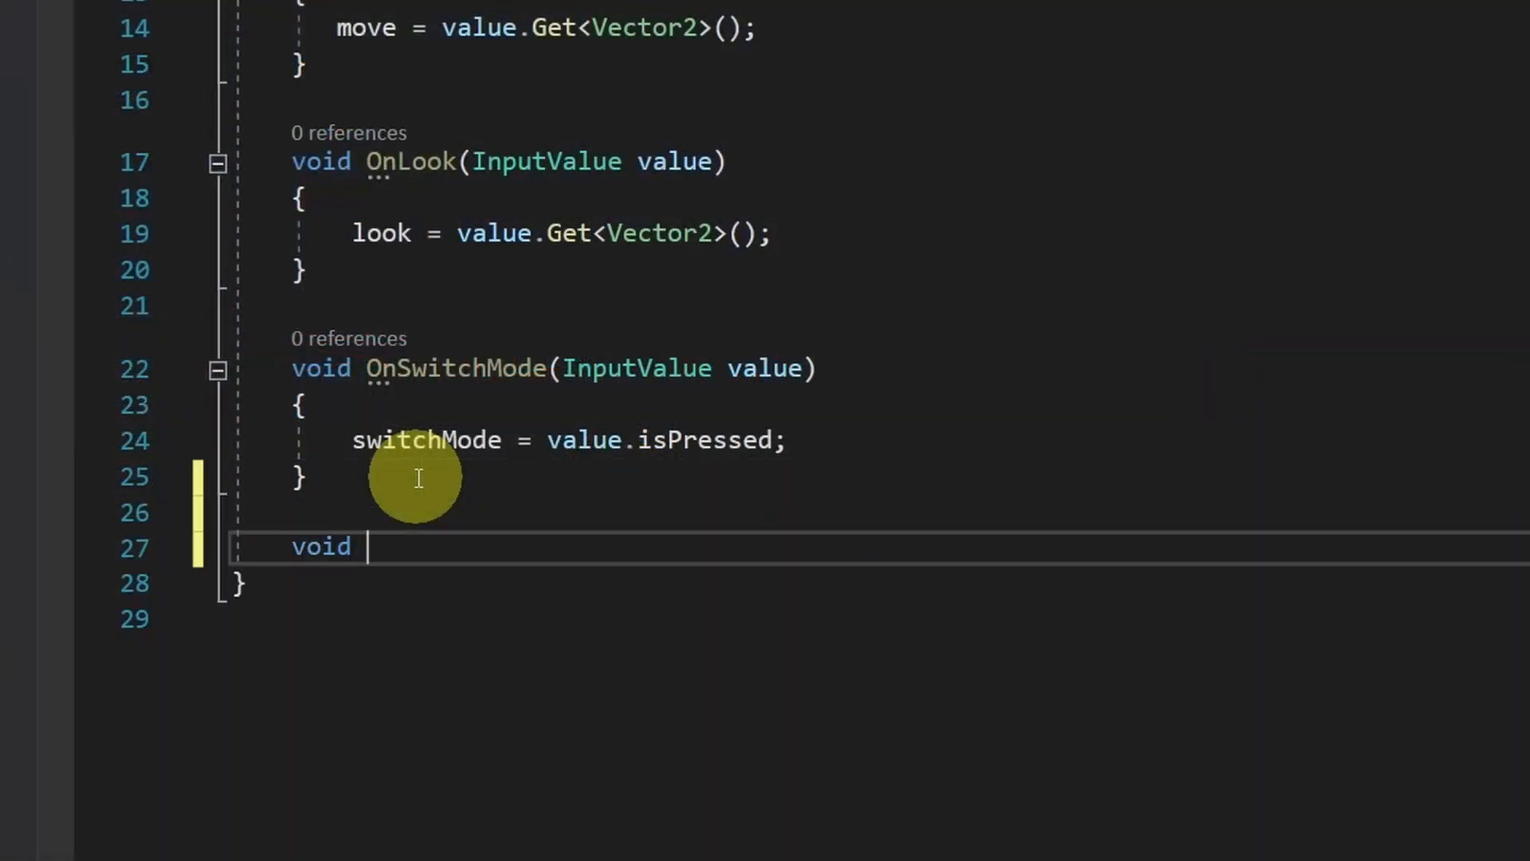
pyautogui.write('OnS')
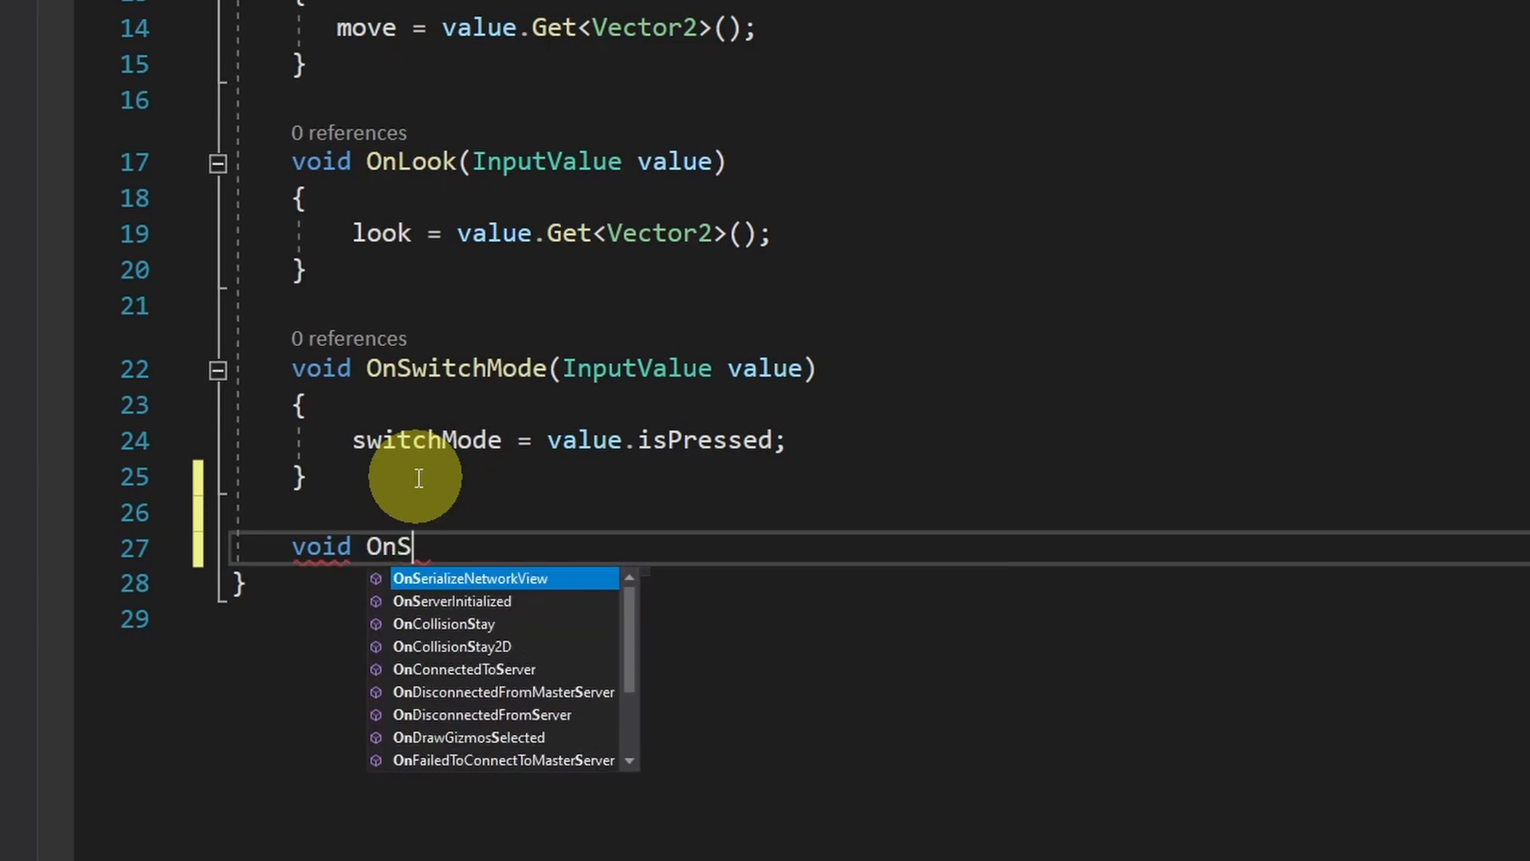
pyautogui.write('print(')
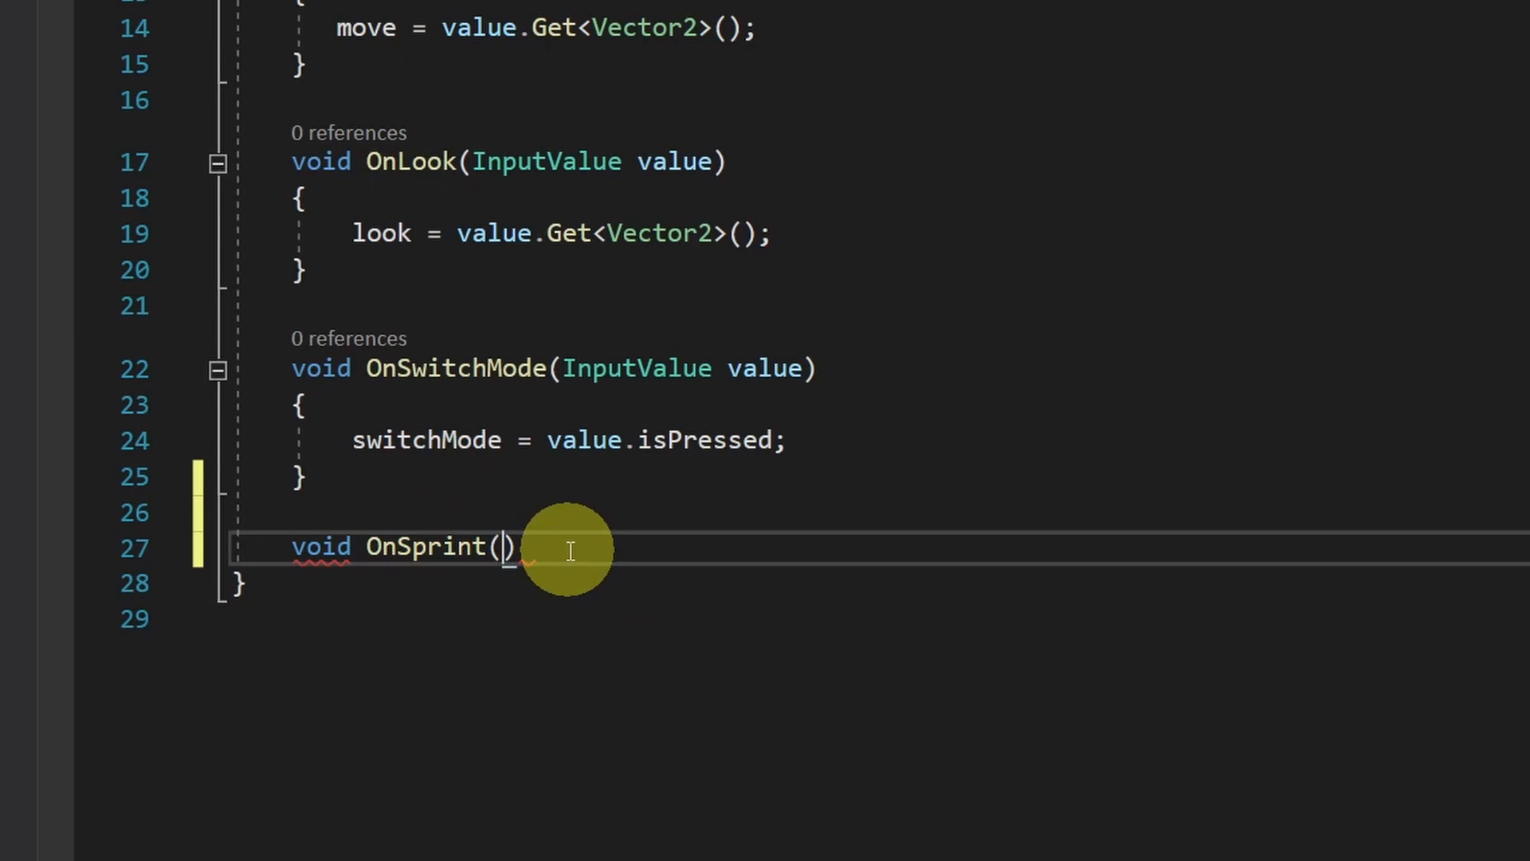
pyautogui.write('INp')
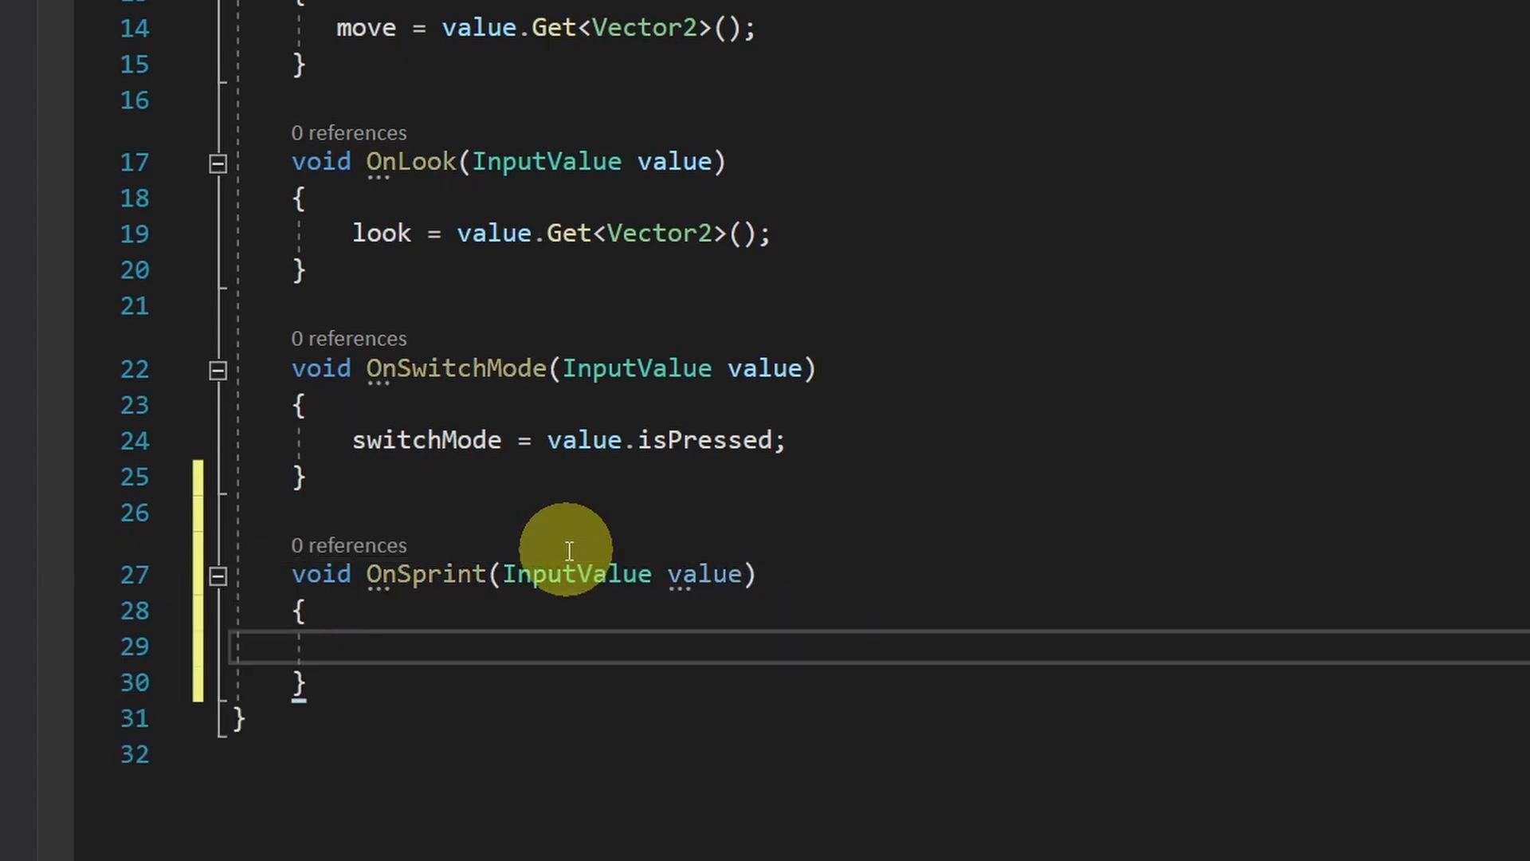
# Add public bool sprint and set it from value.isPressed inside OnSprint.
pyautogui.scroll(3)
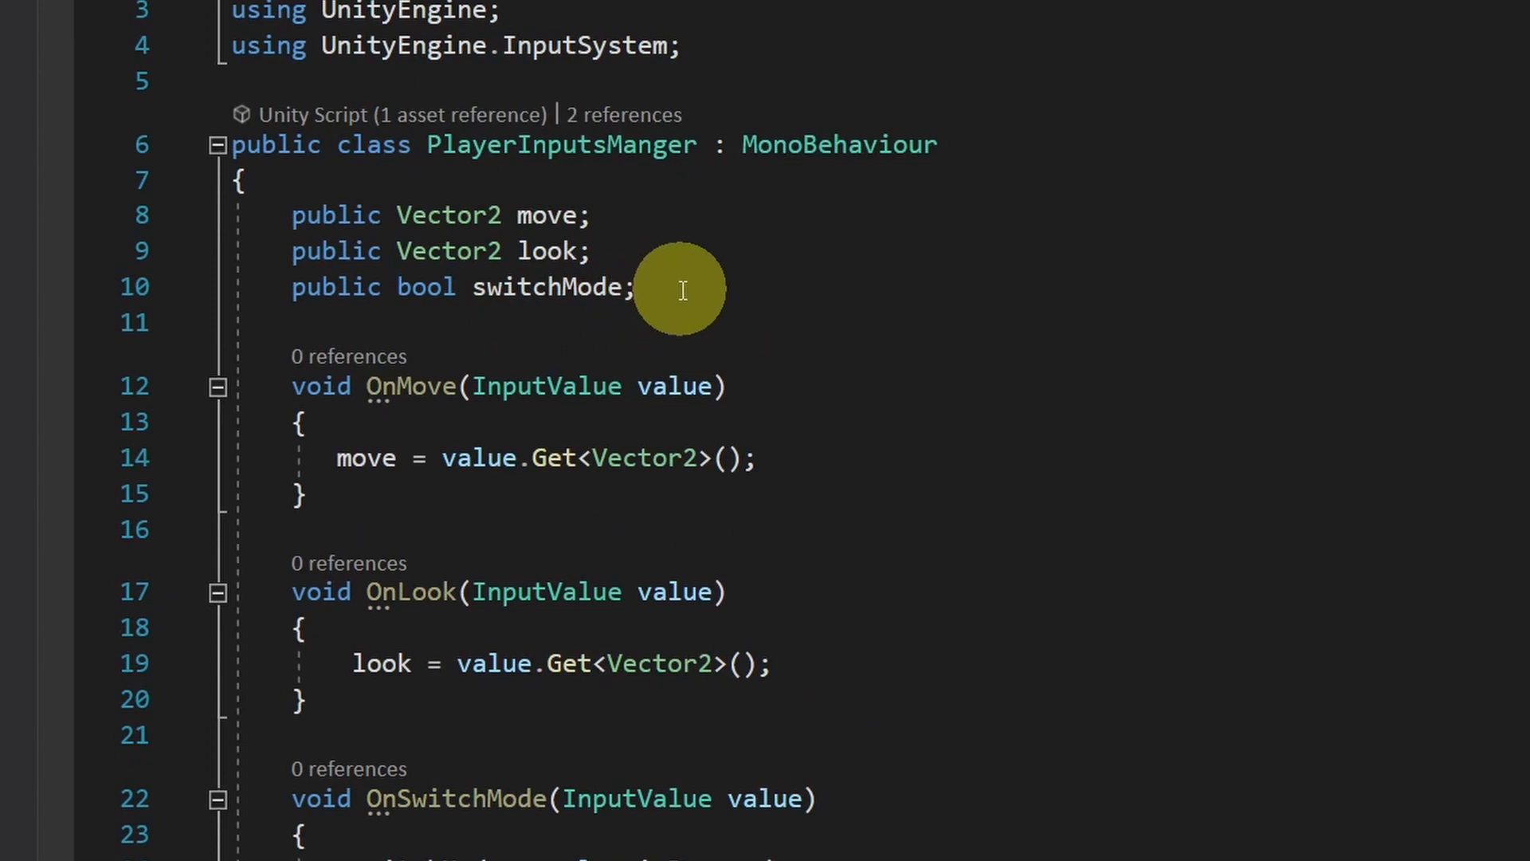
pyautogui.write('public')
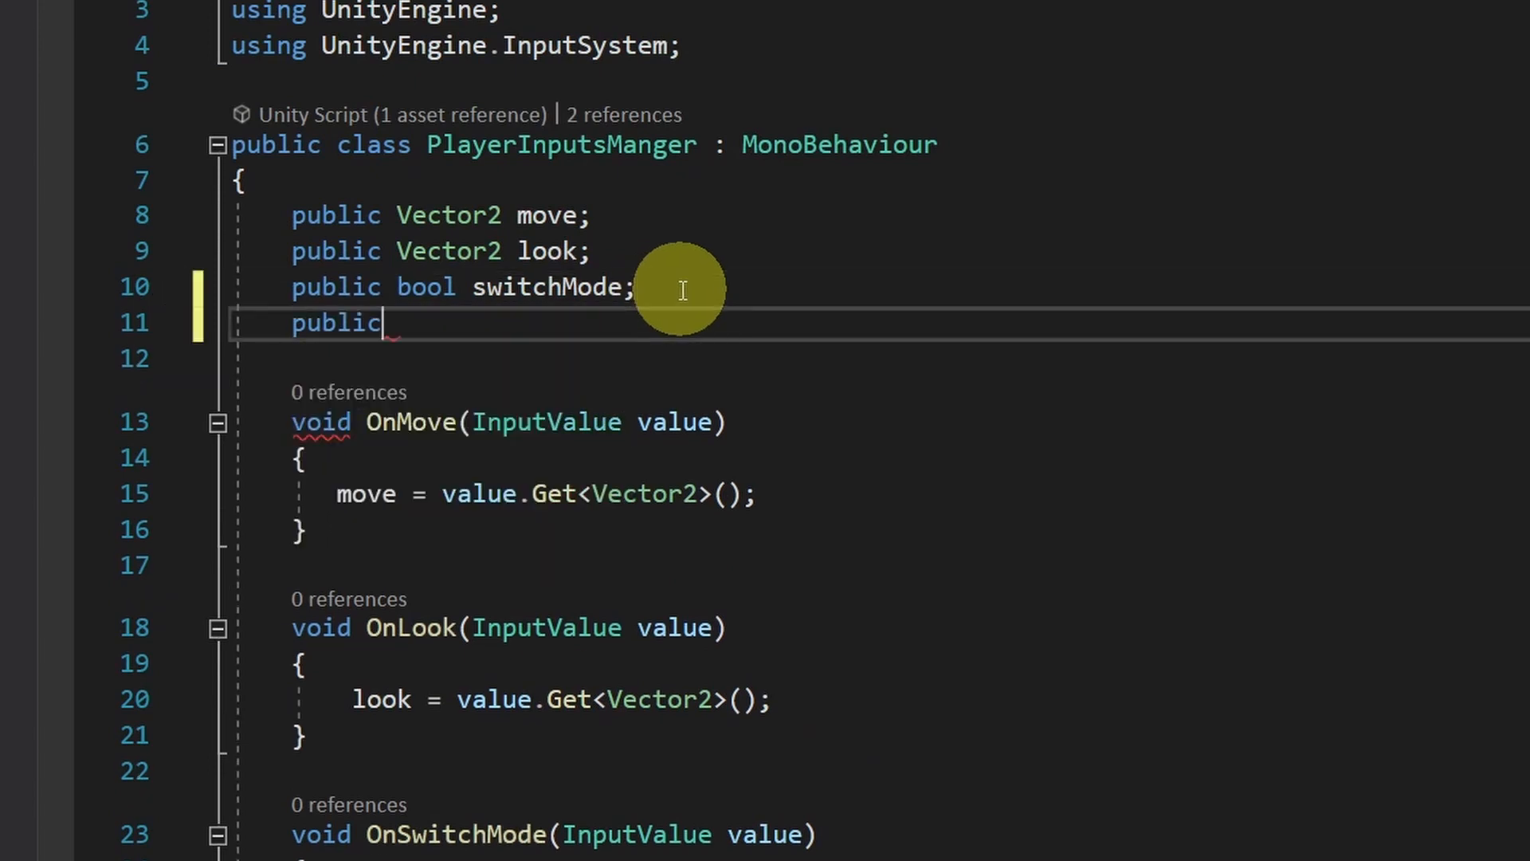
pyautogui.write('bool sprint;')
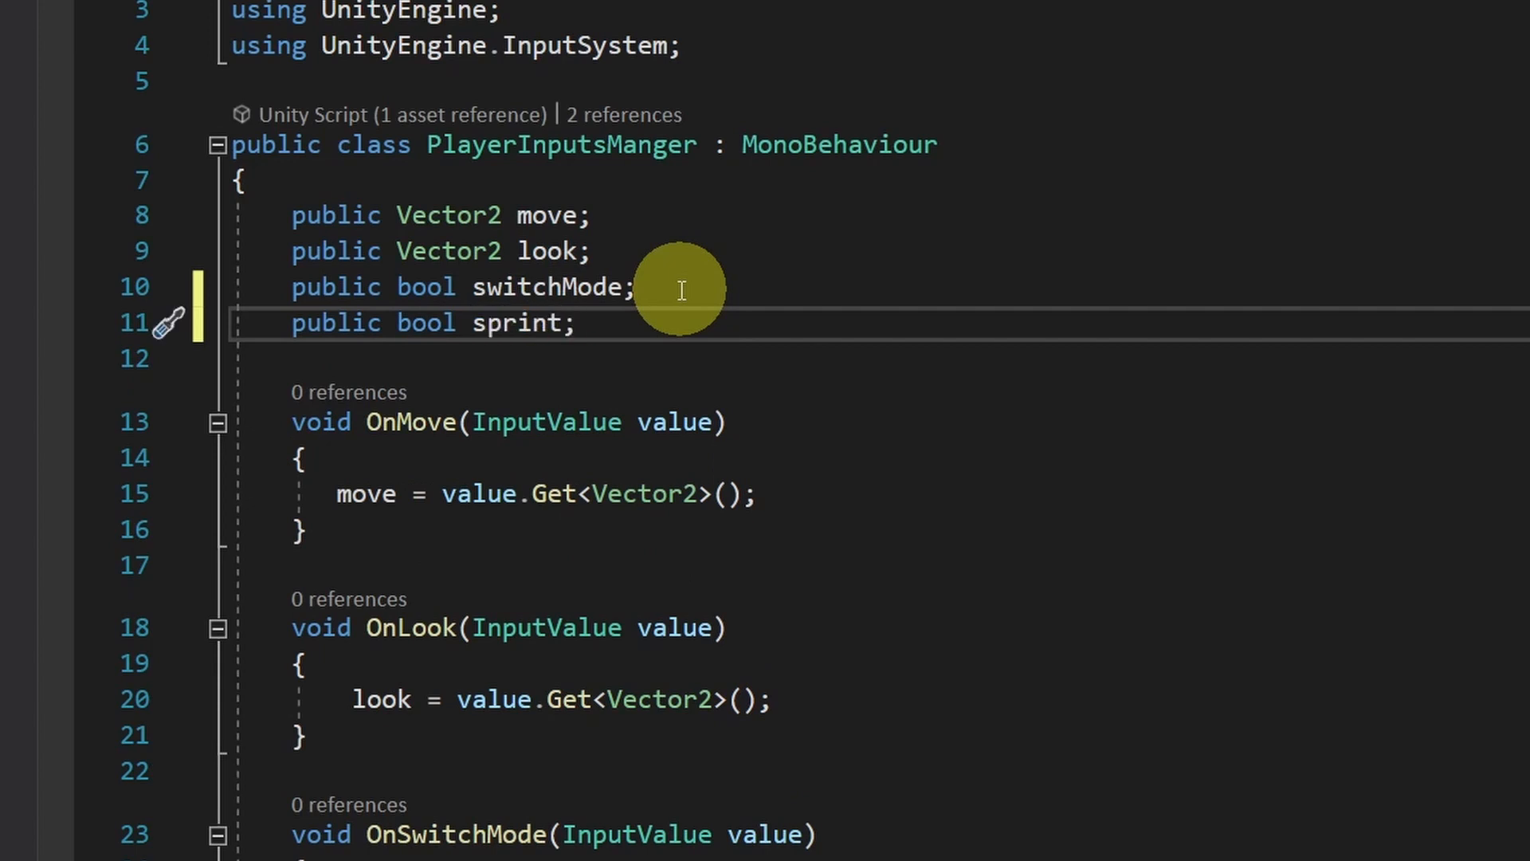
pyautogui.scroll(-3)
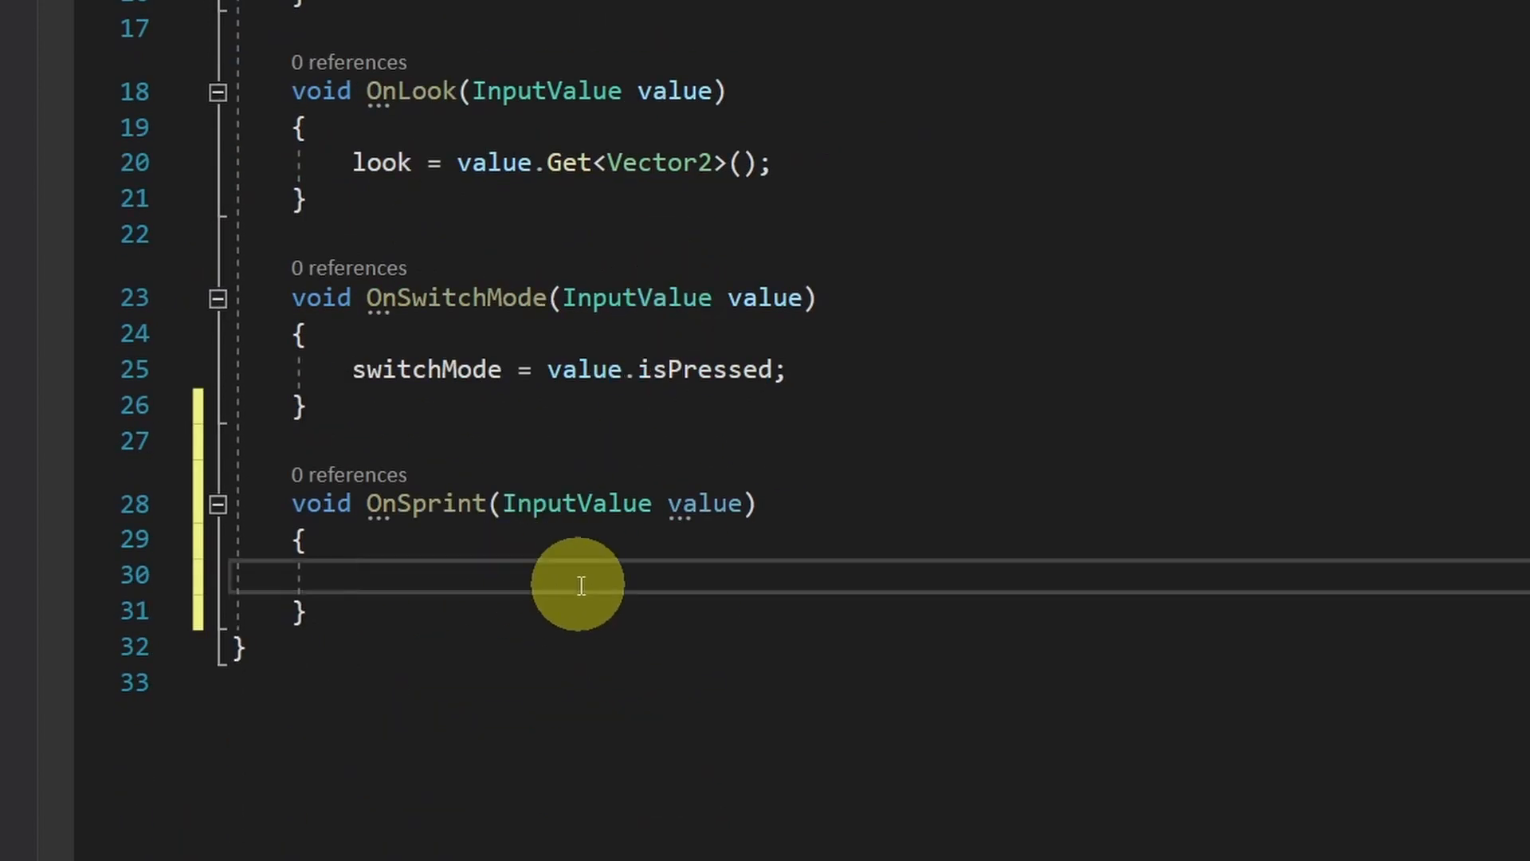
pyautogui.write('sprint')
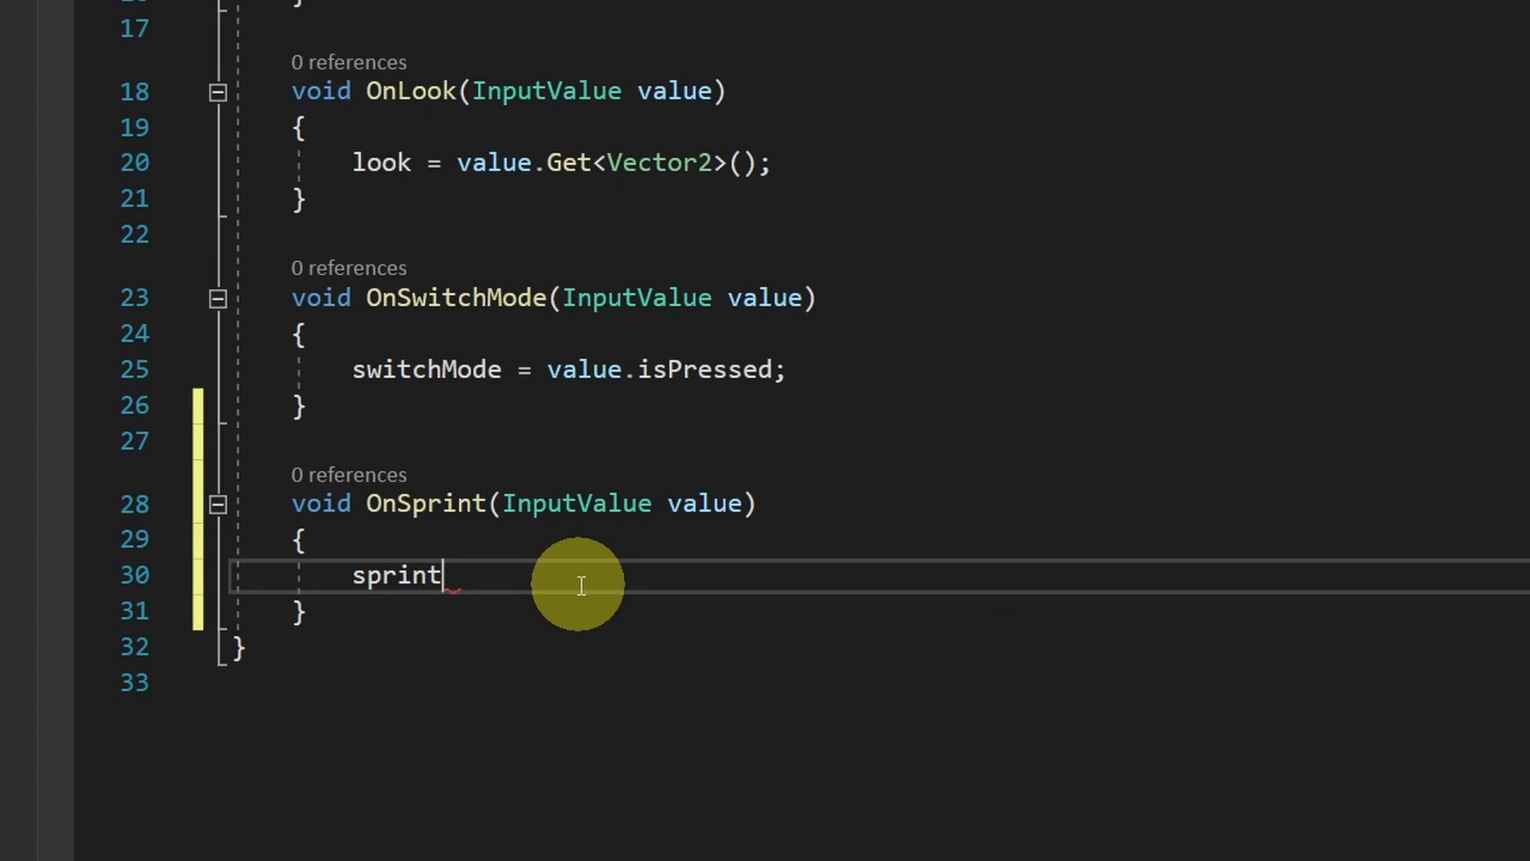
pyautogui.write('= value.isPressed;')
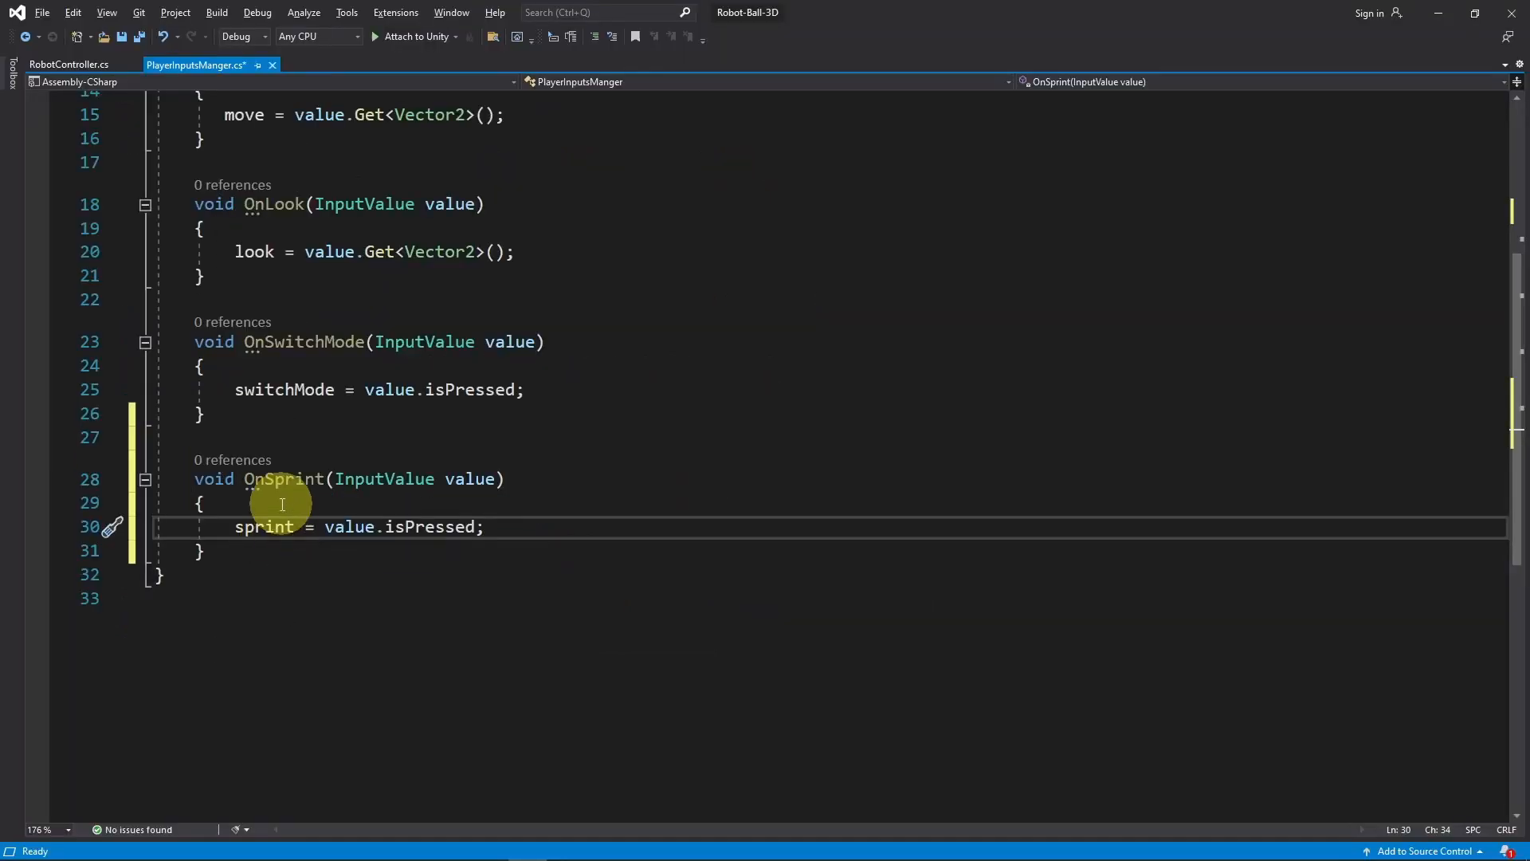
# In RobotController's MoveNormal, select the speed = moveSpeed statement to rewrite it.
pyautogui.click(68, 65)
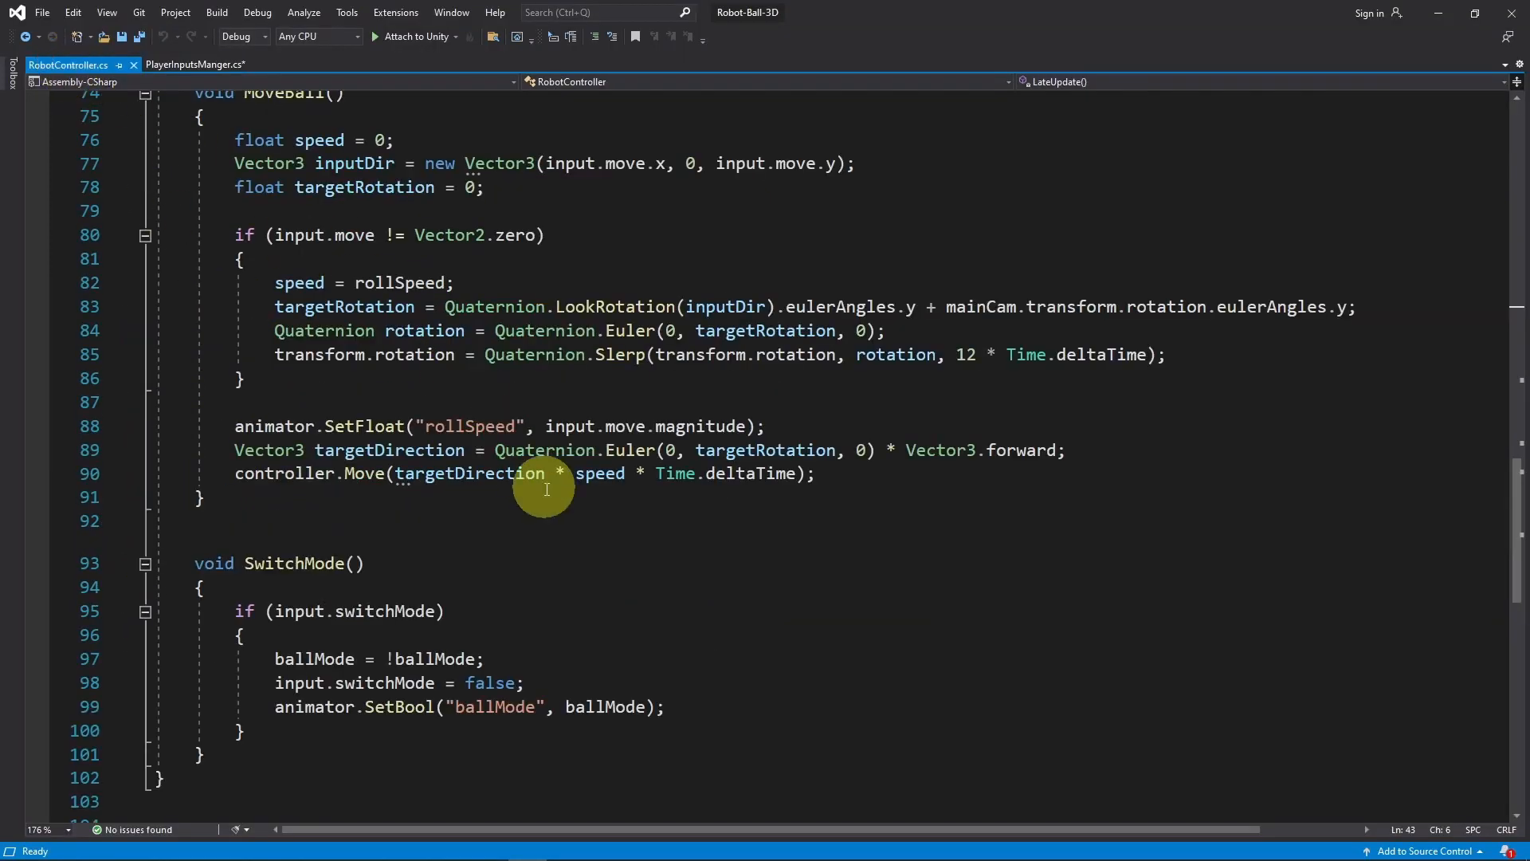
pyautogui.scroll(3)
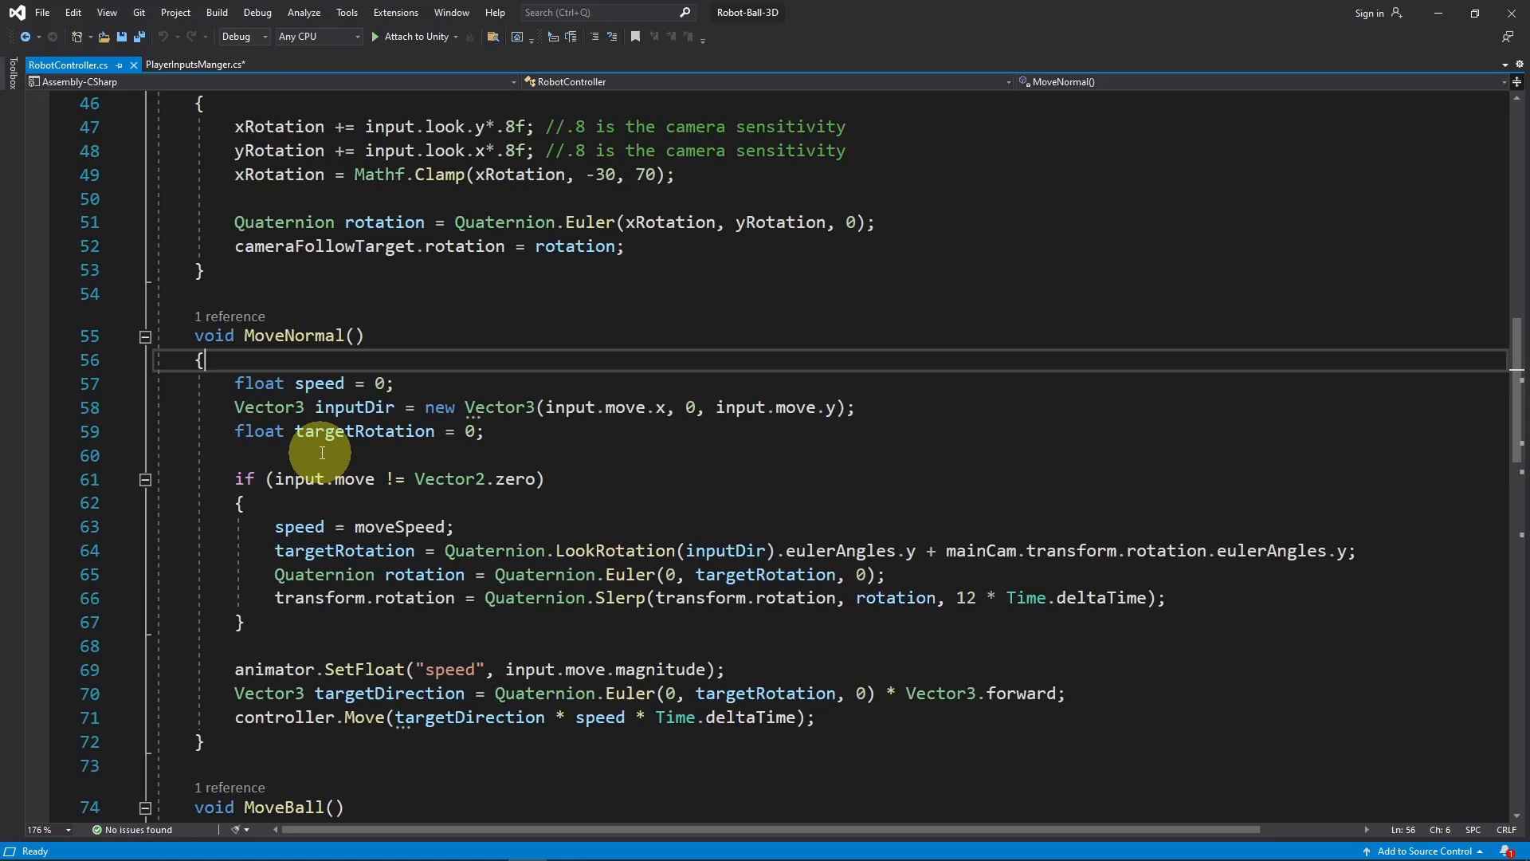
pyautogui.moveTo(303, 335)
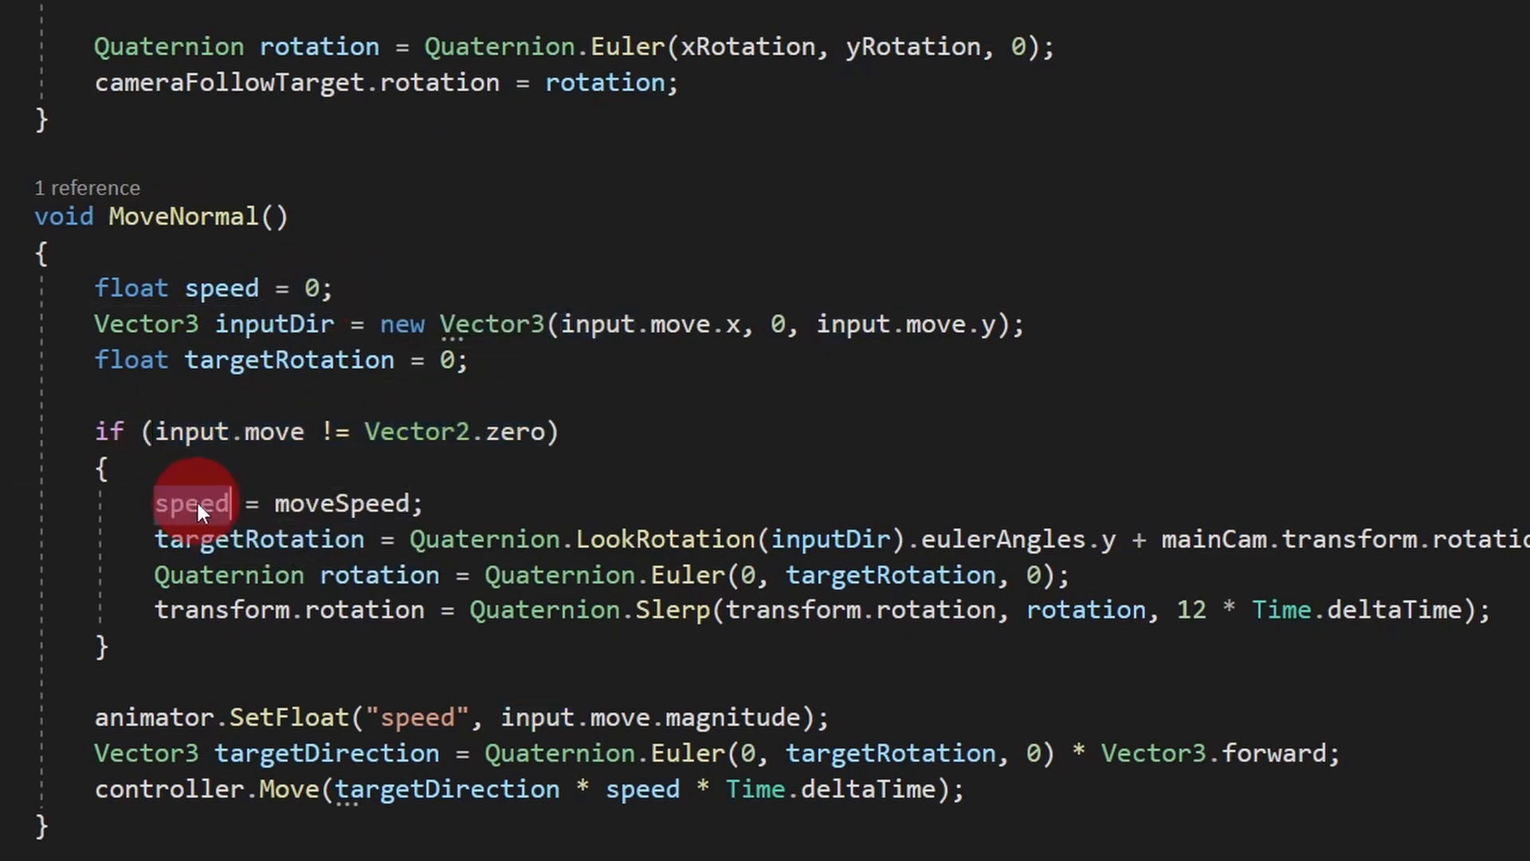
pyautogui.doubleClick(340, 503)
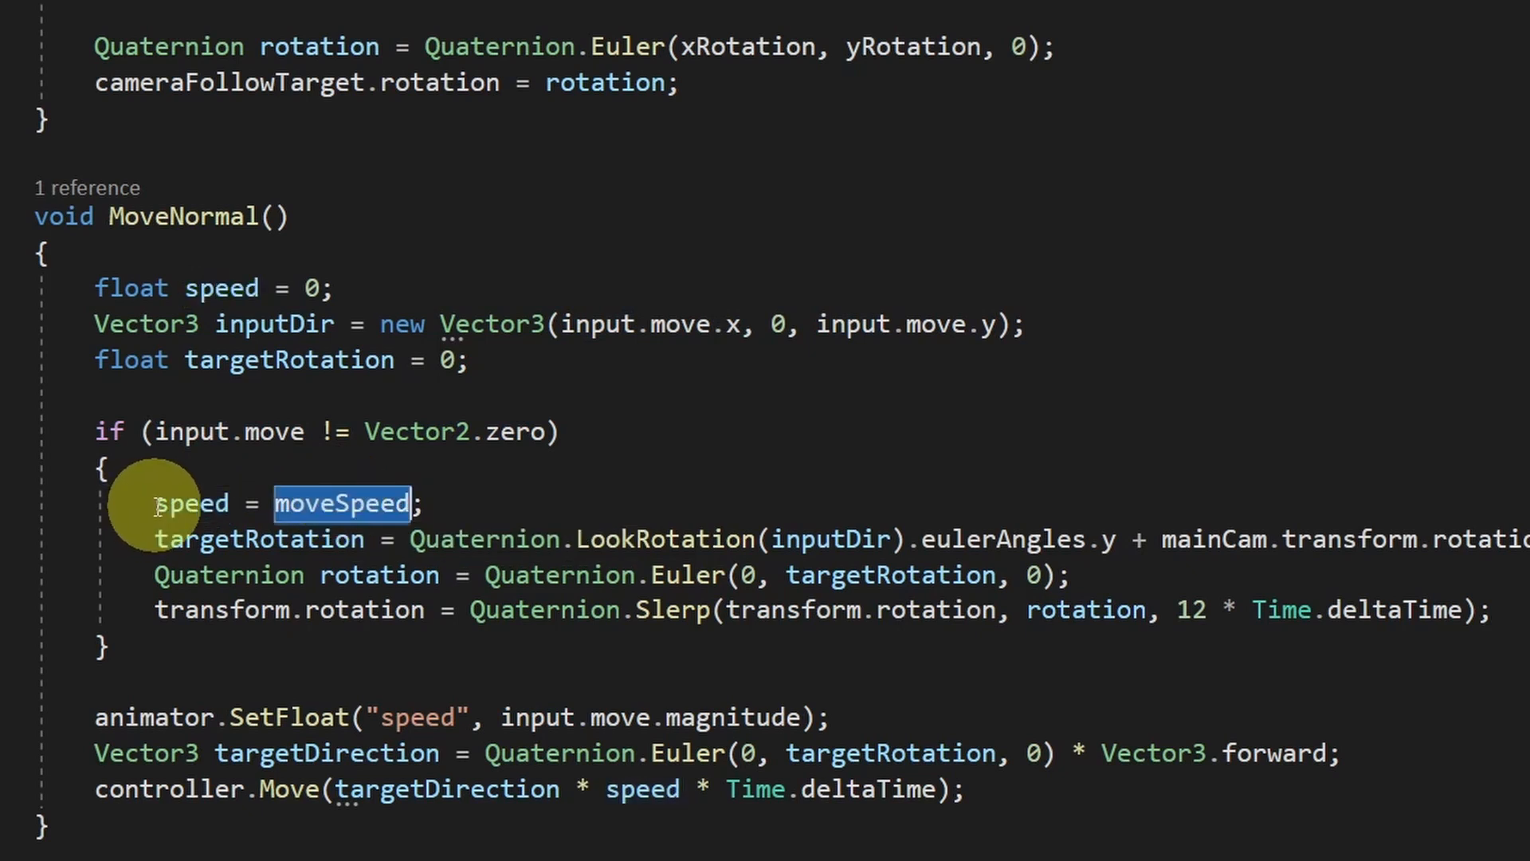
pyautogui.moveTo(256, 508)
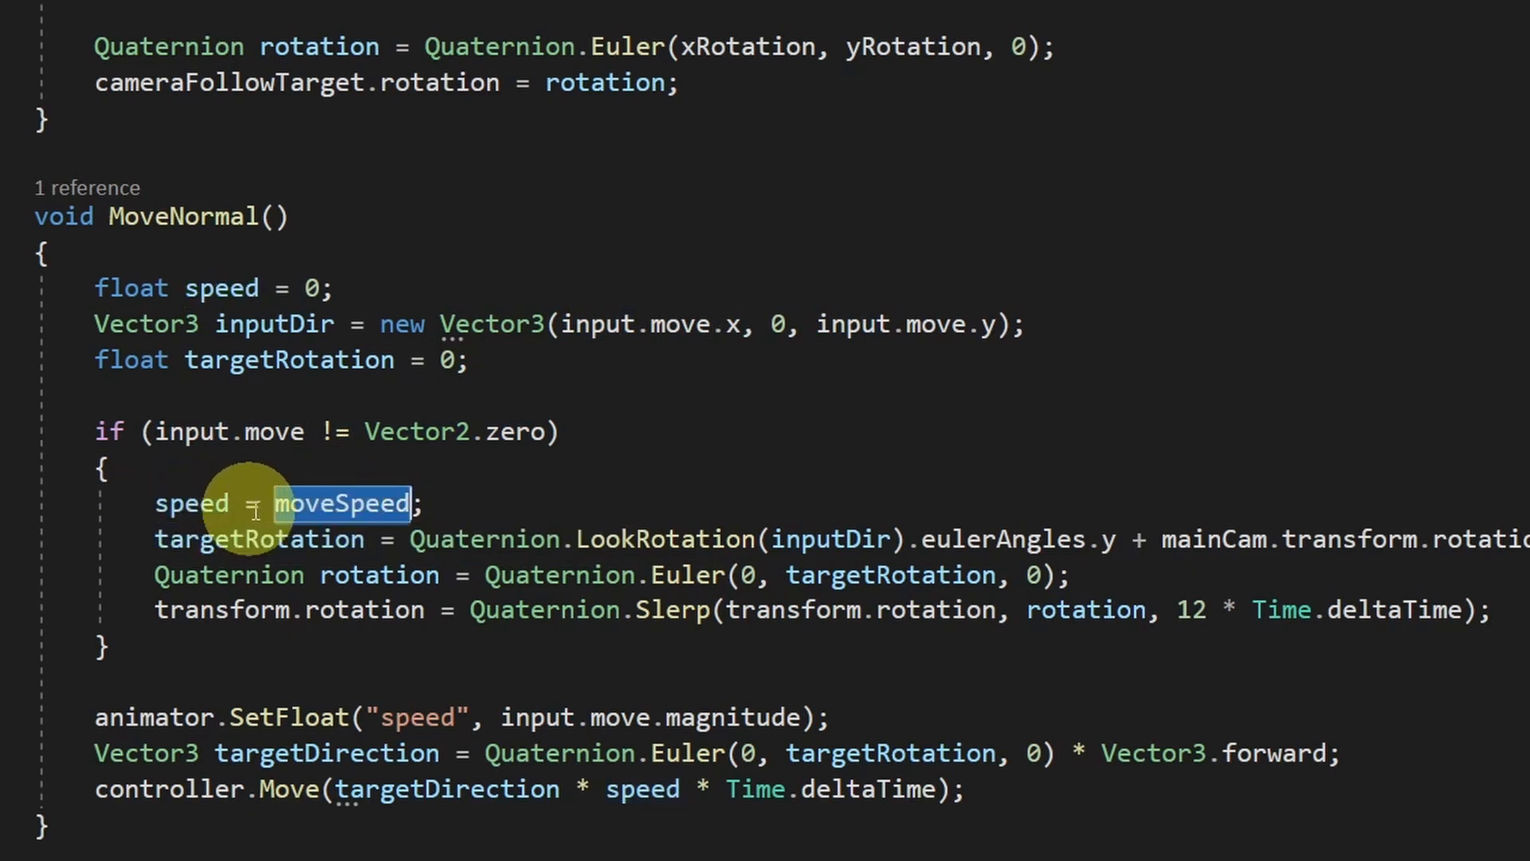
pyautogui.moveTo(153, 504)
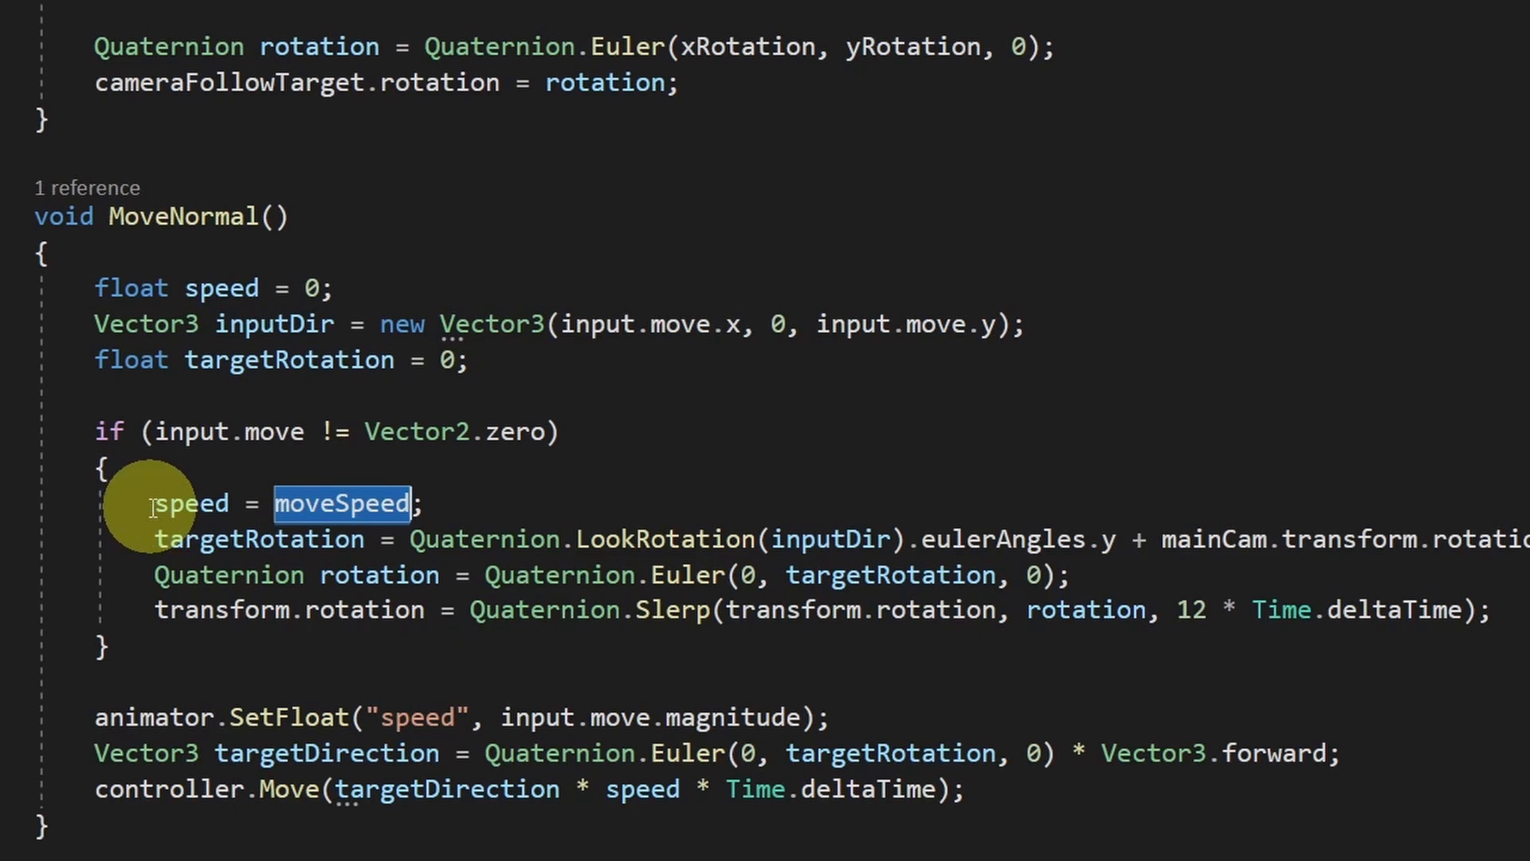
pyautogui.doubleClick(192, 502)
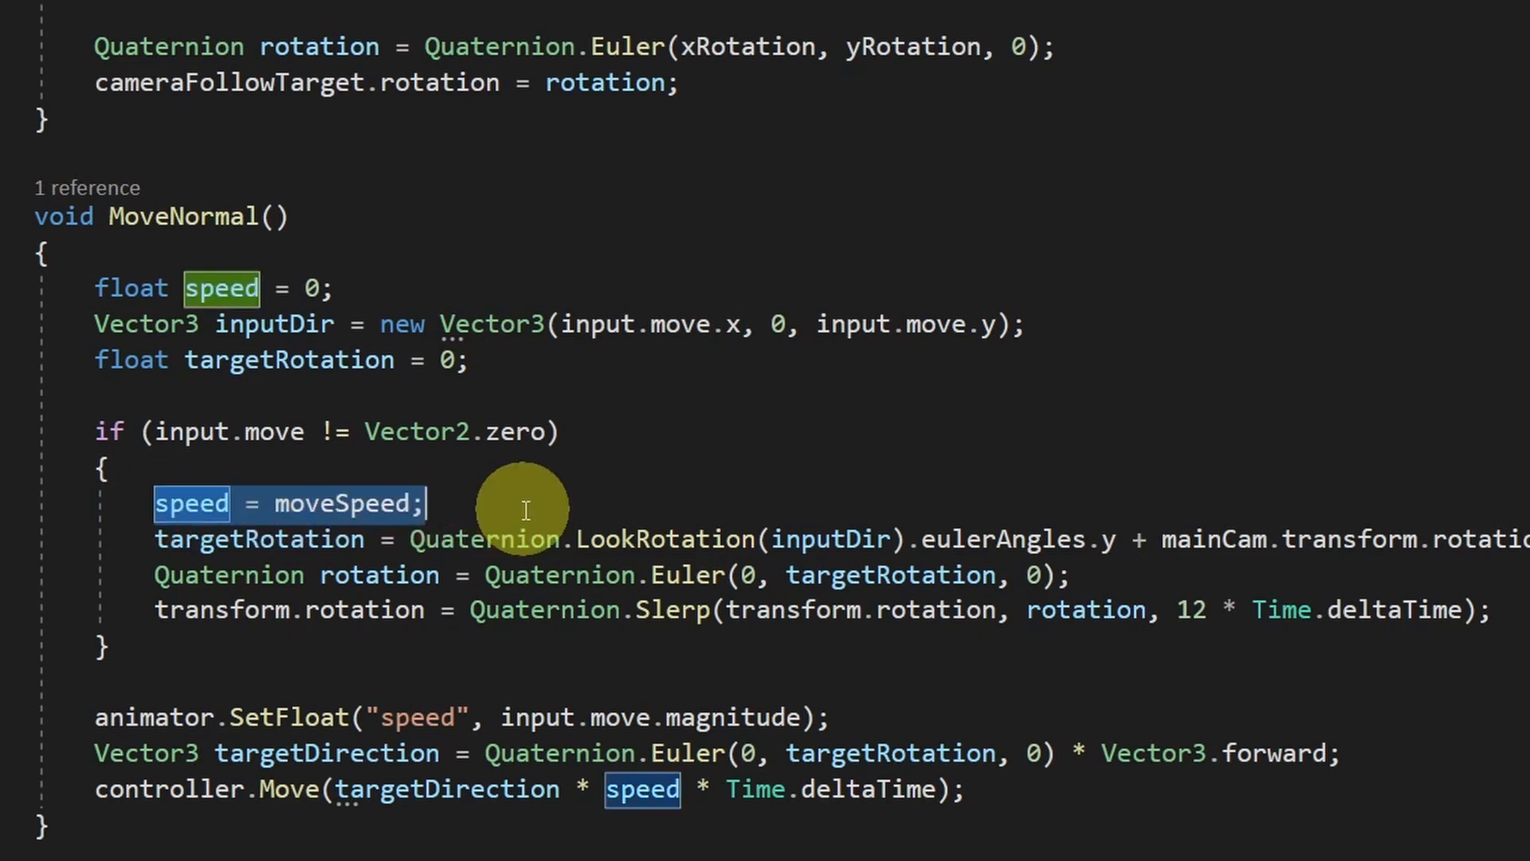
# Replace it with if (input.sprint) speed = sprintSpeed; else speed = moveSpeed;.
pyautogui.write('if(i')
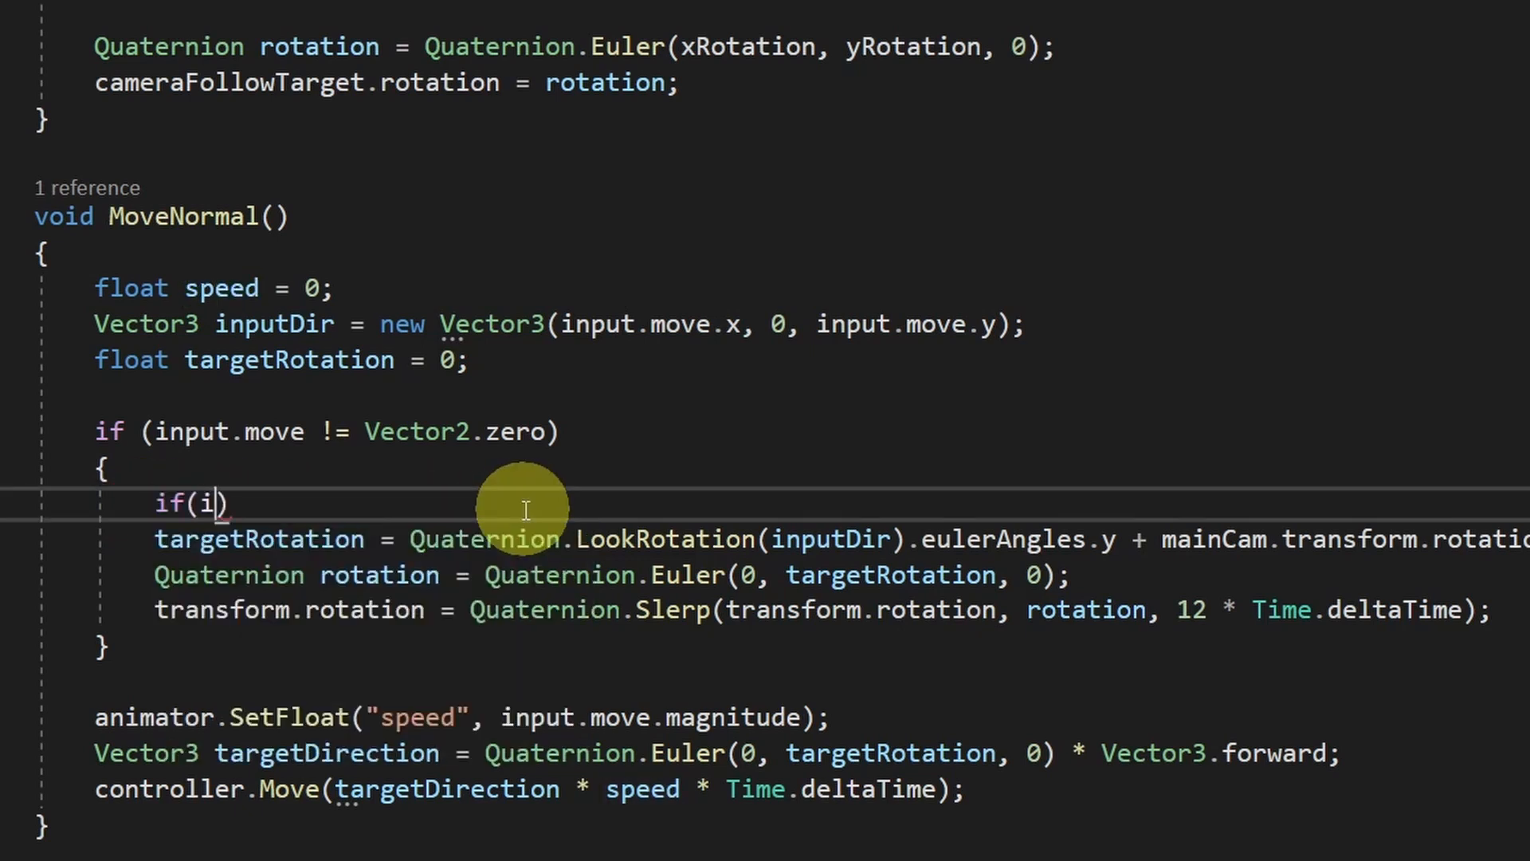
pyautogui.write('nput.sprint')
pyautogui.write('speed = moveSpeed;')
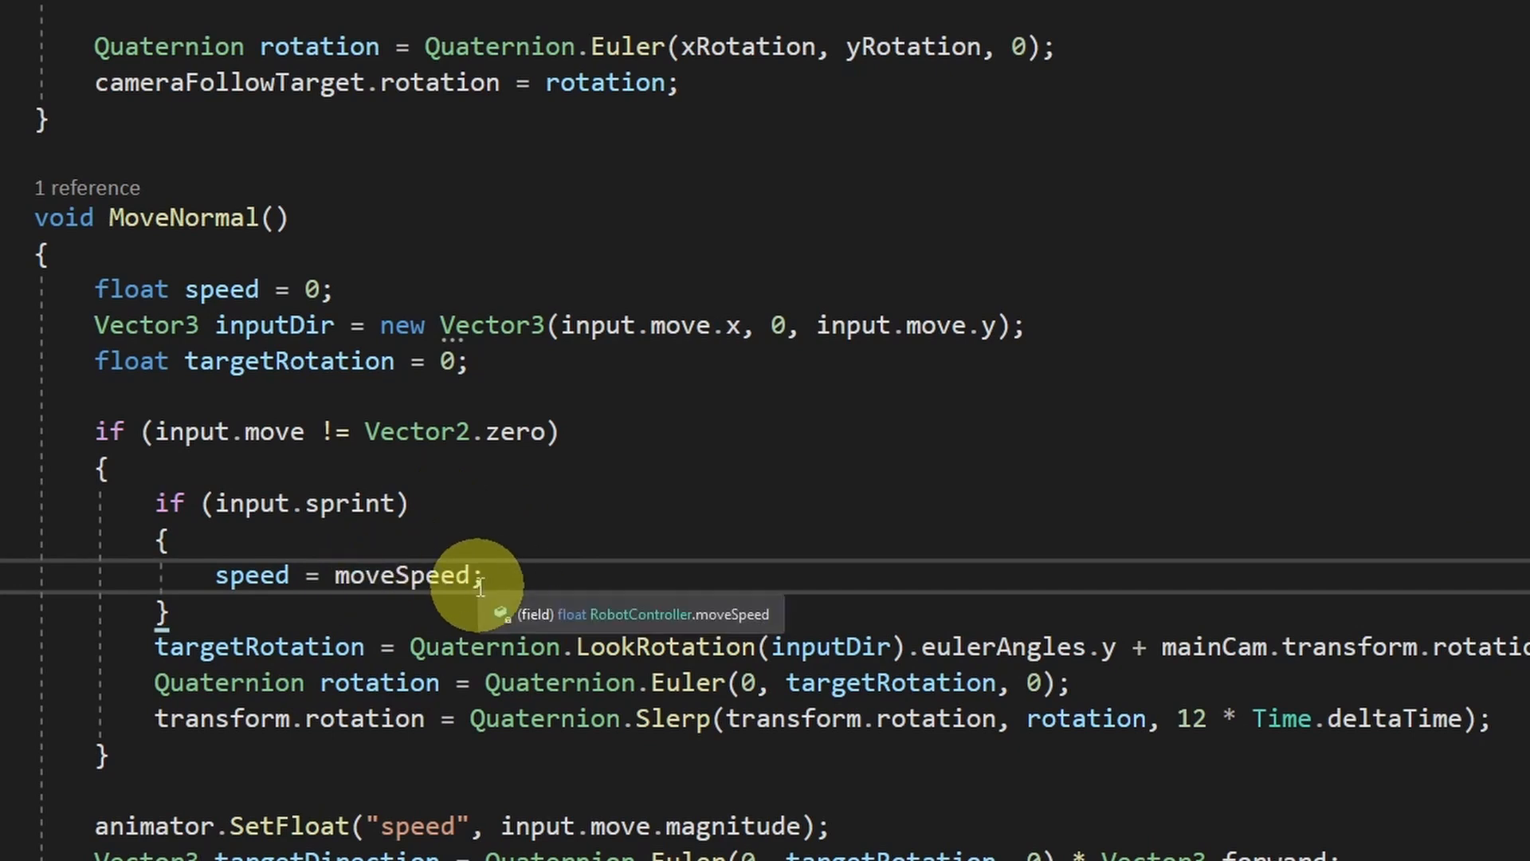
pyautogui.write('sprint')
pyautogui.write('else')
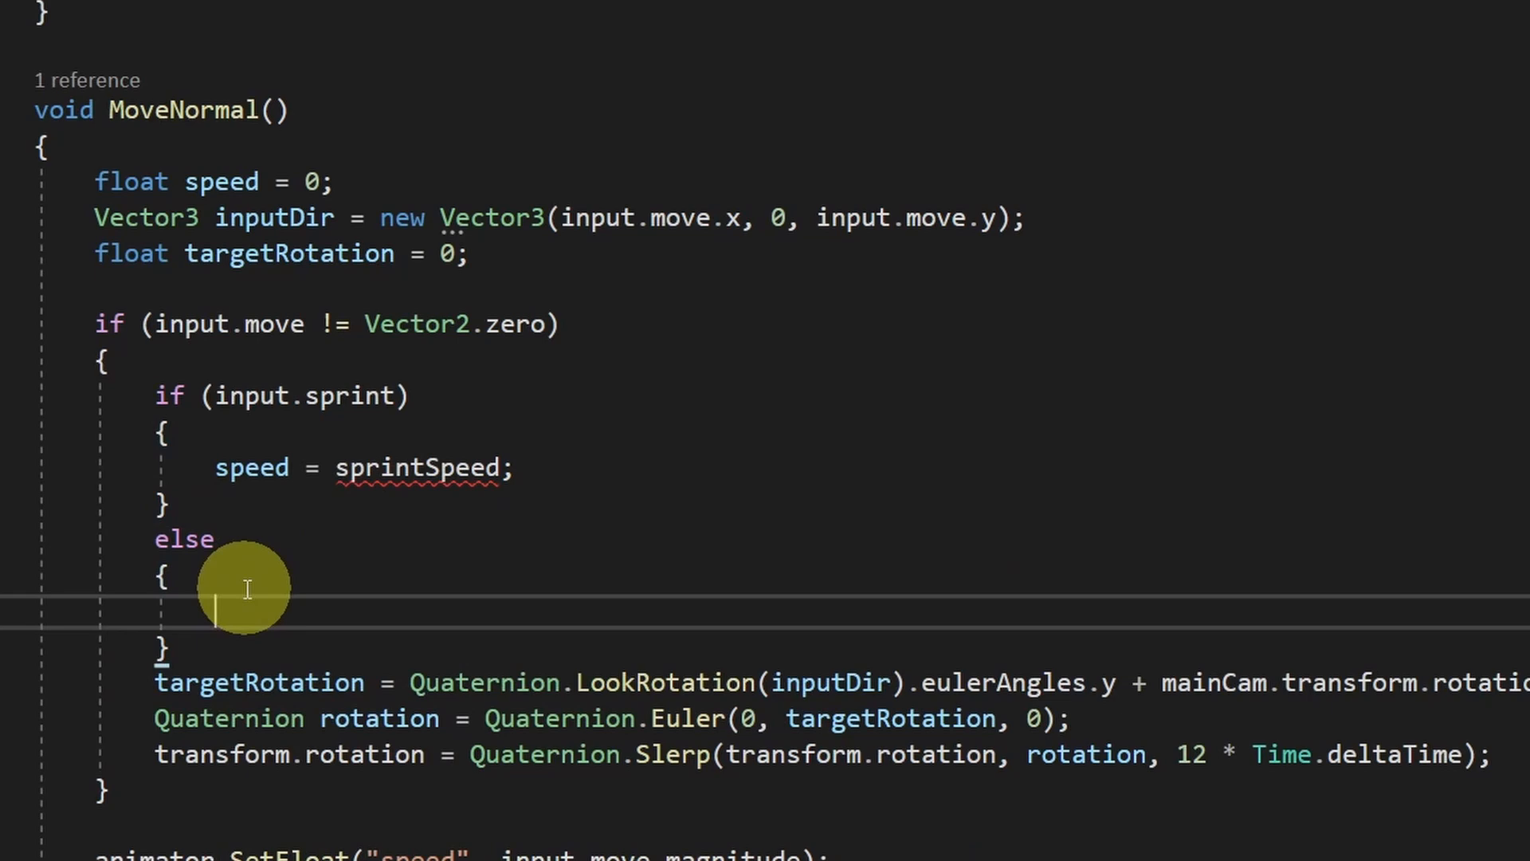
pyautogui.write('speed = moveSpeed;')
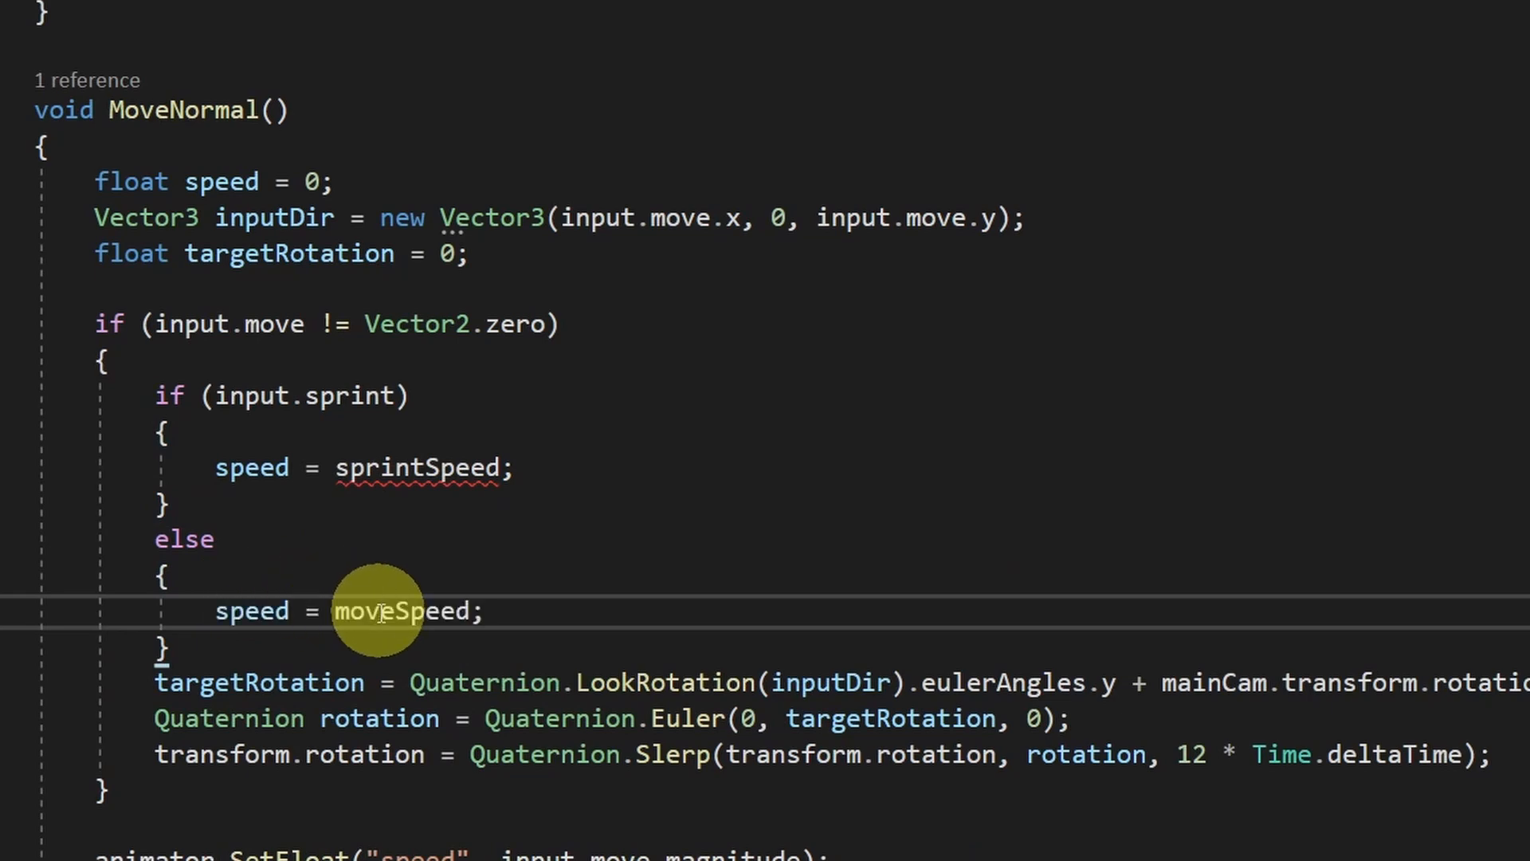
pyautogui.scroll(3)
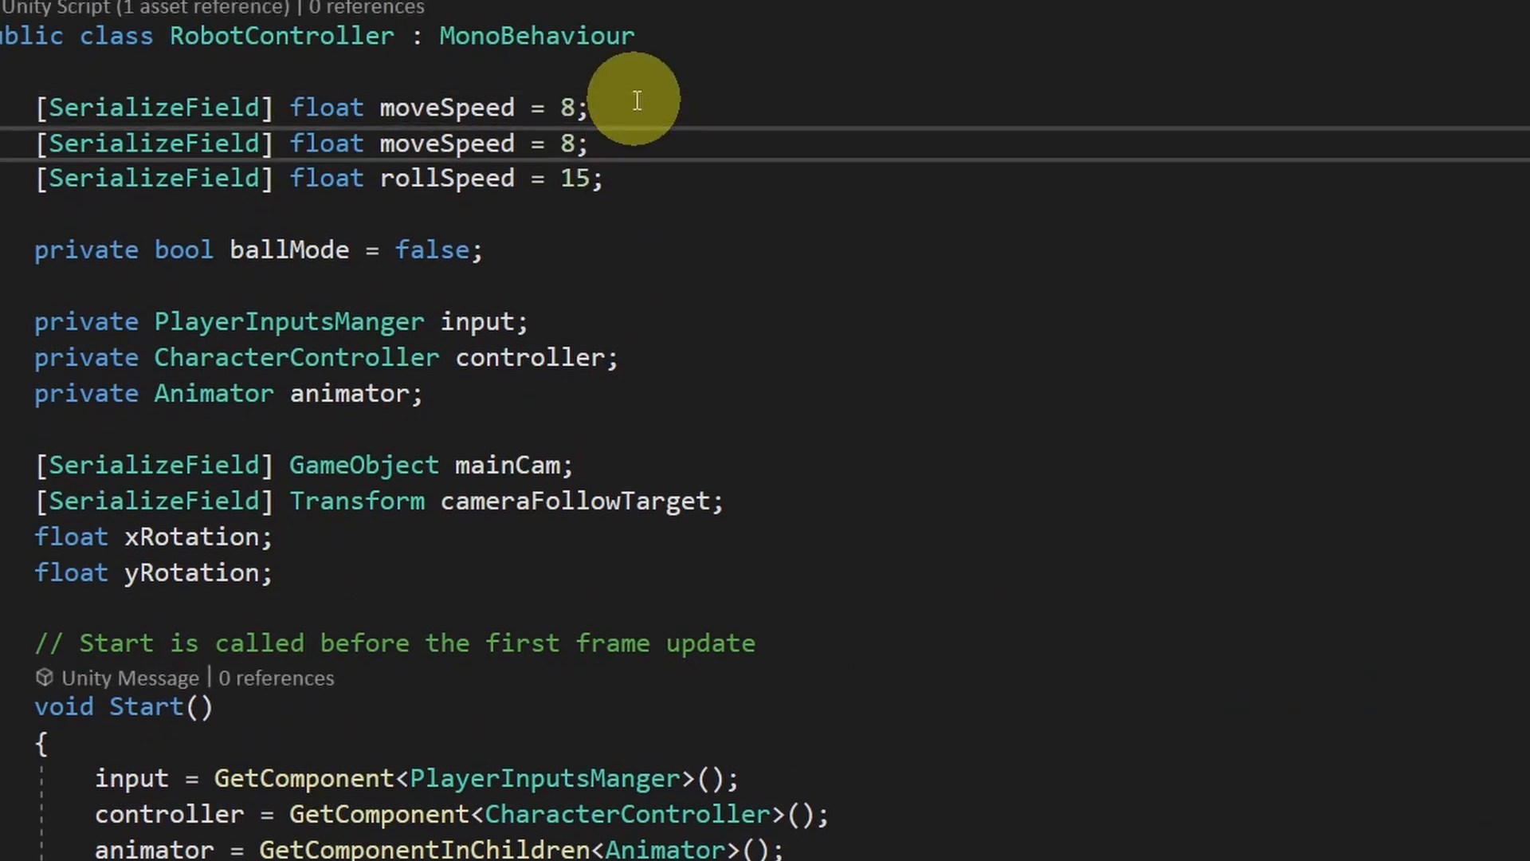
# Duplicate the moveSpeed field as serialized sprintSpeed = 11, then return to the editor.
pyautogui.press('enter')
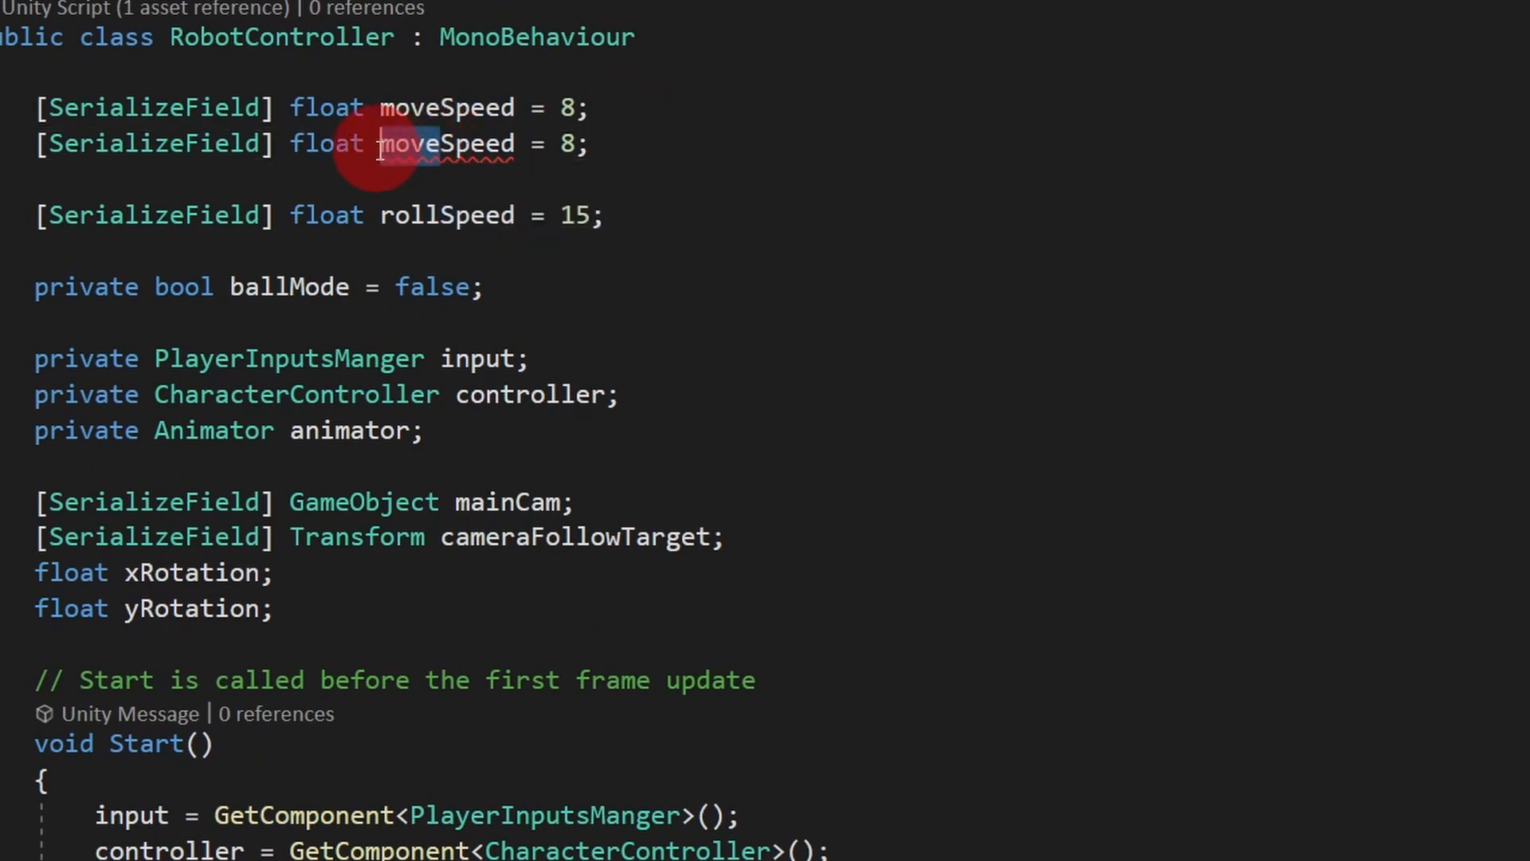
pyautogui.write('sprintSpeed = 11;')
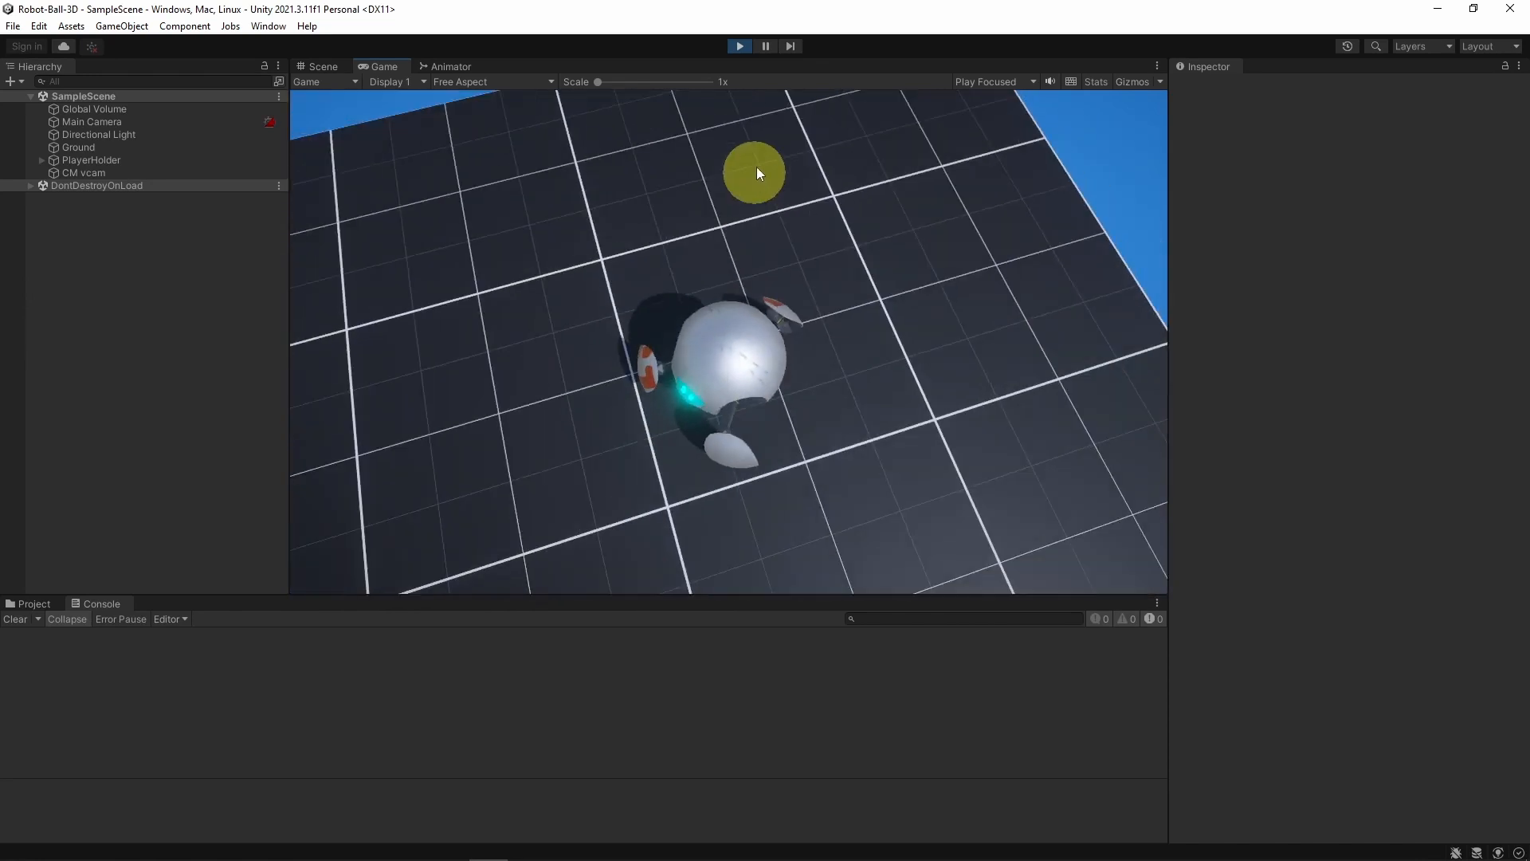
pyautogui.click(449, 65)
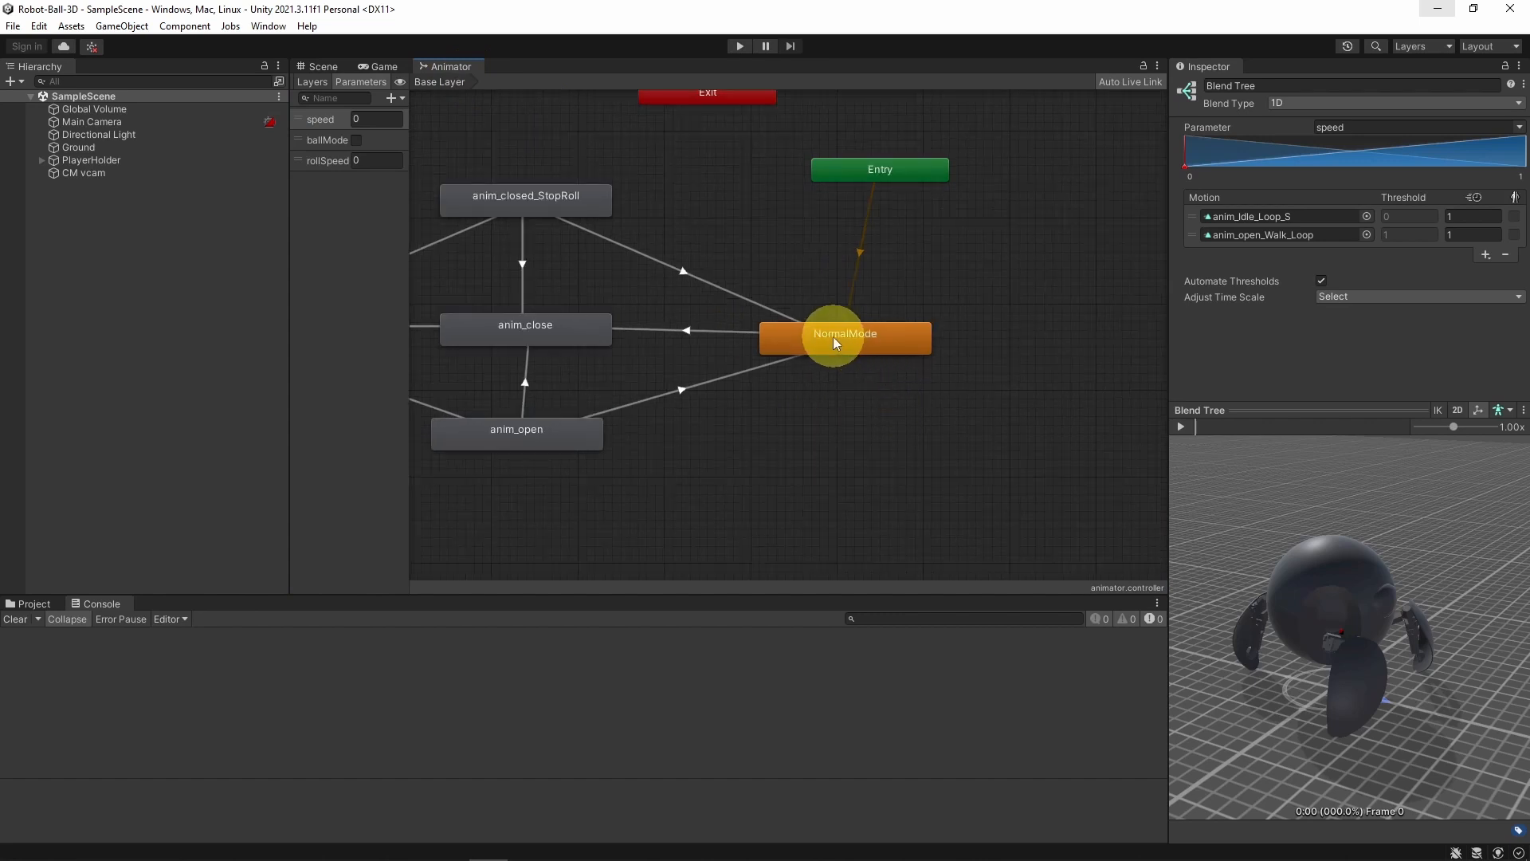
# Scrub the NormalMode blend tree's speed slider to preview idle-to-walk, leaving it at 1.
pyautogui.doubleClick(843, 333)
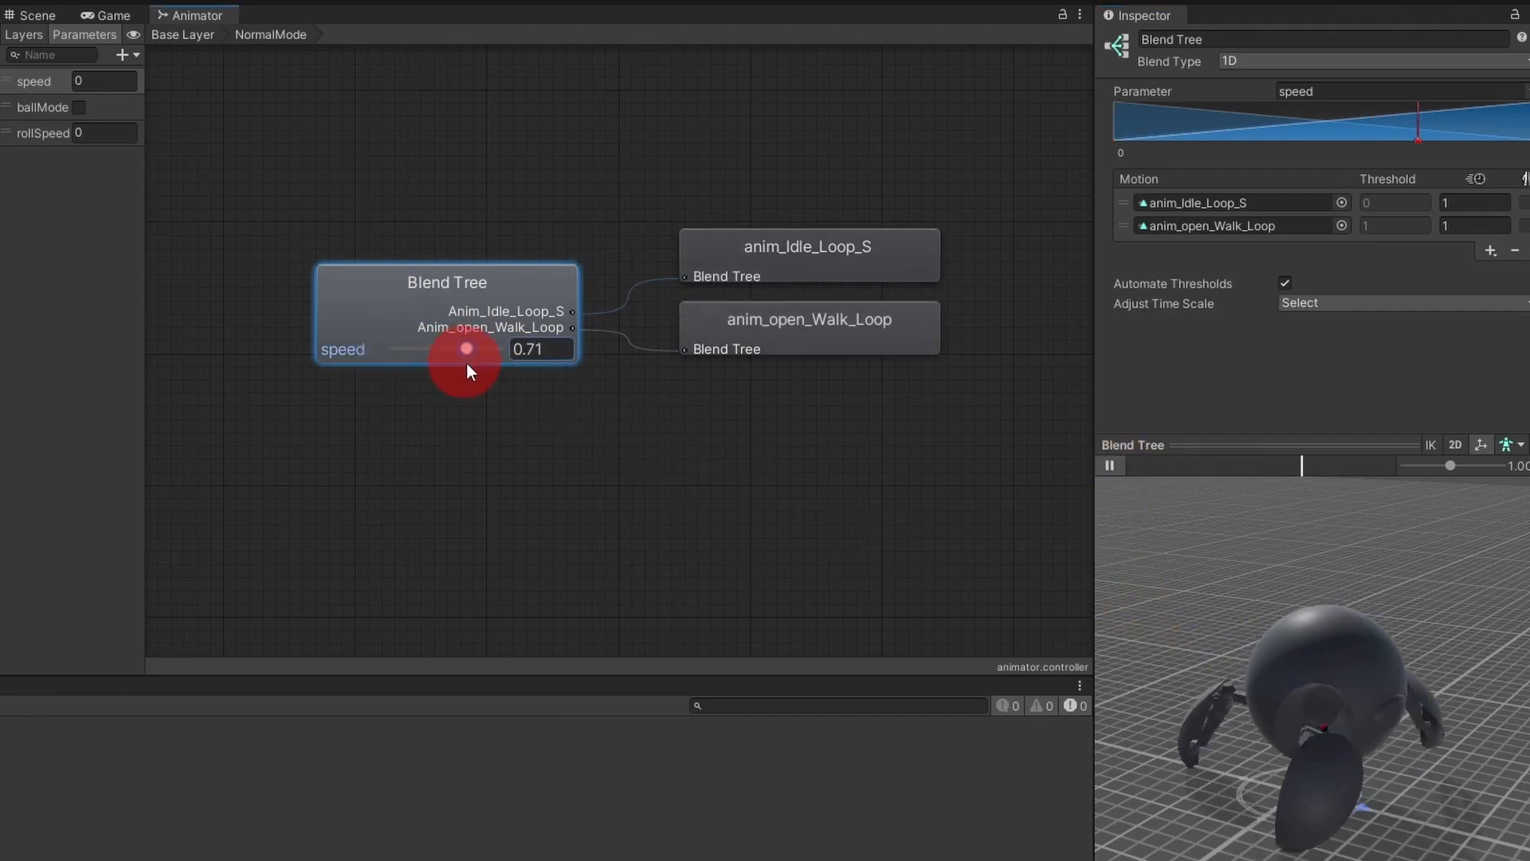
pyautogui.moveTo(466, 349); pyautogui.dragTo(427, 349)
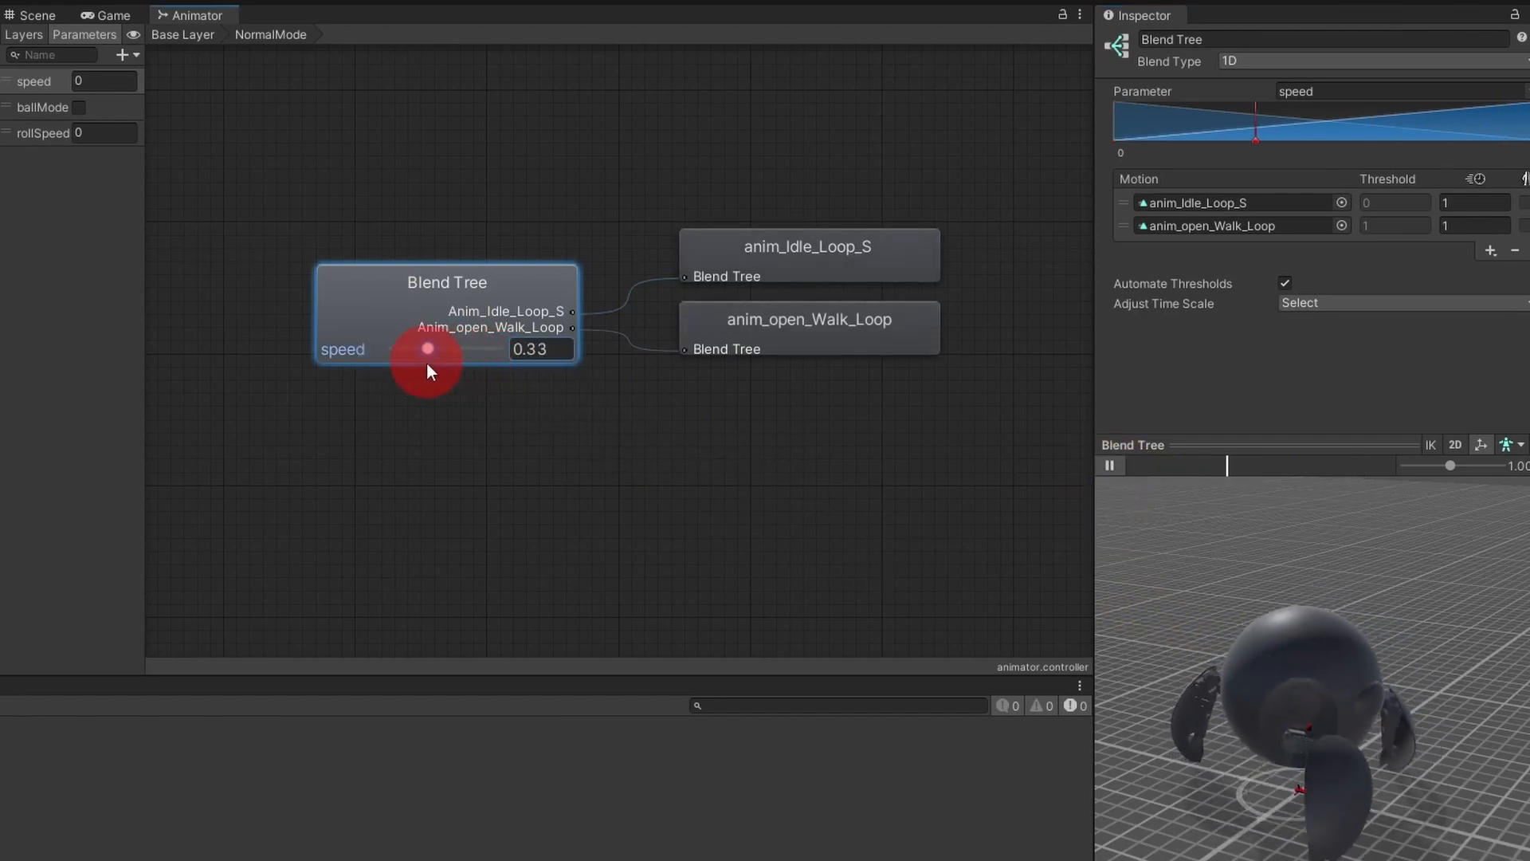
pyautogui.moveTo(430, 349); pyautogui.dragTo(495, 349)
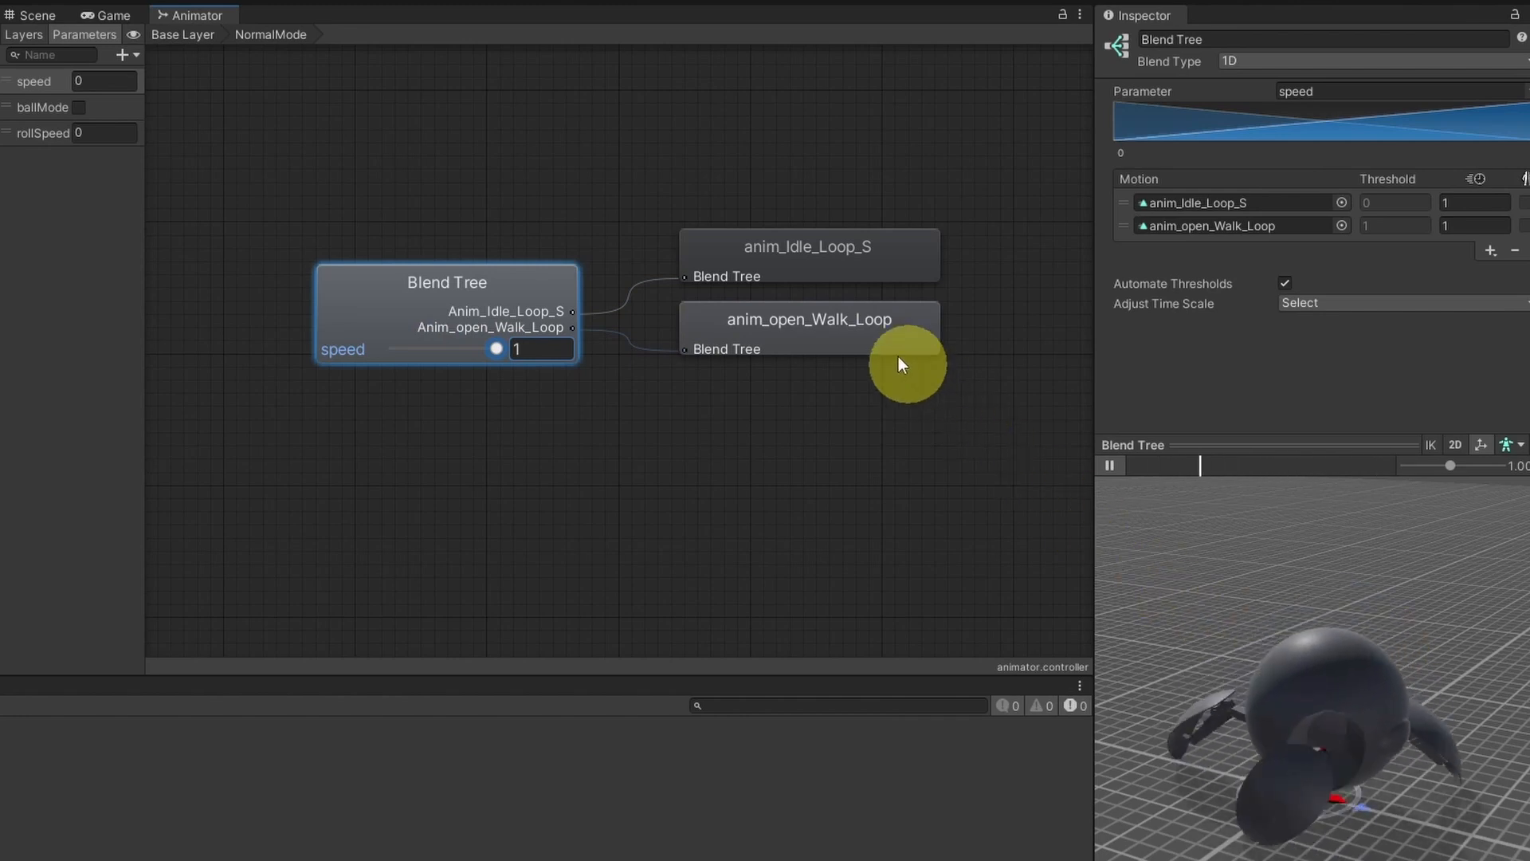
pyautogui.click(808, 327)
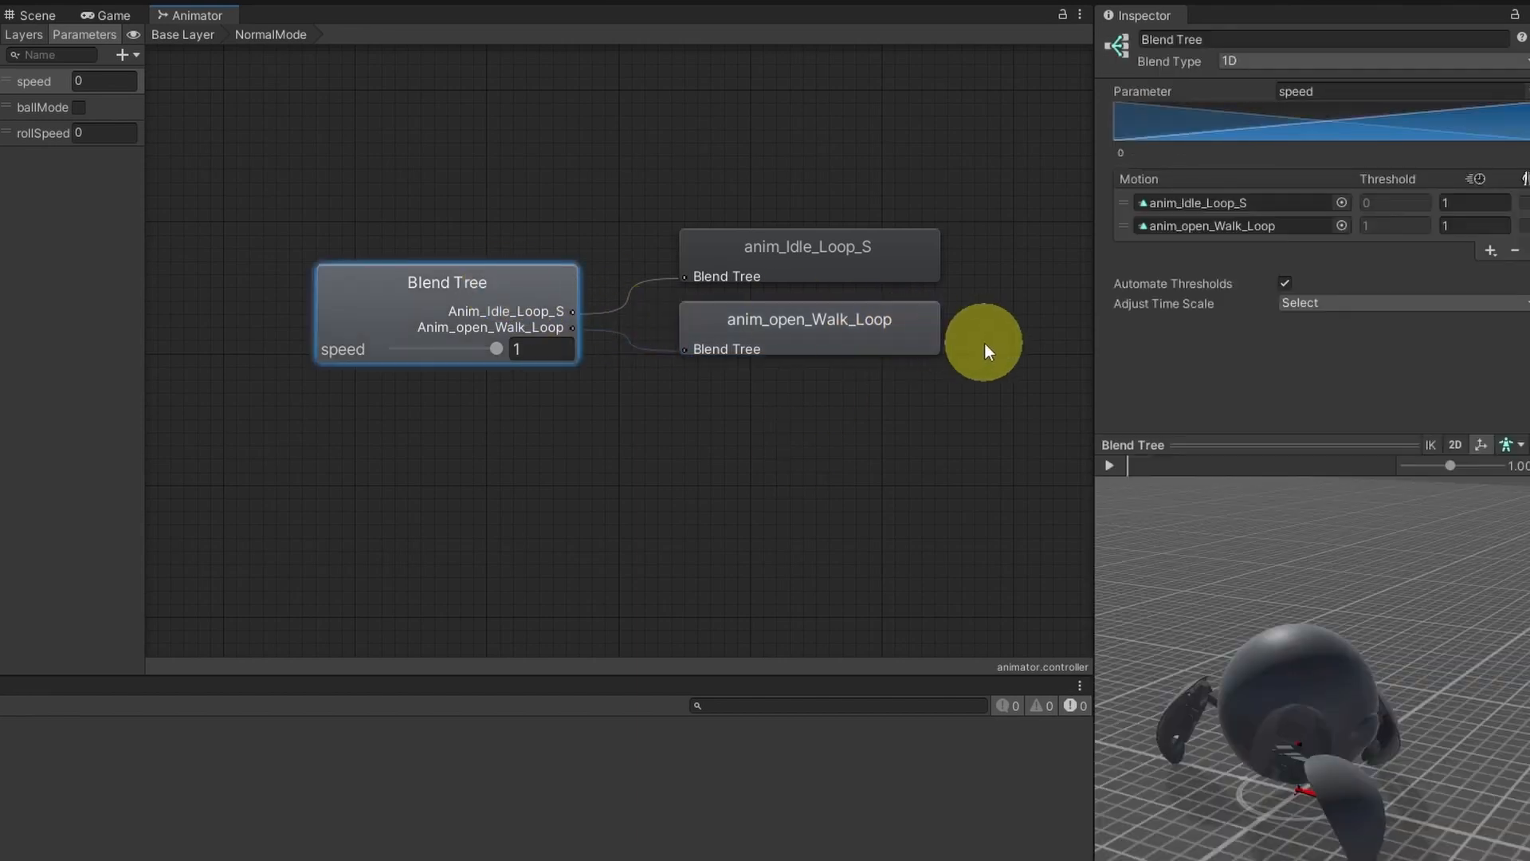
pyautogui.moveTo(1520, 201)
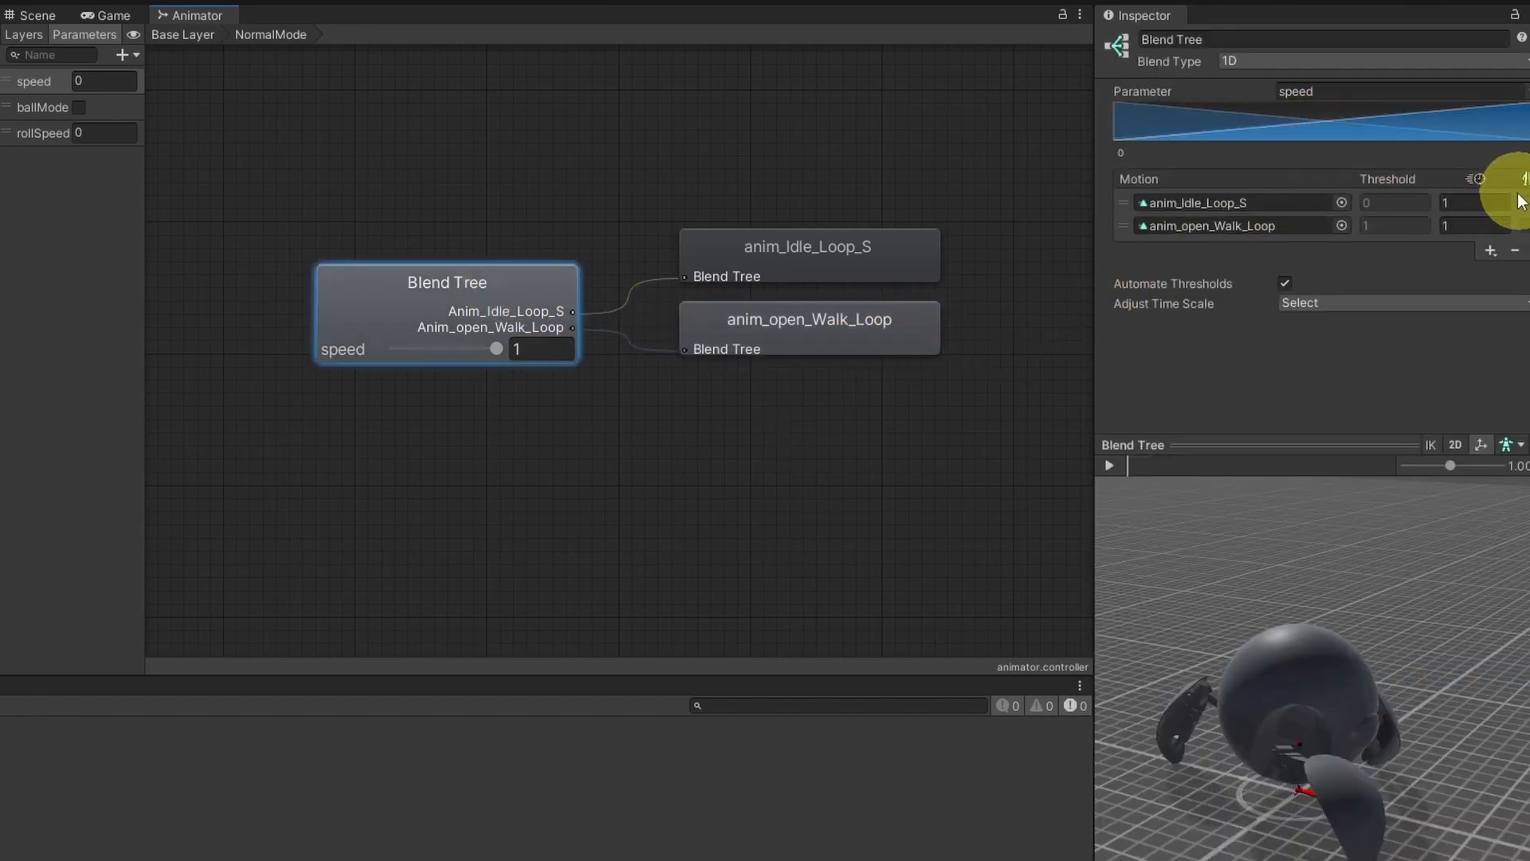
# Add a motion field with anim_open_Walk_Loop and time scale 2 to the blend tree.
pyautogui.click(1490, 251)
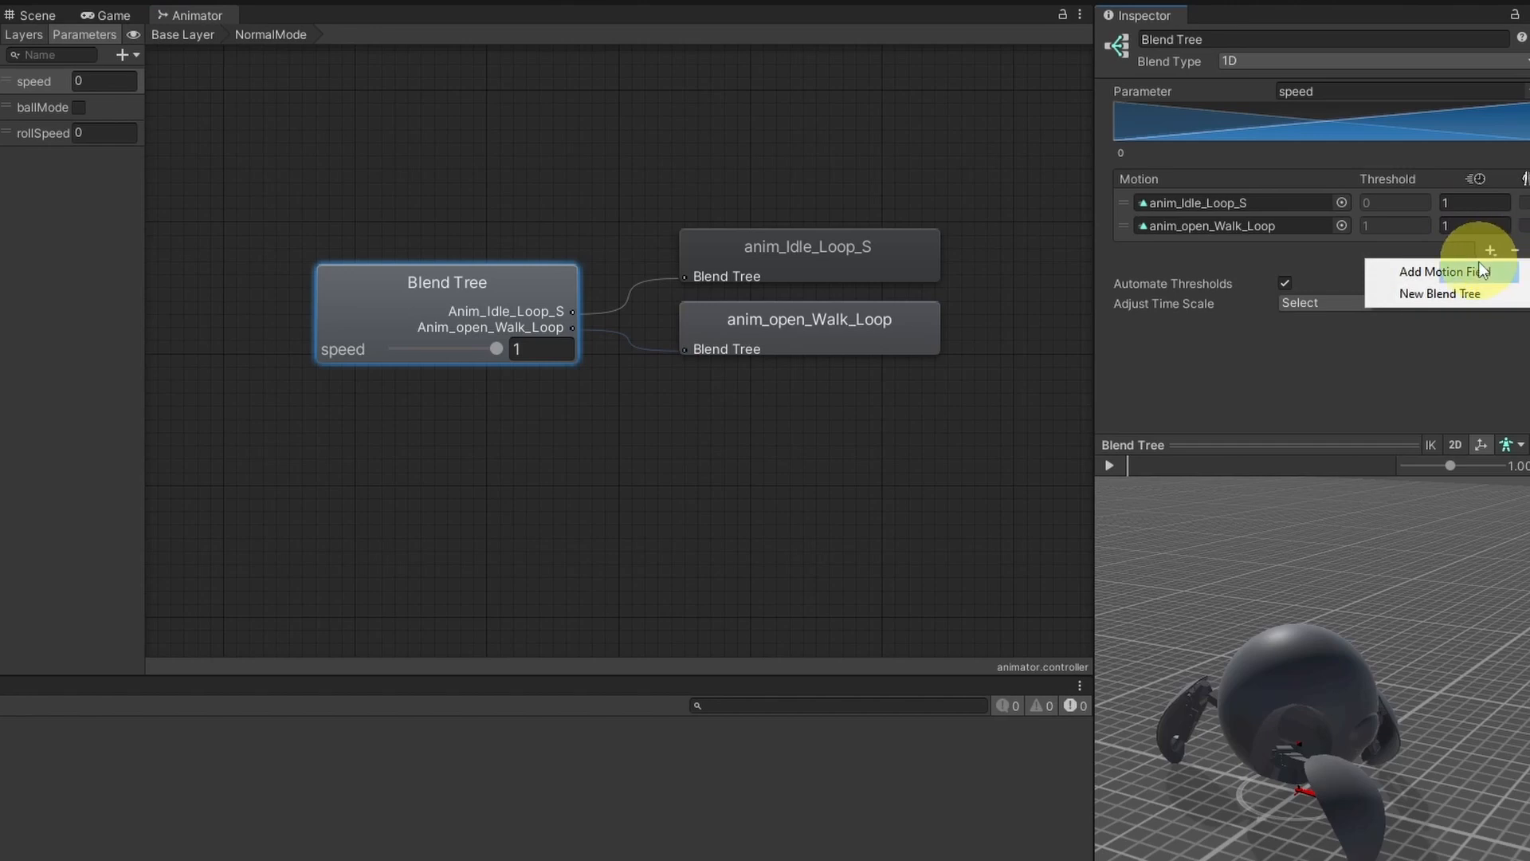
pyautogui.click(1439, 271)
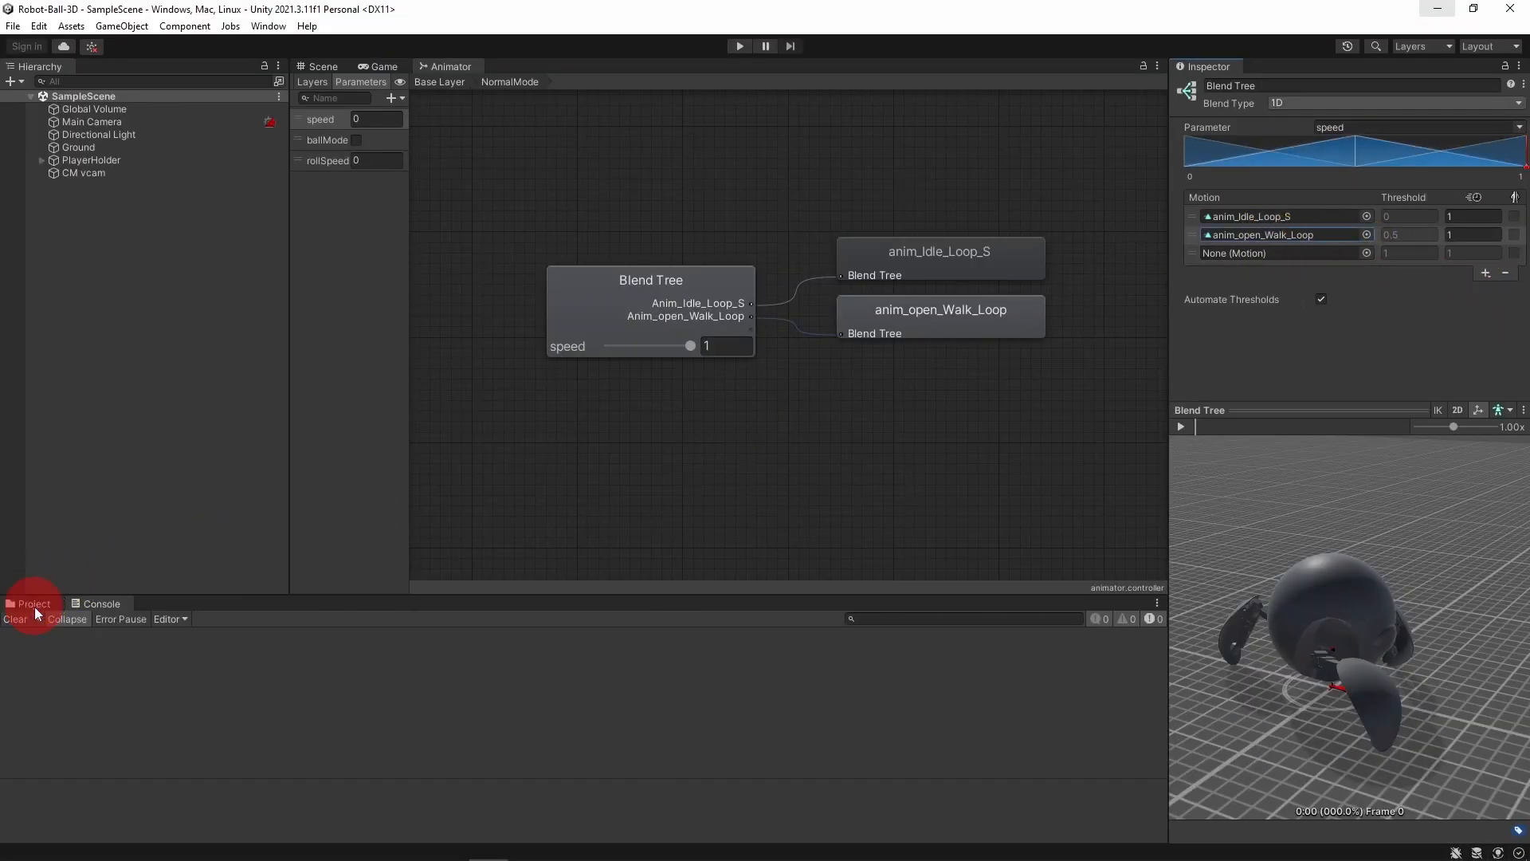
pyautogui.click(32, 604)
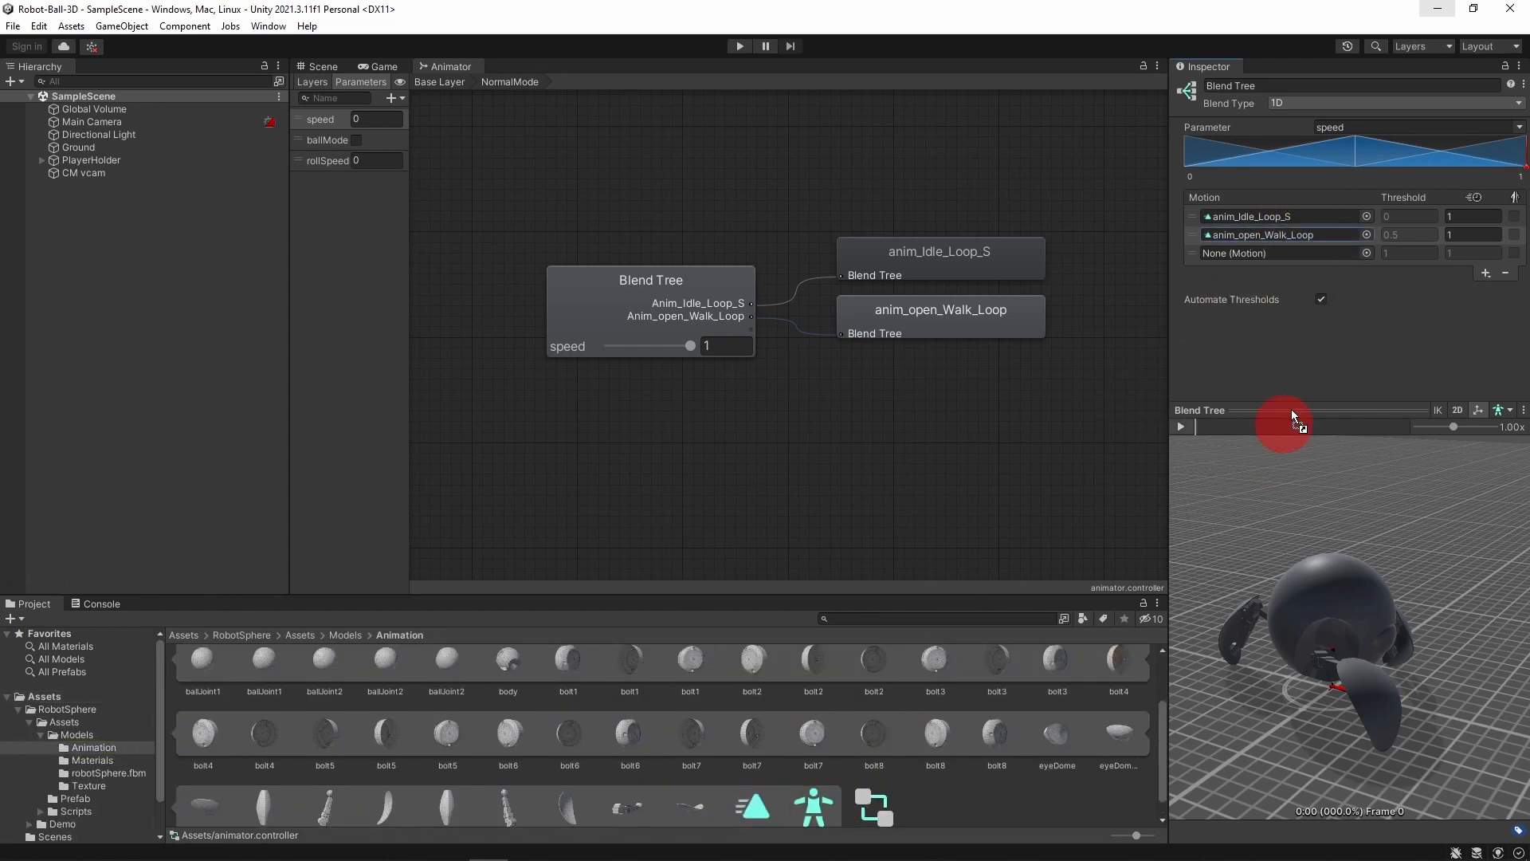
pyautogui.click(1484, 273)
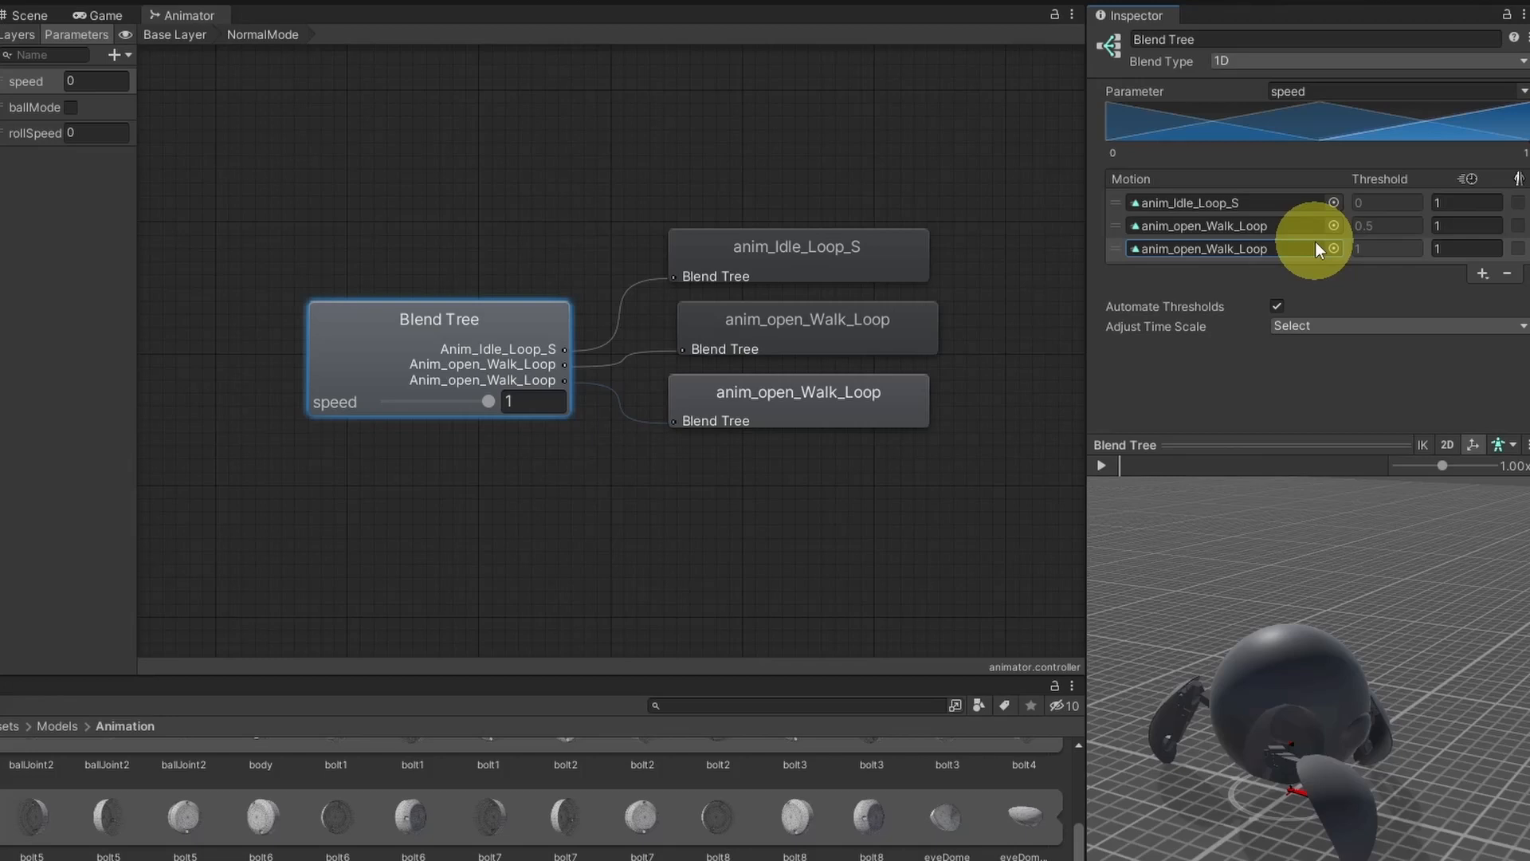
pyautogui.moveTo(1472, 179)
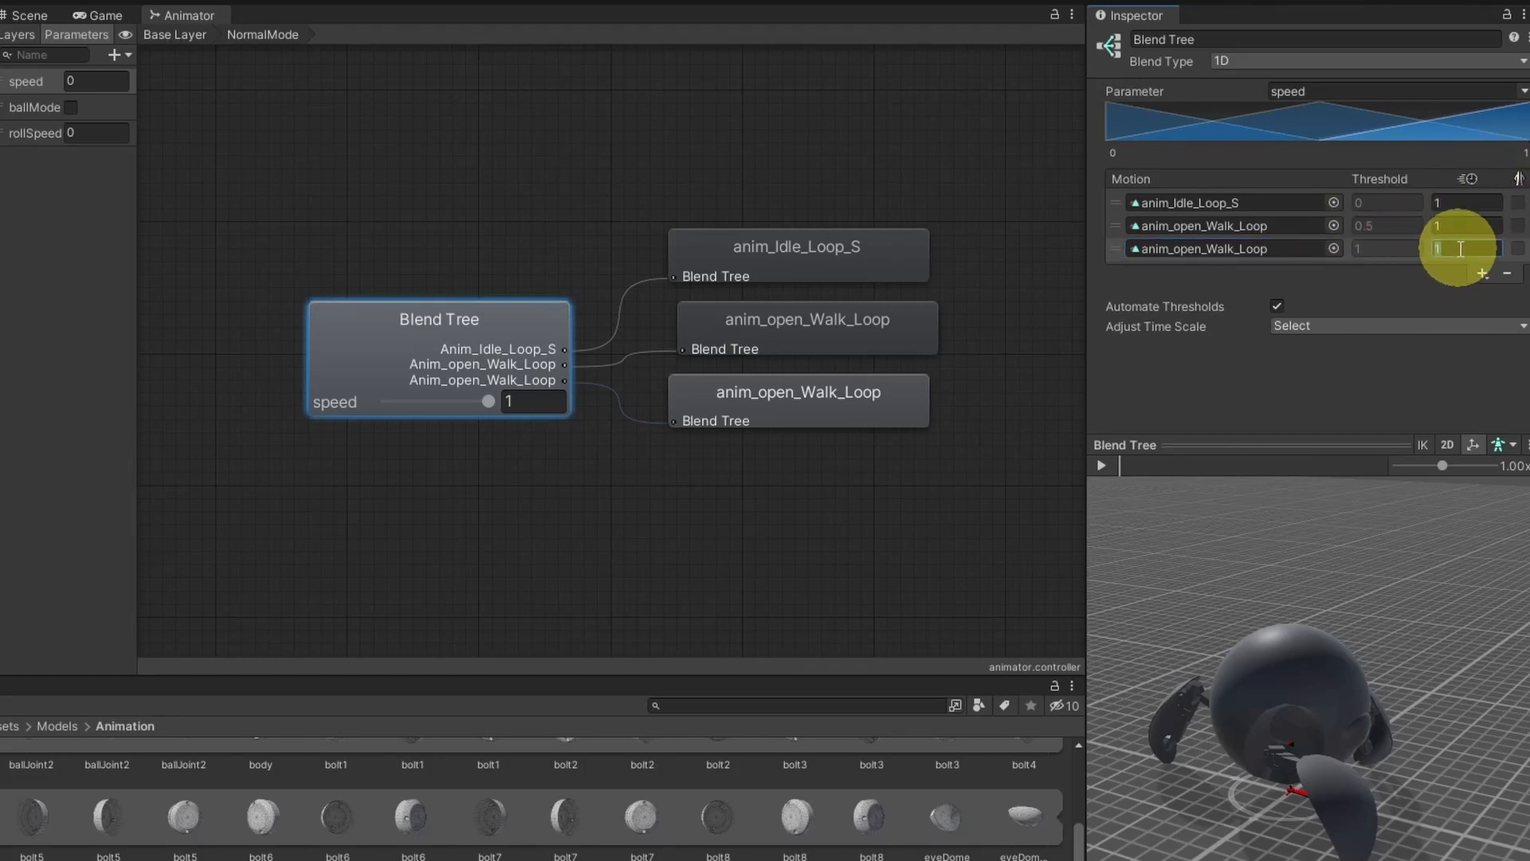
pyautogui.write('2')
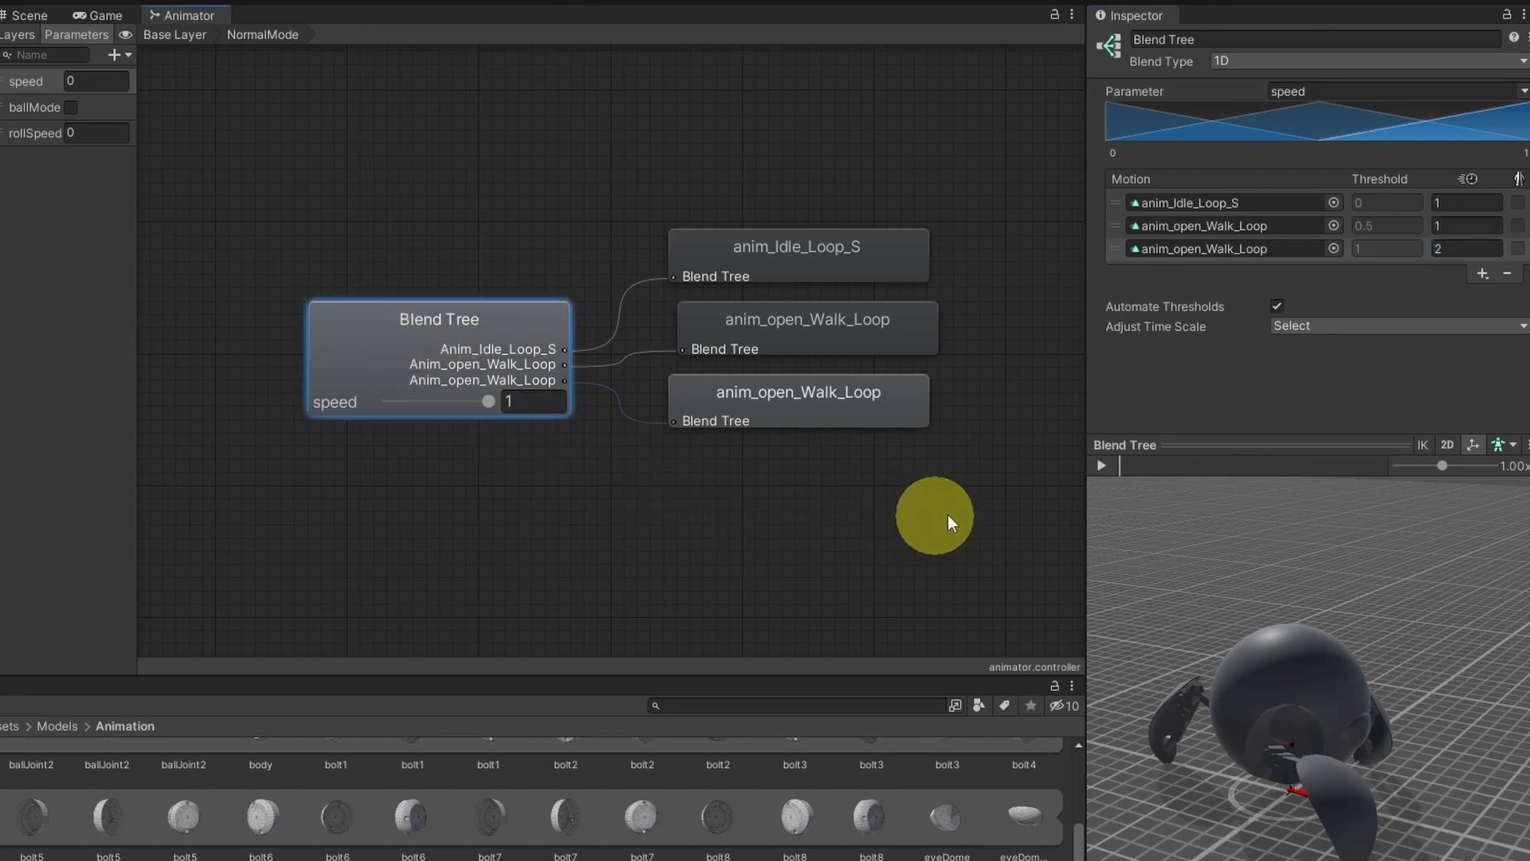
# Change the third walk motion's time scale to 1.5 and uncheck Automate Thresholds.
pyautogui.click(1100, 465)
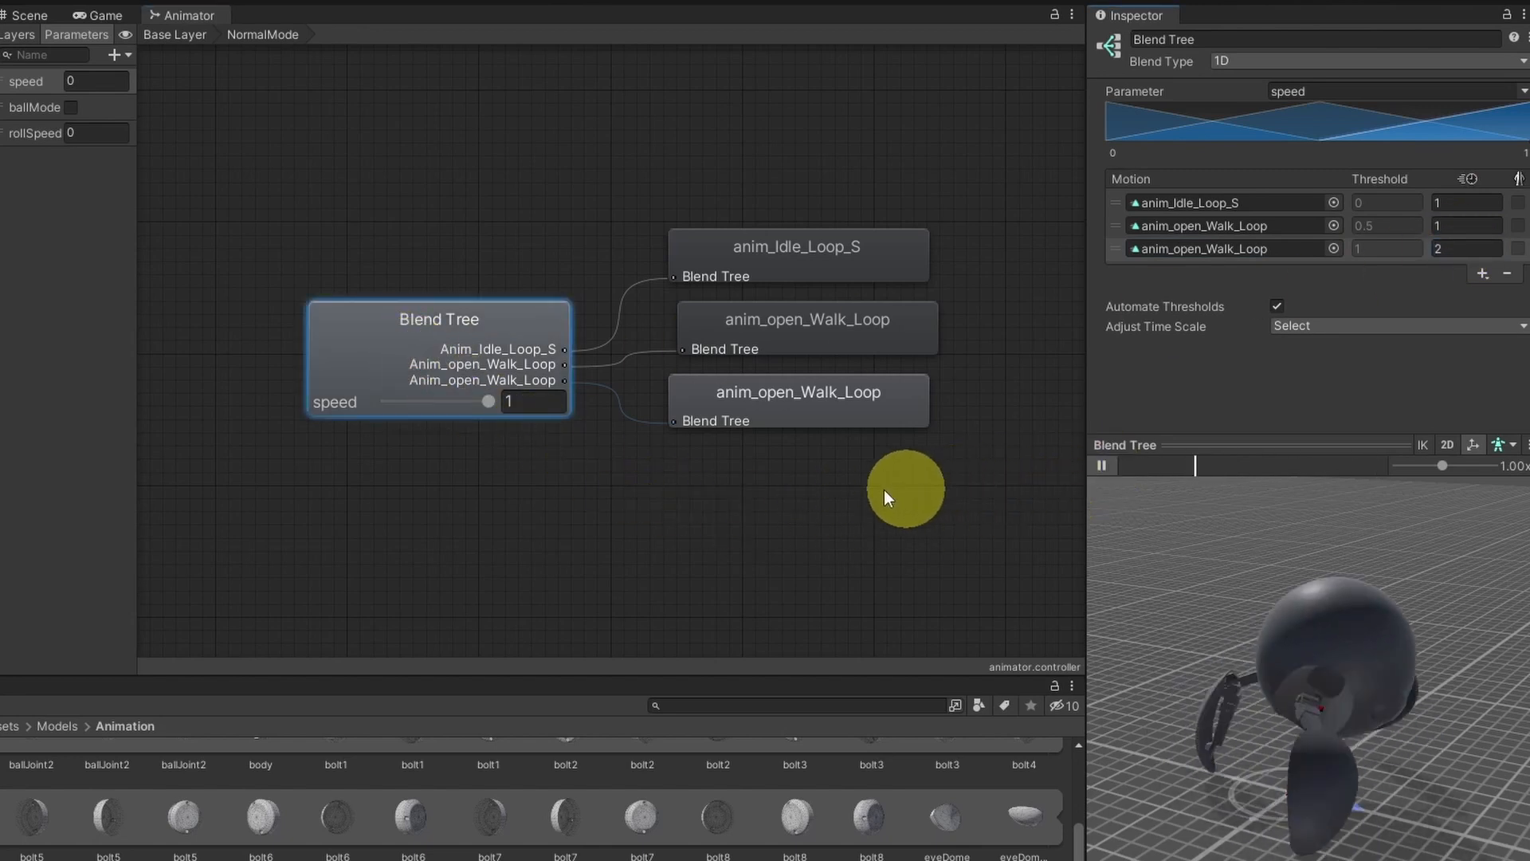
pyautogui.moveTo(1355, 249)
pyautogui.write('1.5')
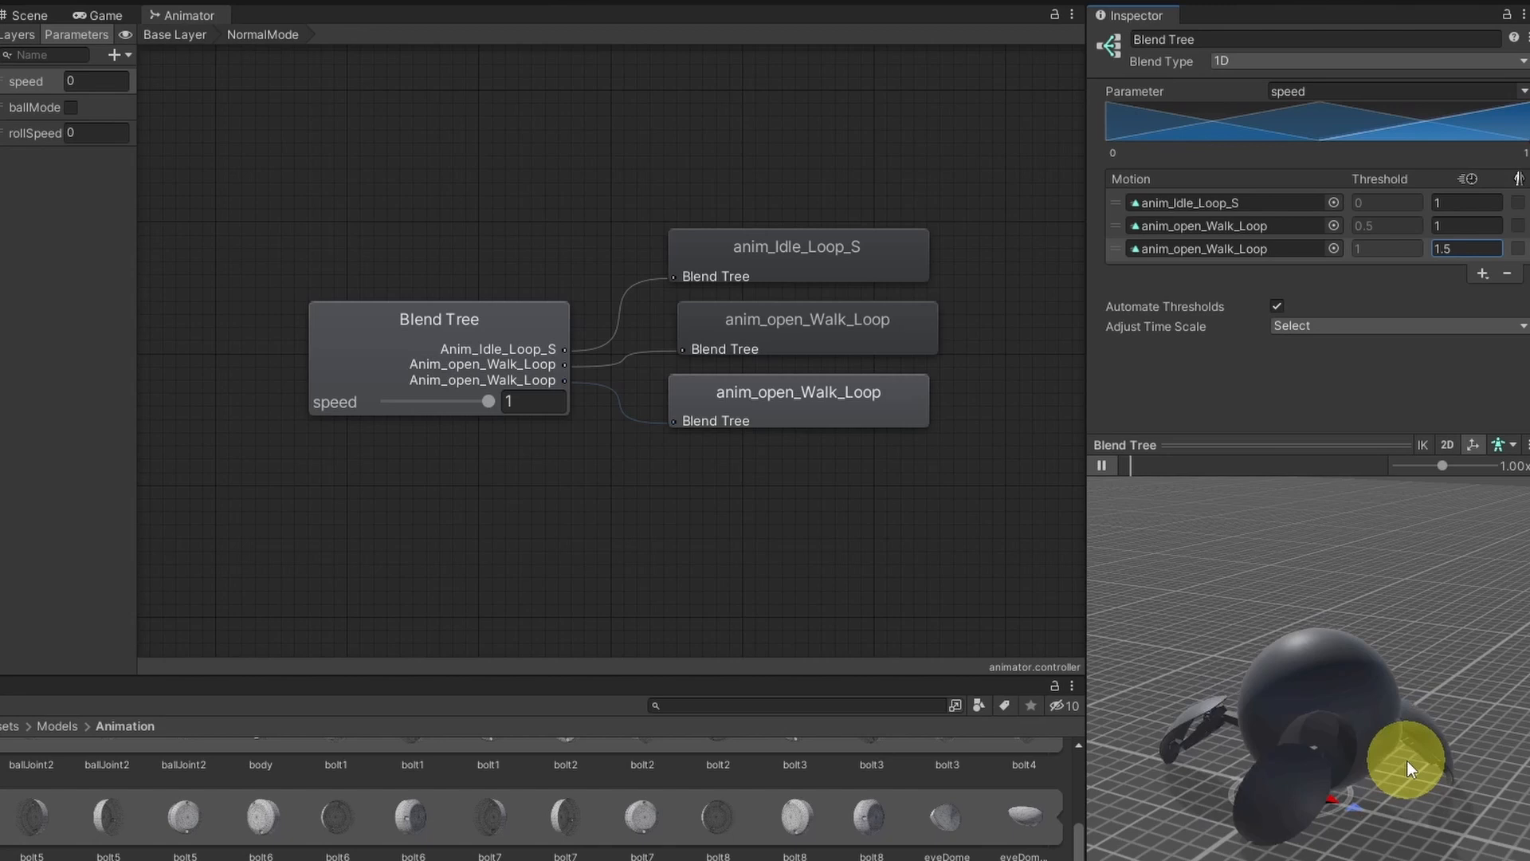
pyautogui.click(490, 400)
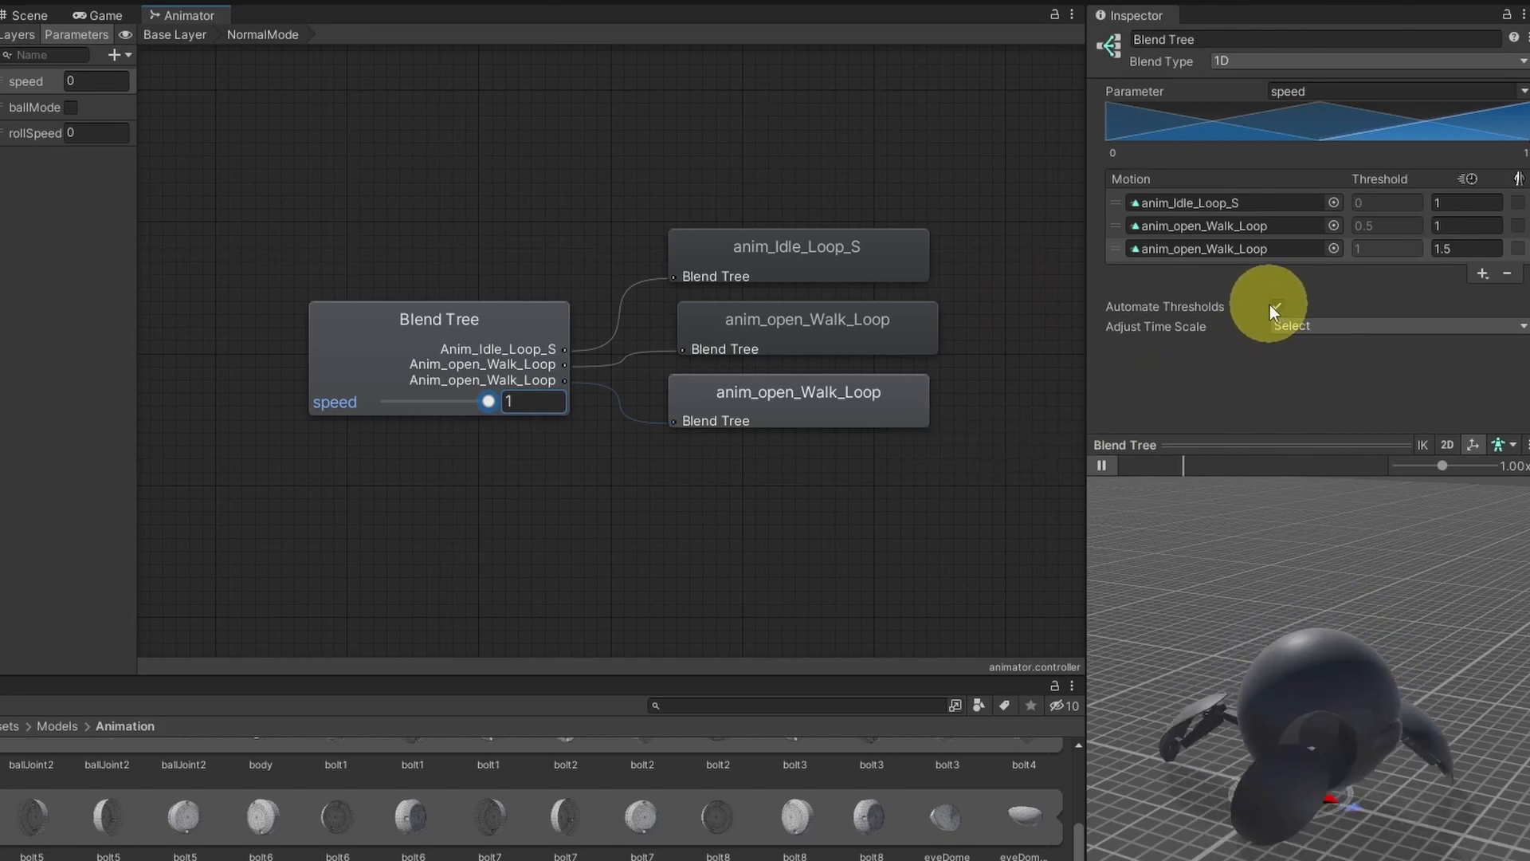
pyautogui.click(1279, 306)
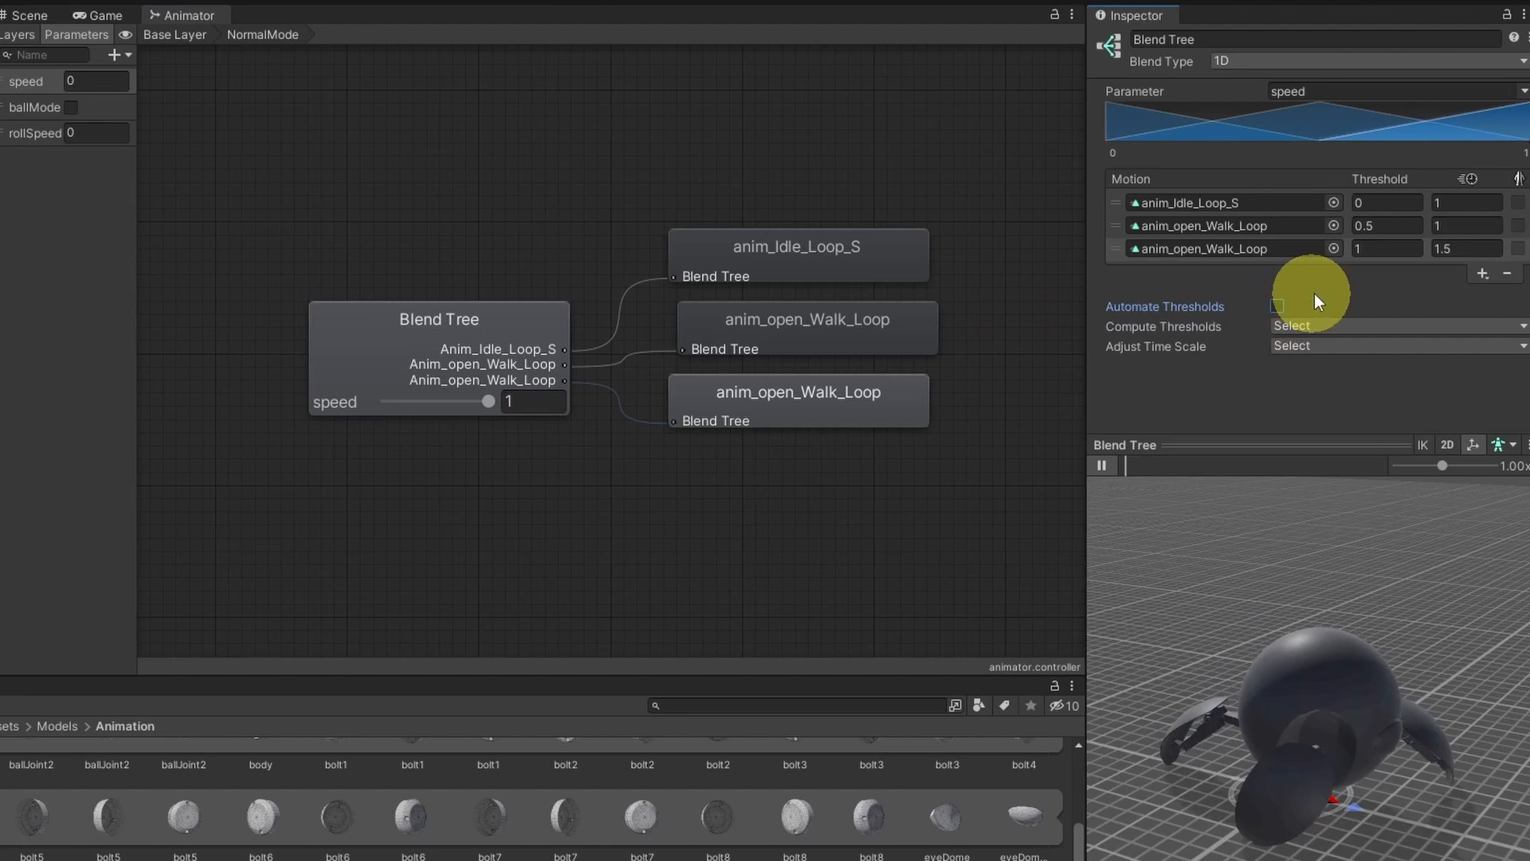
pyautogui.click(1386, 226)
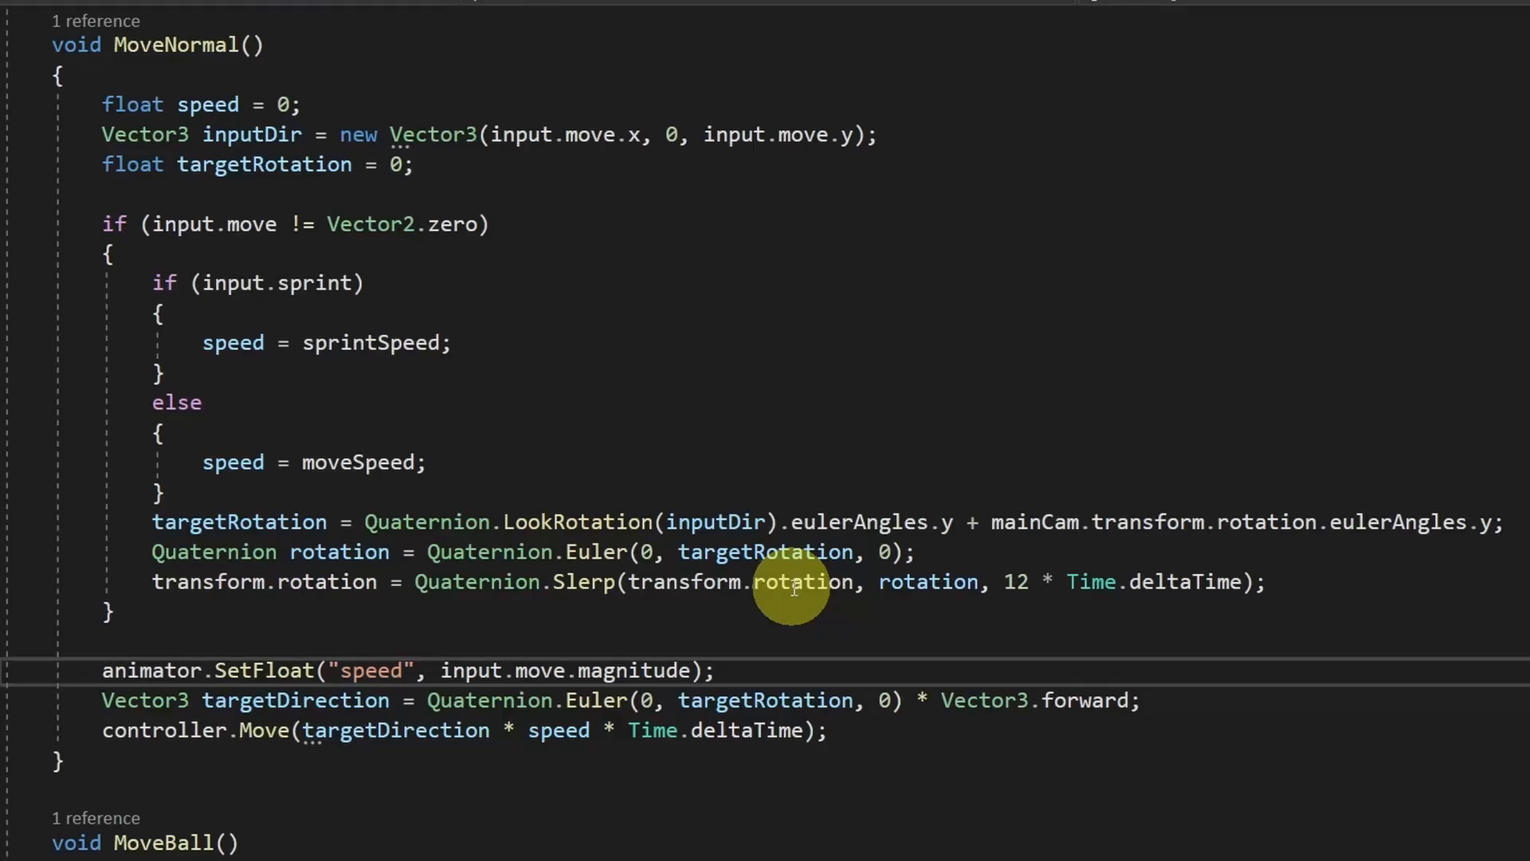
pyautogui.moveTo(414, 571)
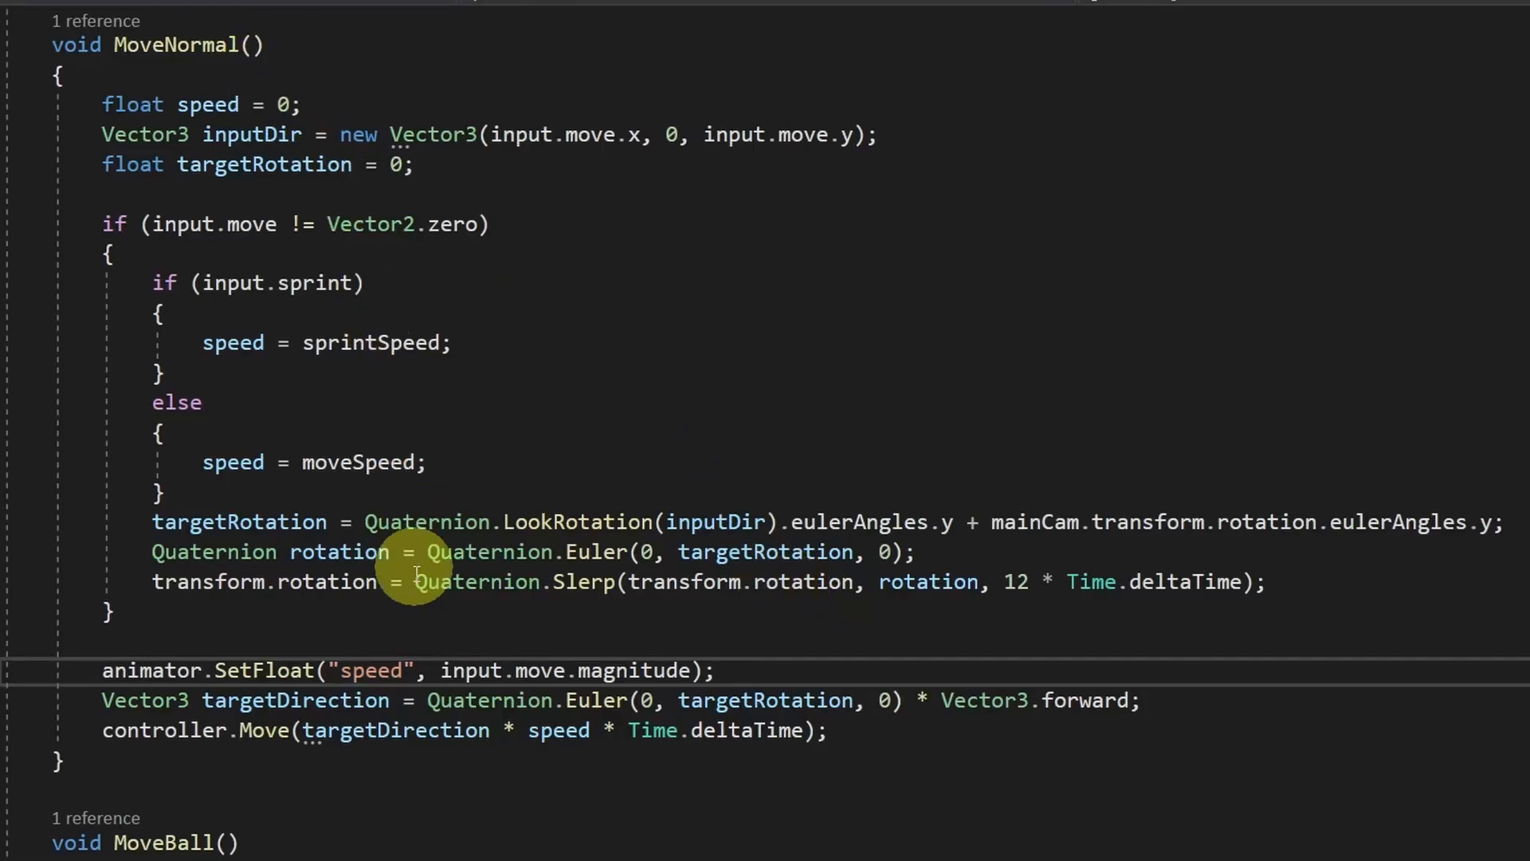
# Scroll to MoveNormal's animator.SetFloat("speed", input.move.magnitude) line.
pyautogui.scroll(-3)
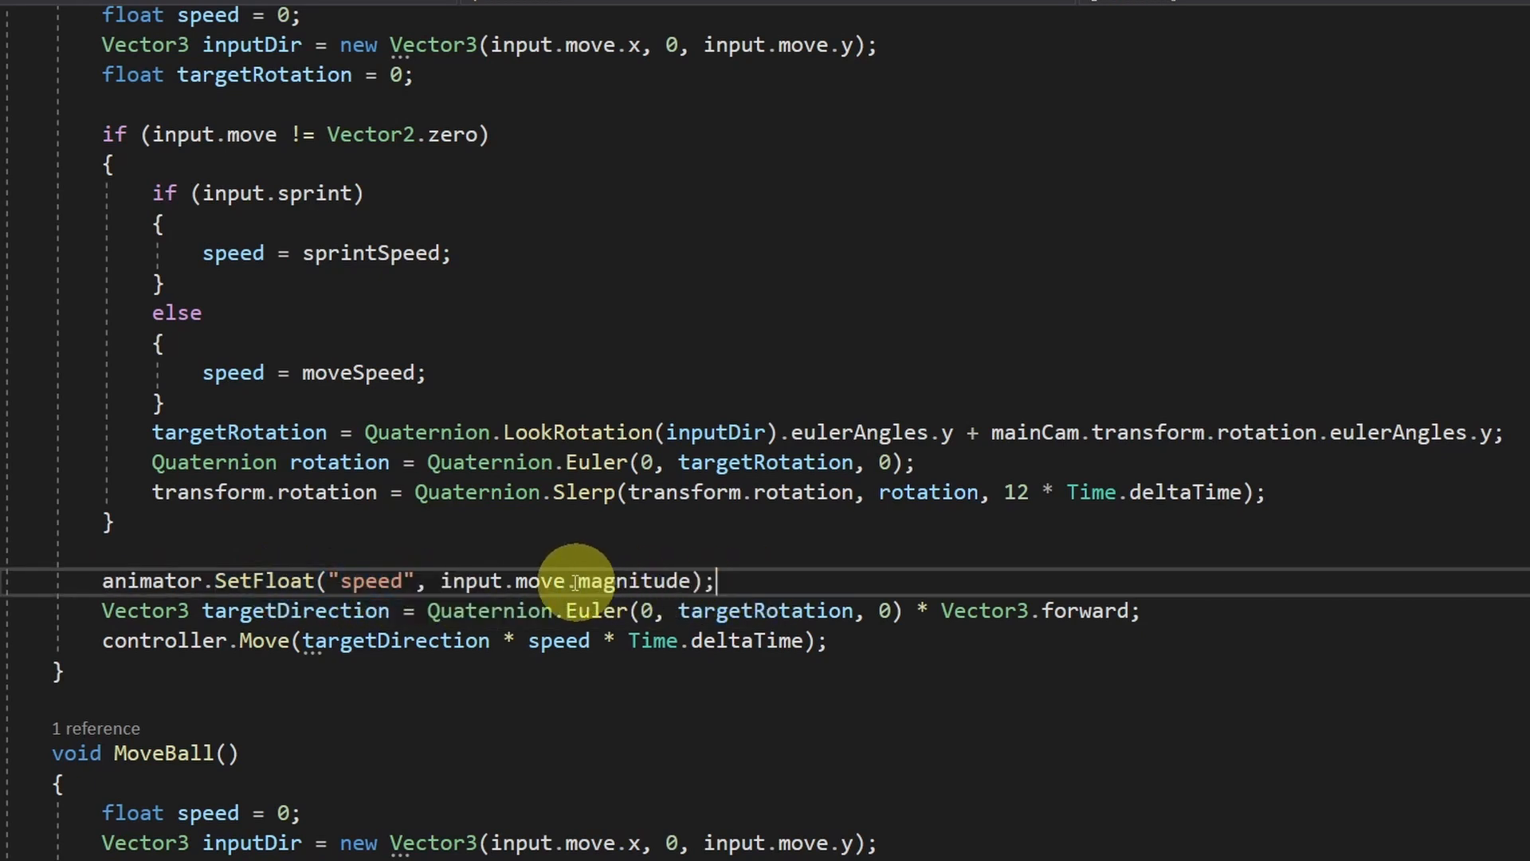
pyautogui.moveTo(547, 580)
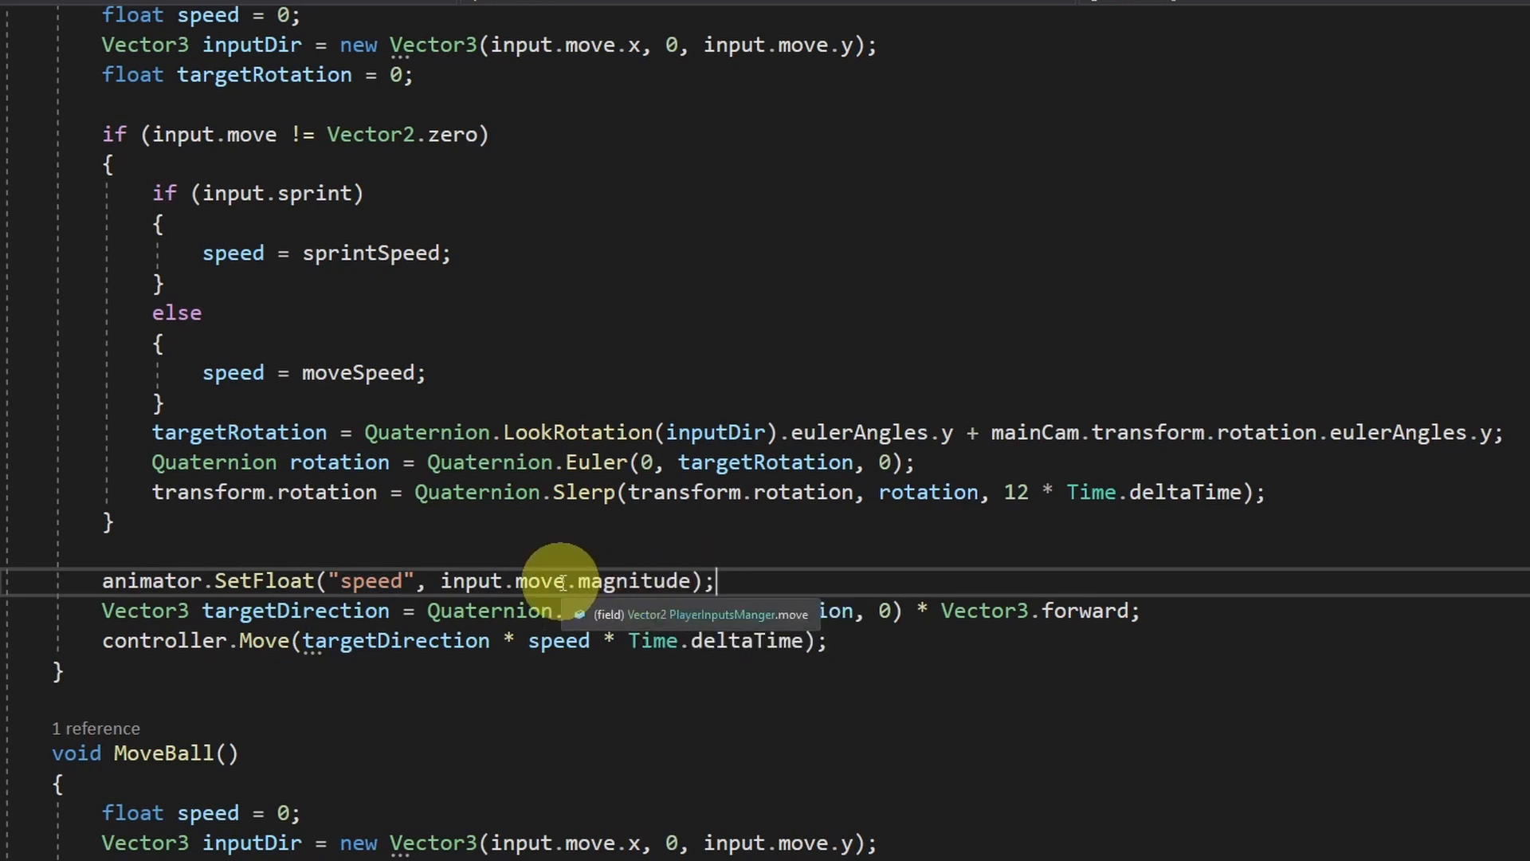
pyautogui.scroll(-3)
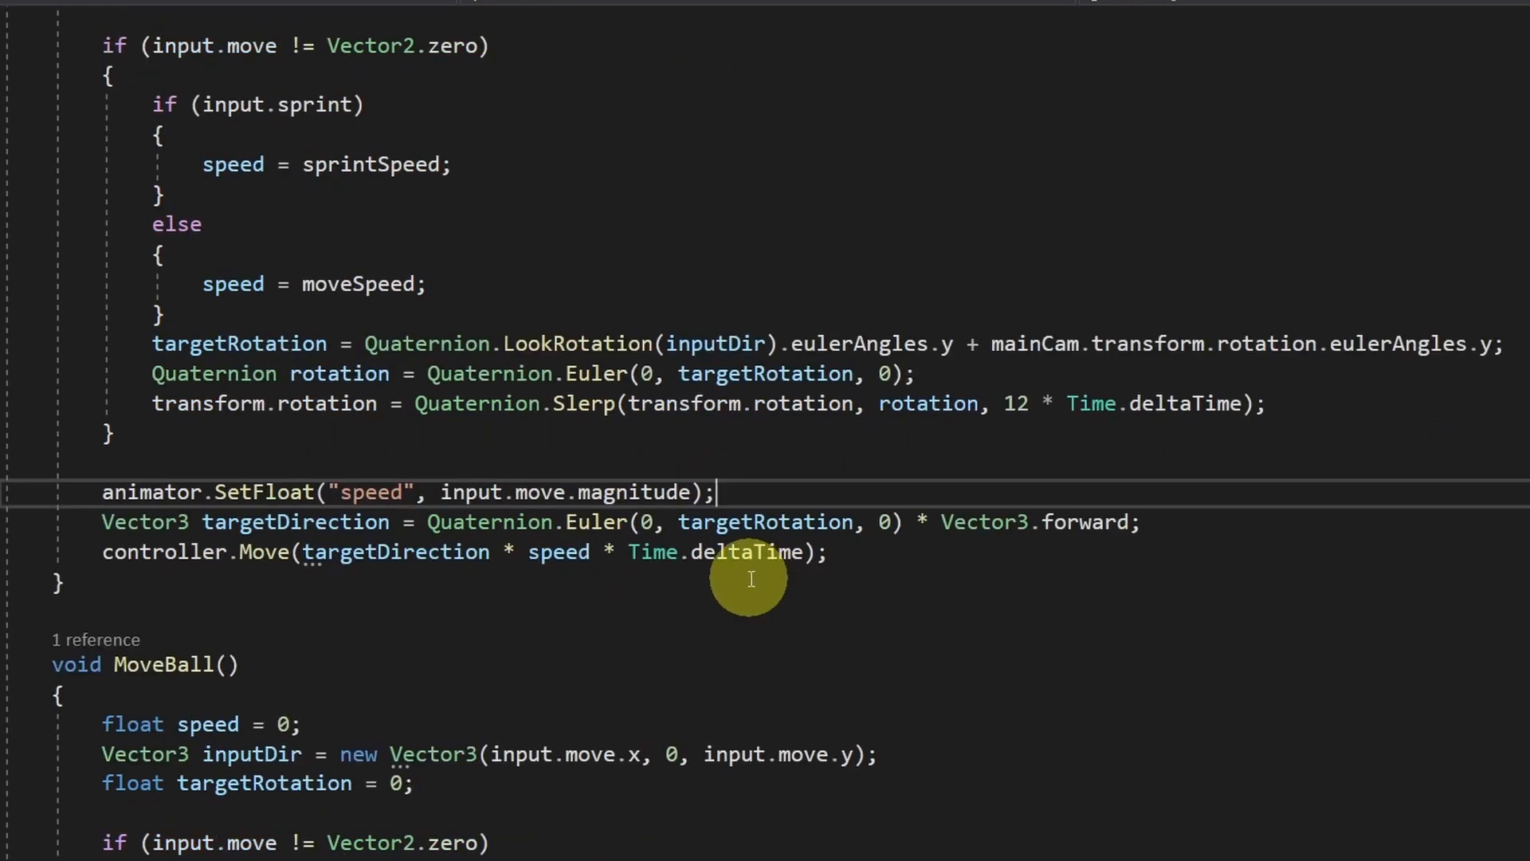
pyautogui.moveTo(231, 164)
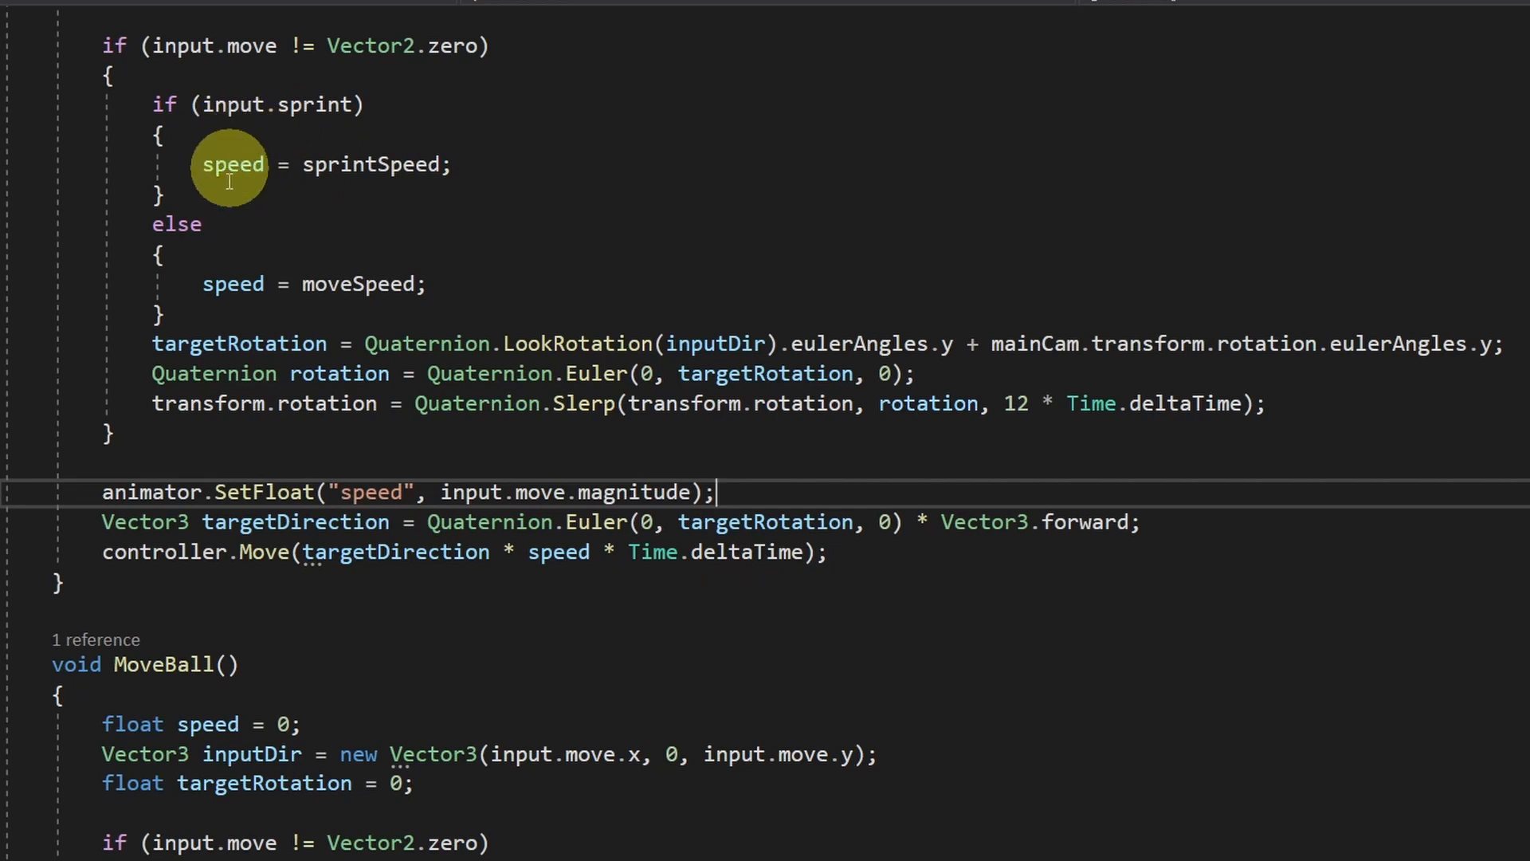
pyautogui.moveTo(207, 318)
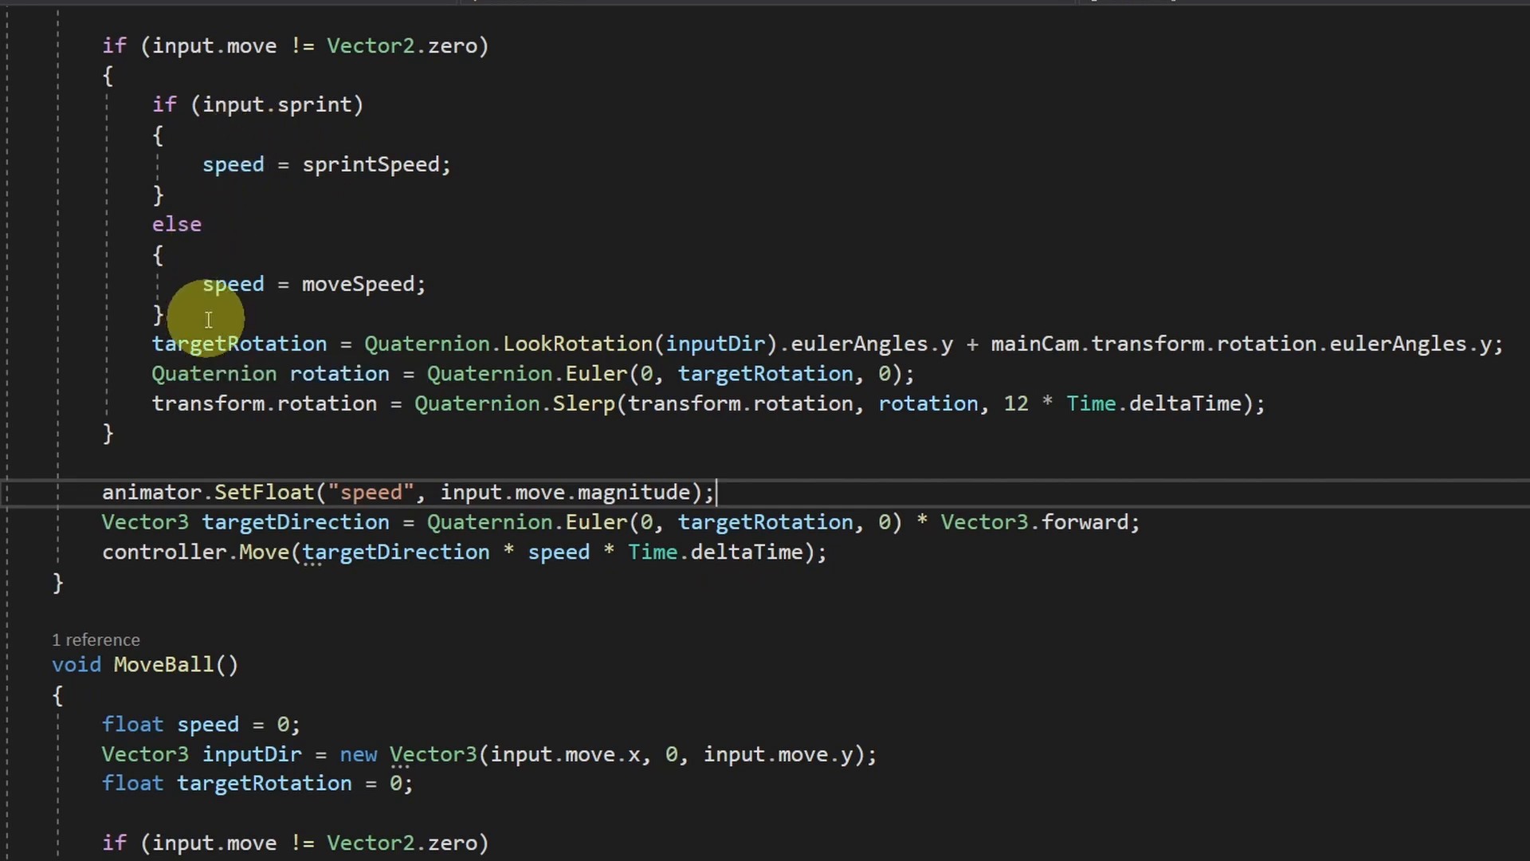
# Wrap SetFloat in if (input.sprint): speed 2 when sprinting, else input.move.magnitude.
pyautogui.write('if(input.sprint')
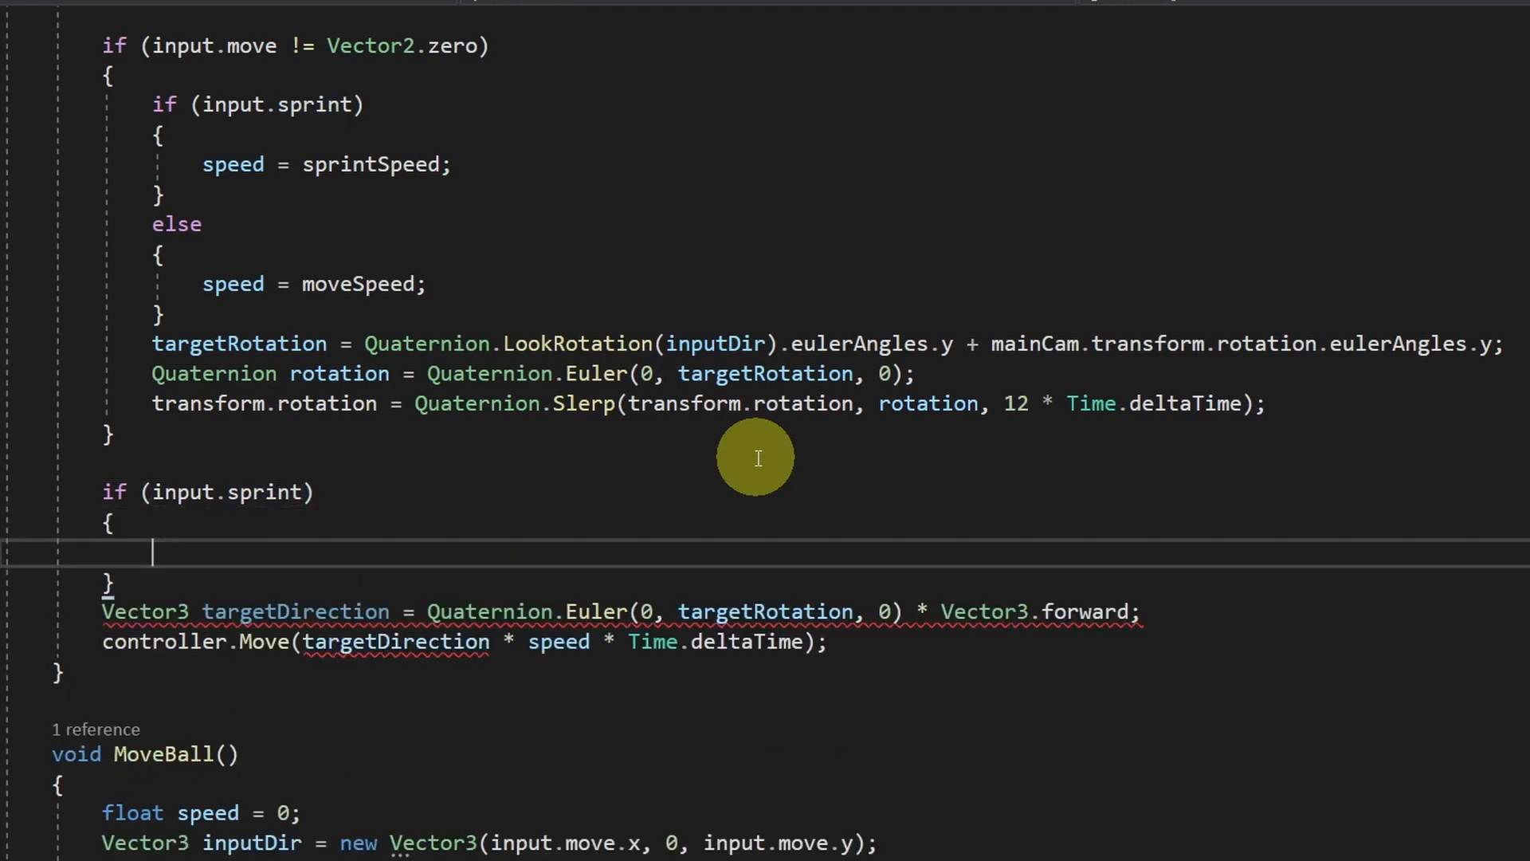
pyautogui.write('animator.SetFloat("speed", input.move.magnitude);')
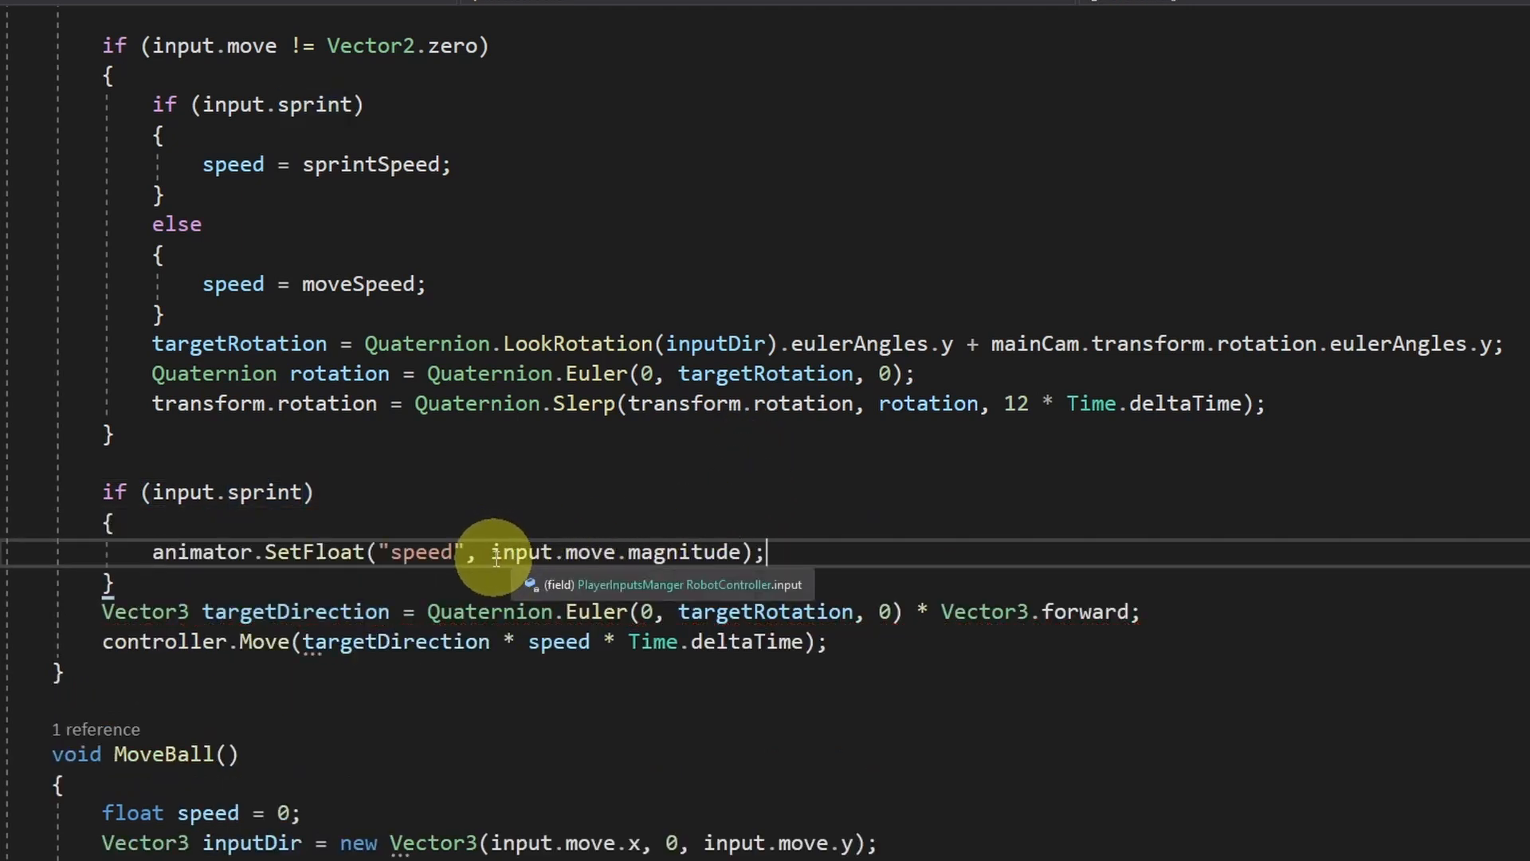
pyautogui.doubleClick(522, 552)
pyautogui.write('2')
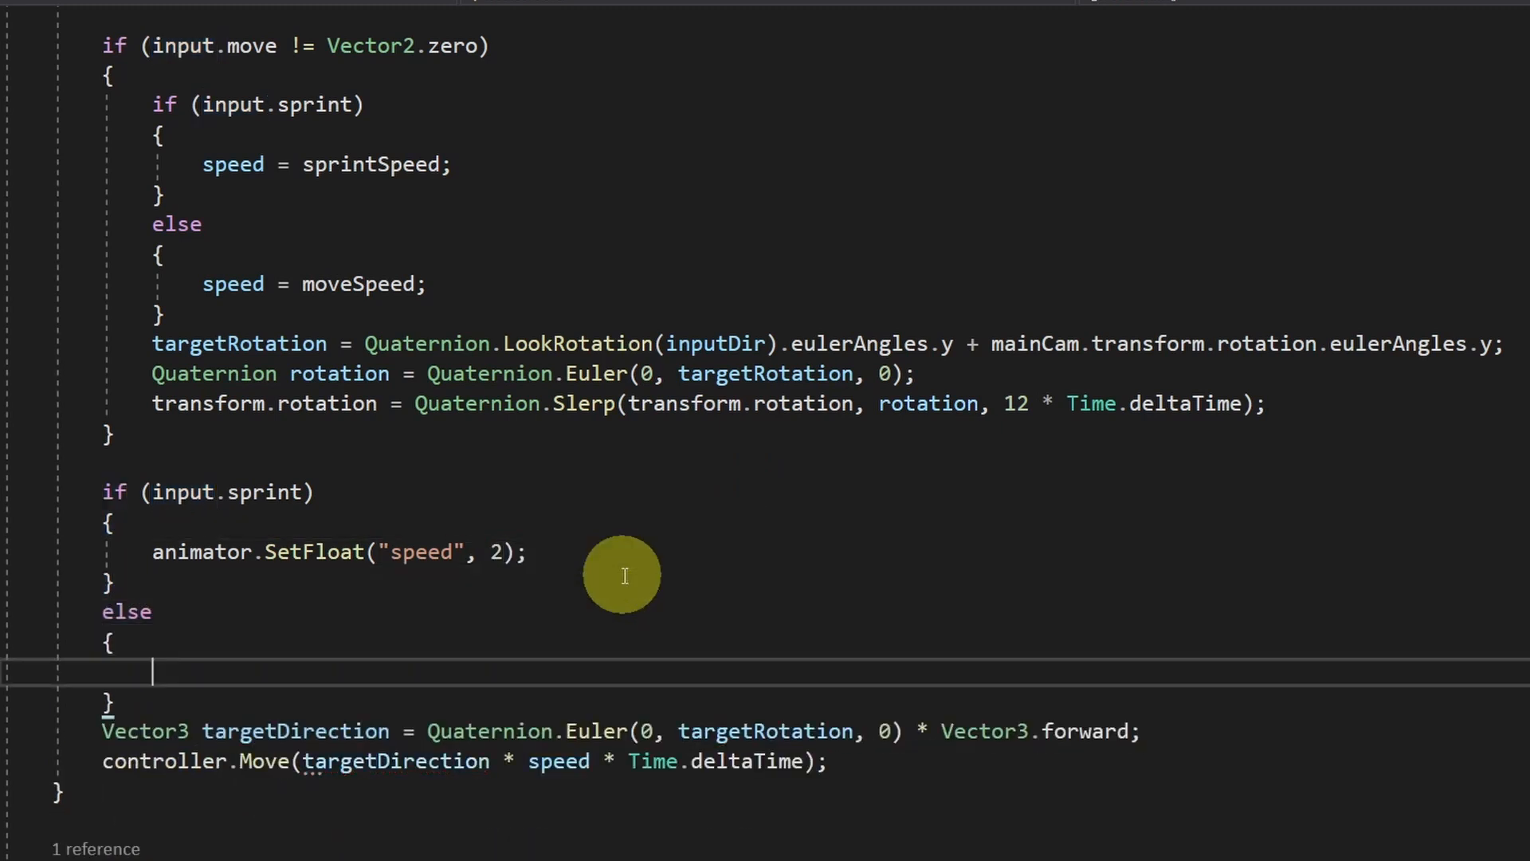
pyautogui.write('animator.SetFloat("speed", input.move.magnitude);')
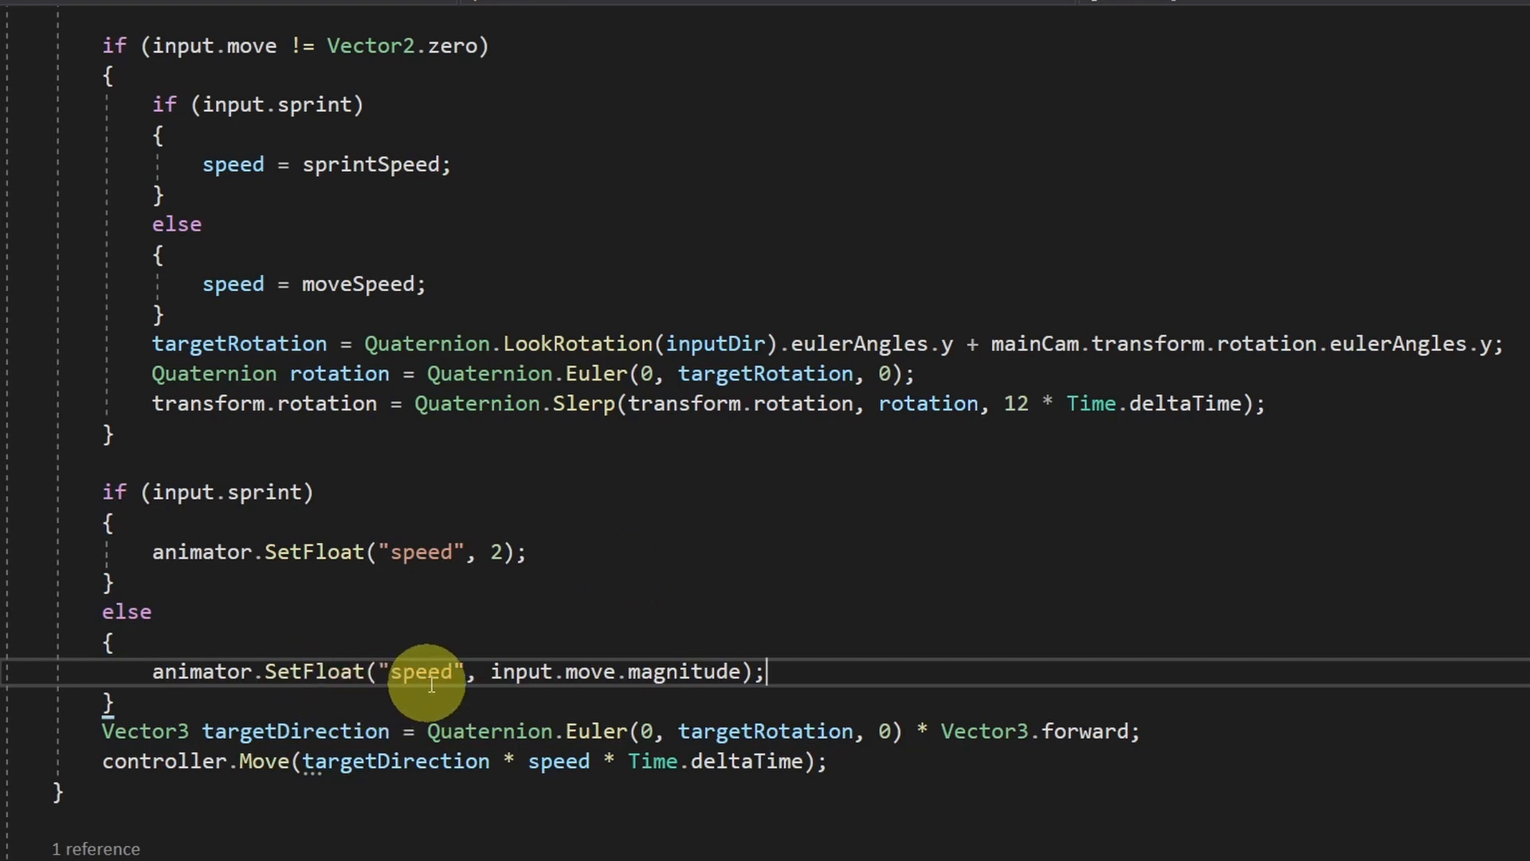
pyautogui.moveTo(800, 670)
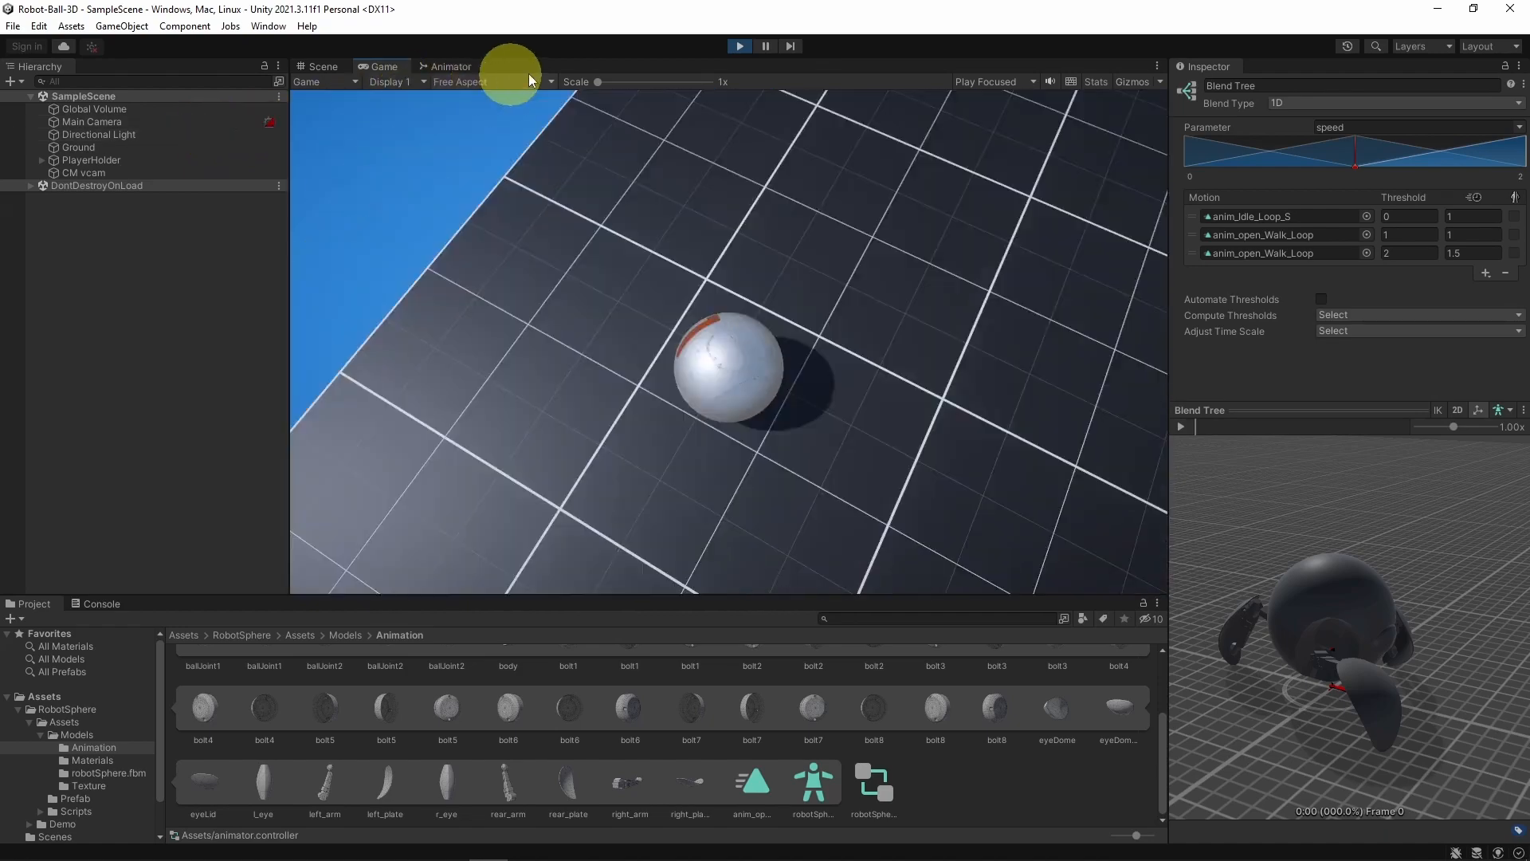
# Play-test the sprint animation in the Game view, then return to MoveNormal.
pyautogui.click(739, 46)
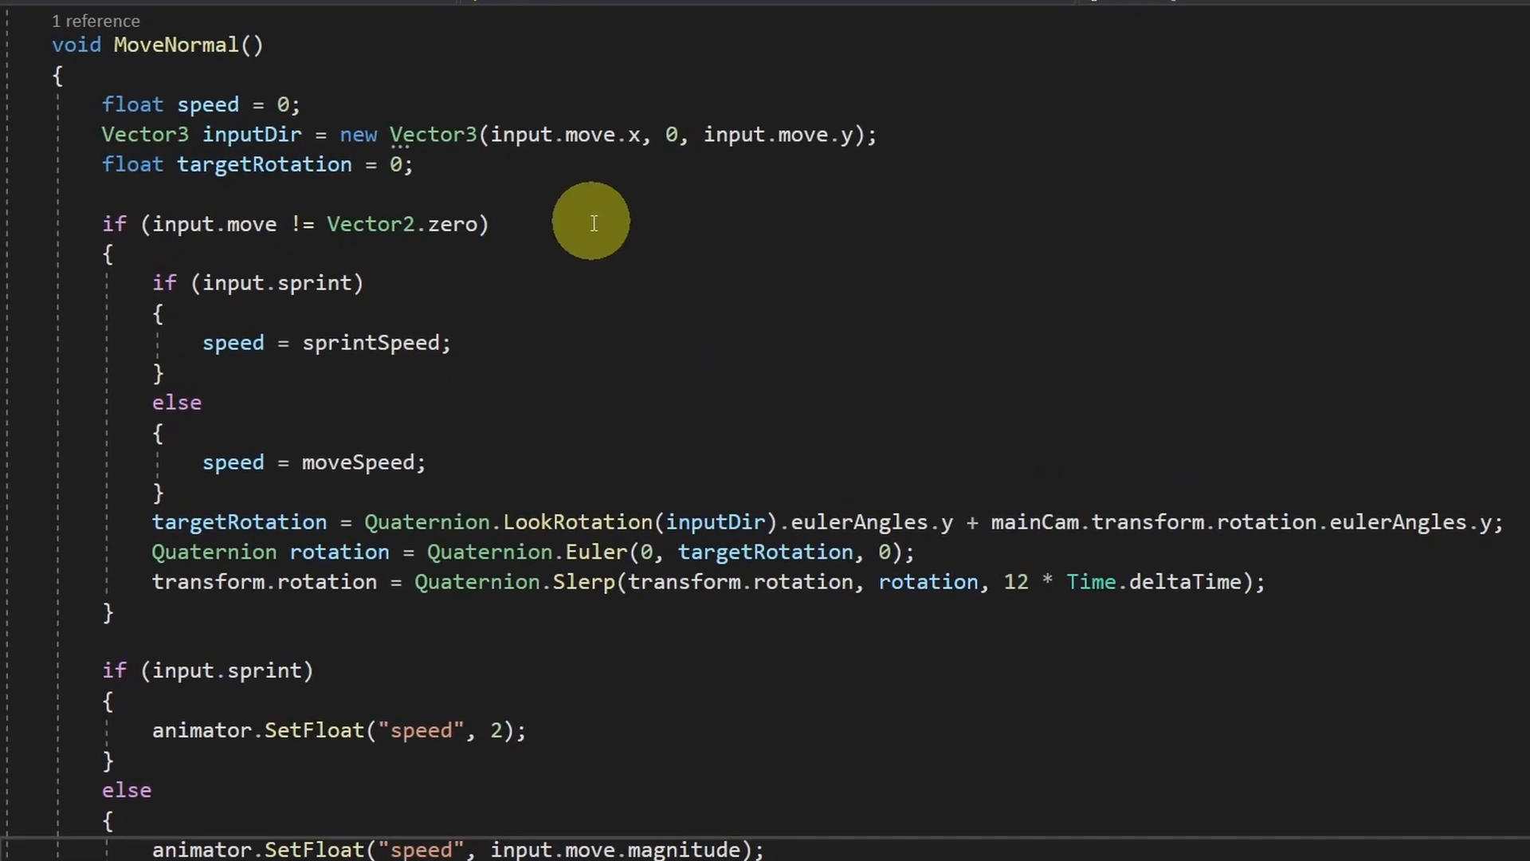
pyautogui.moveTo(235, 283)
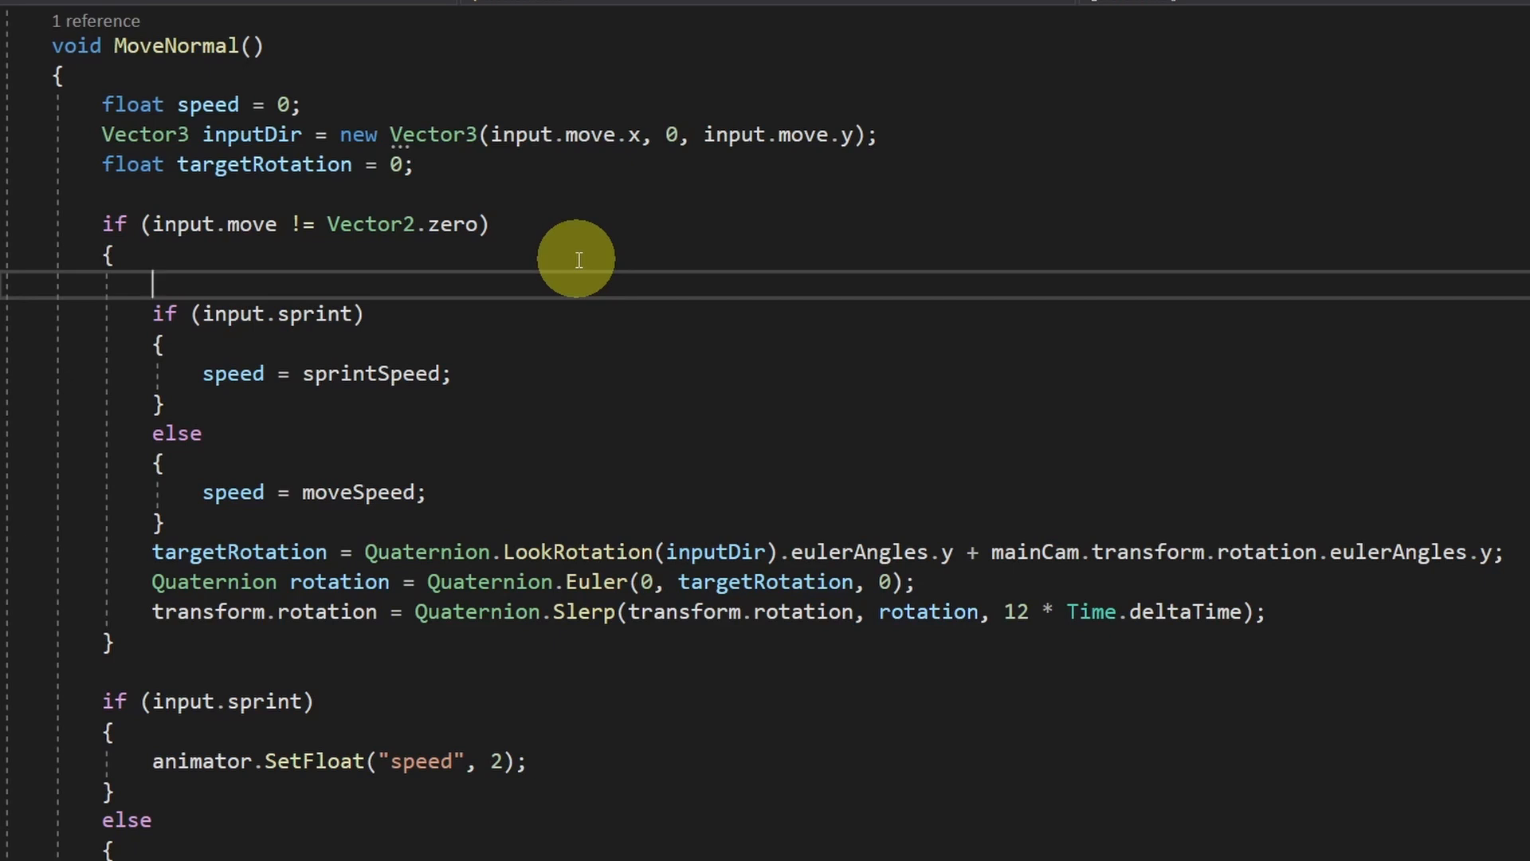
# Write speed = input.sprint ? sprintSpeed : moveSpeed; and delete the old if/else speed block.
pyautogui.write('speed')
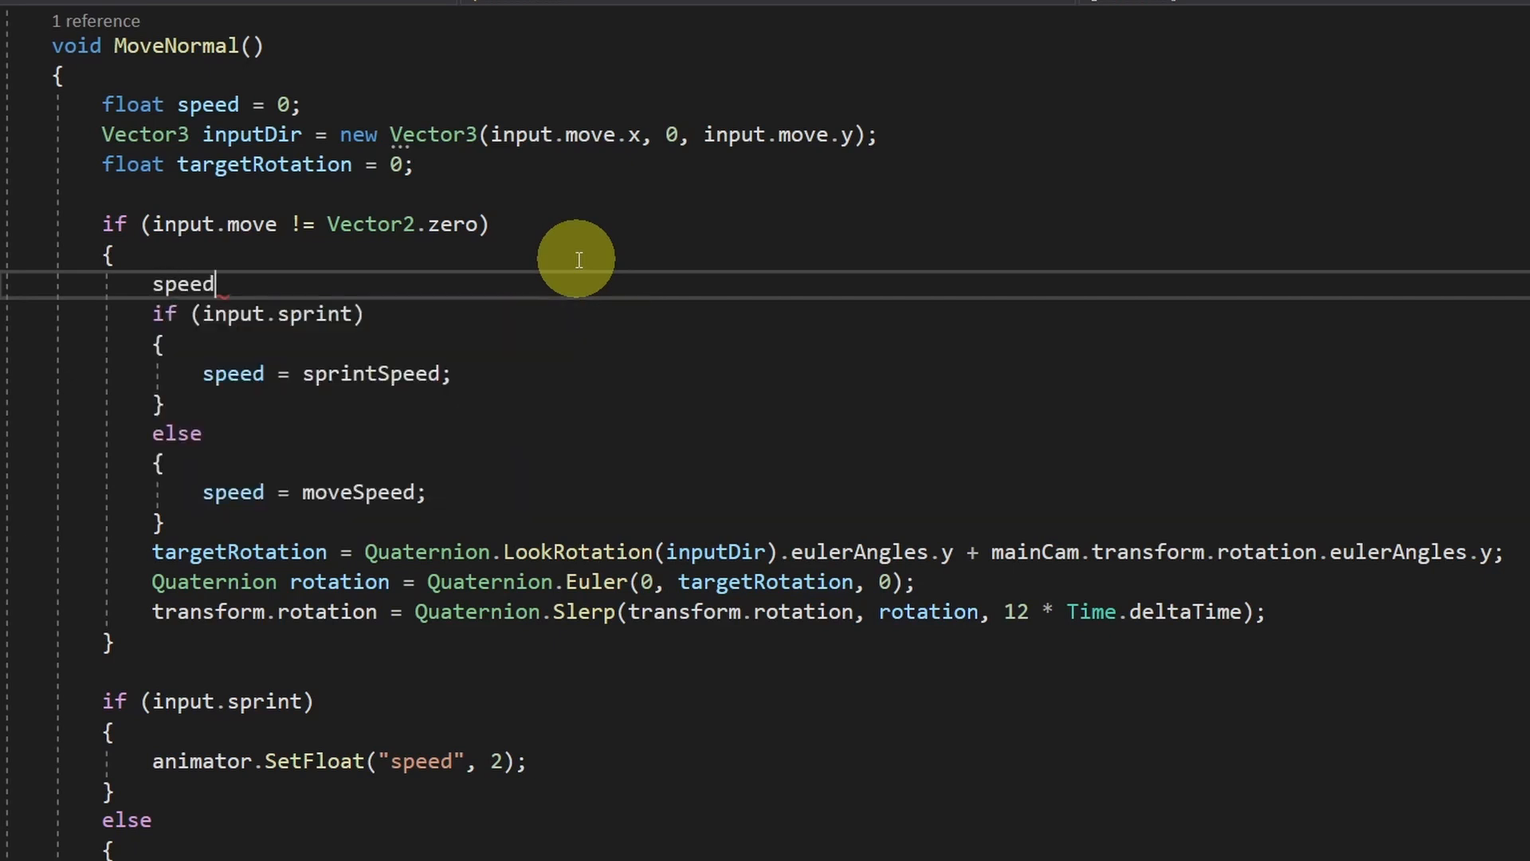
pyautogui.write('=')
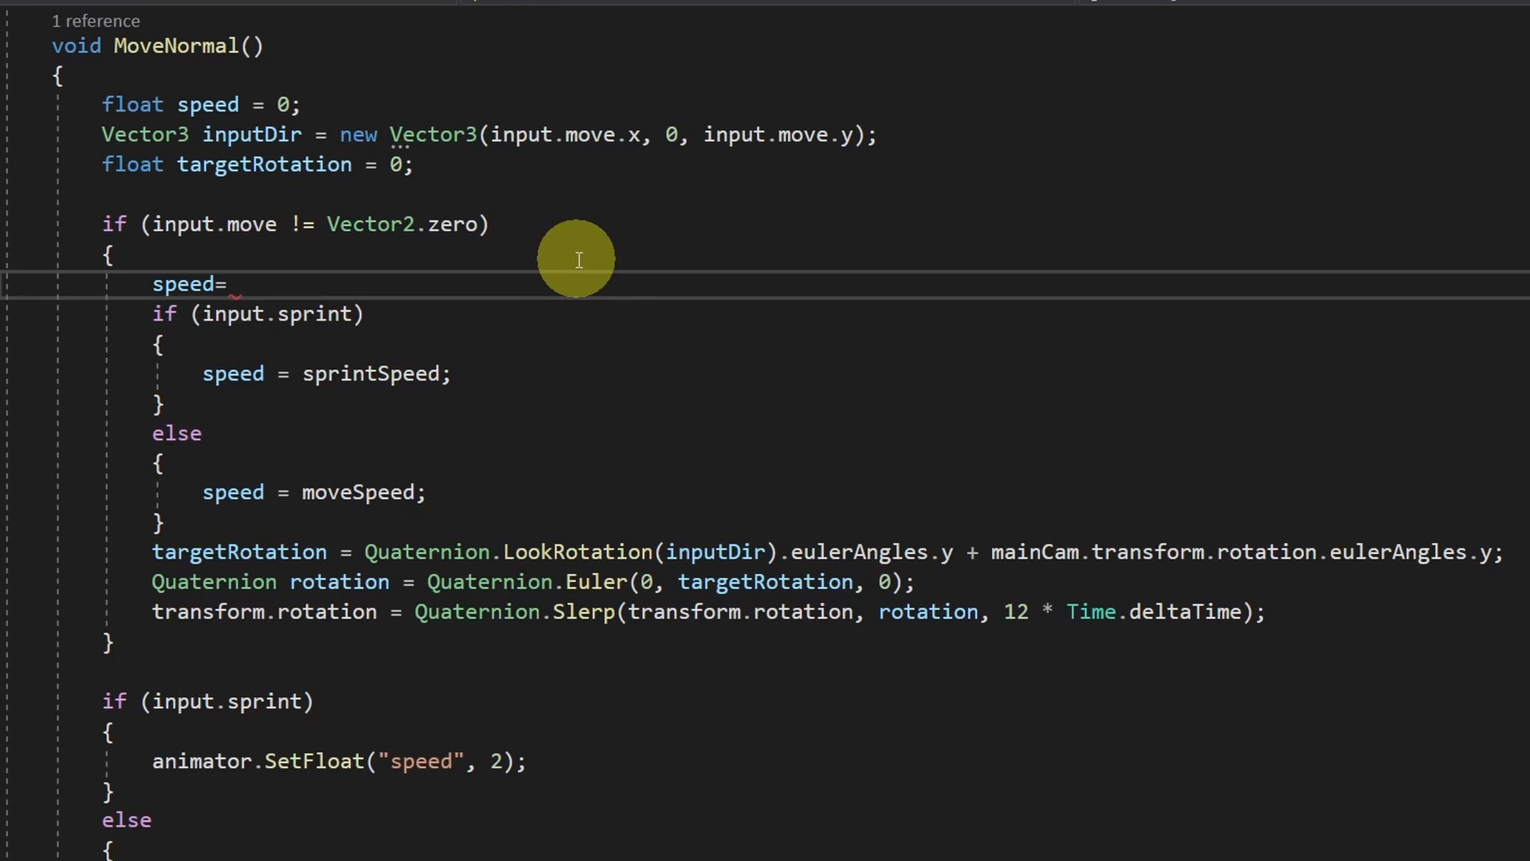
pyautogui.write('input.sprint')
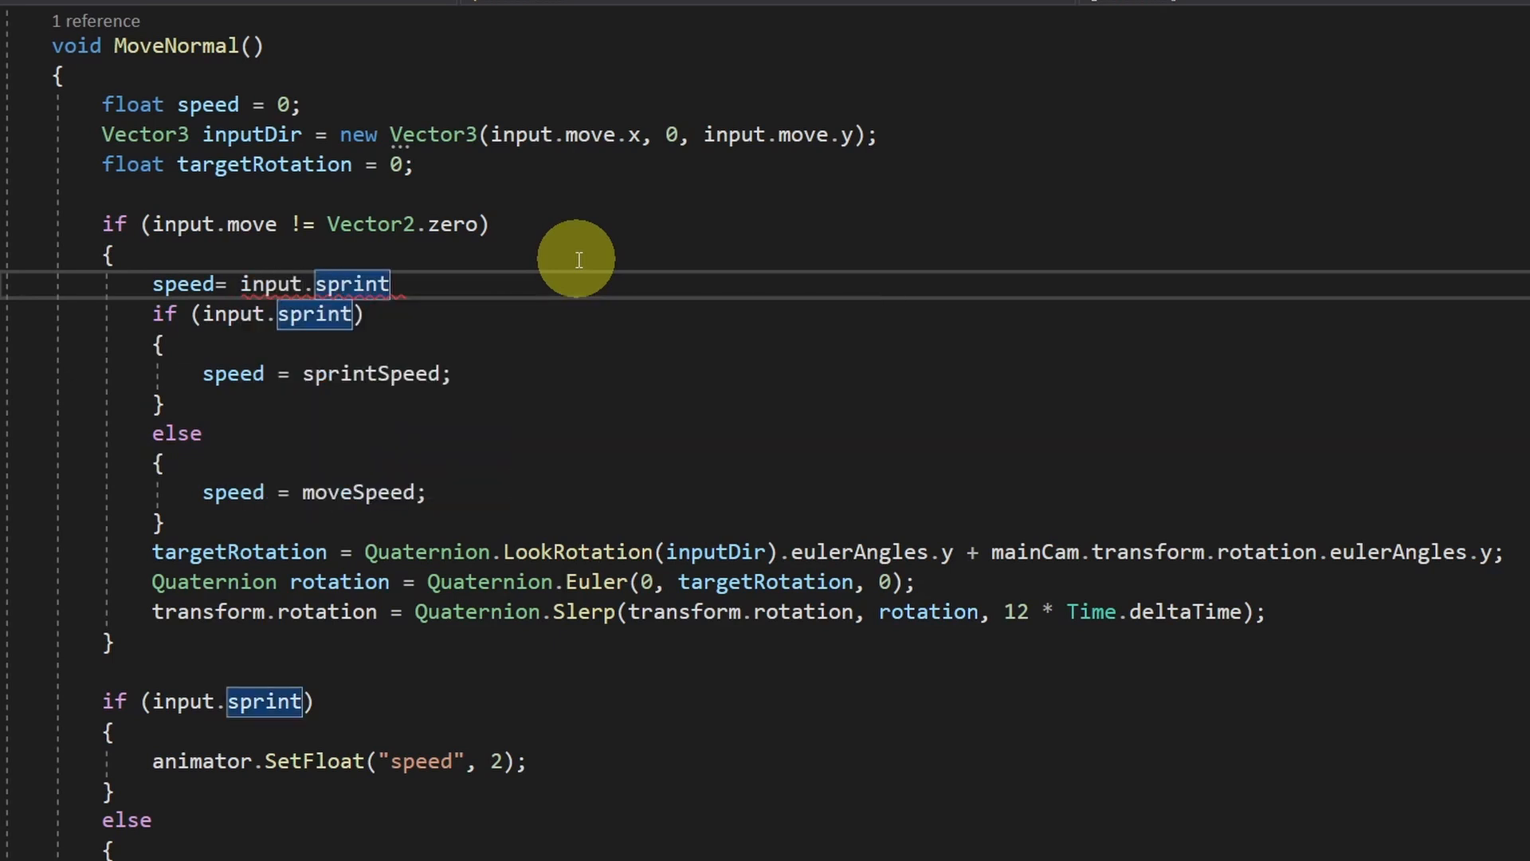
pyautogui.write('?')
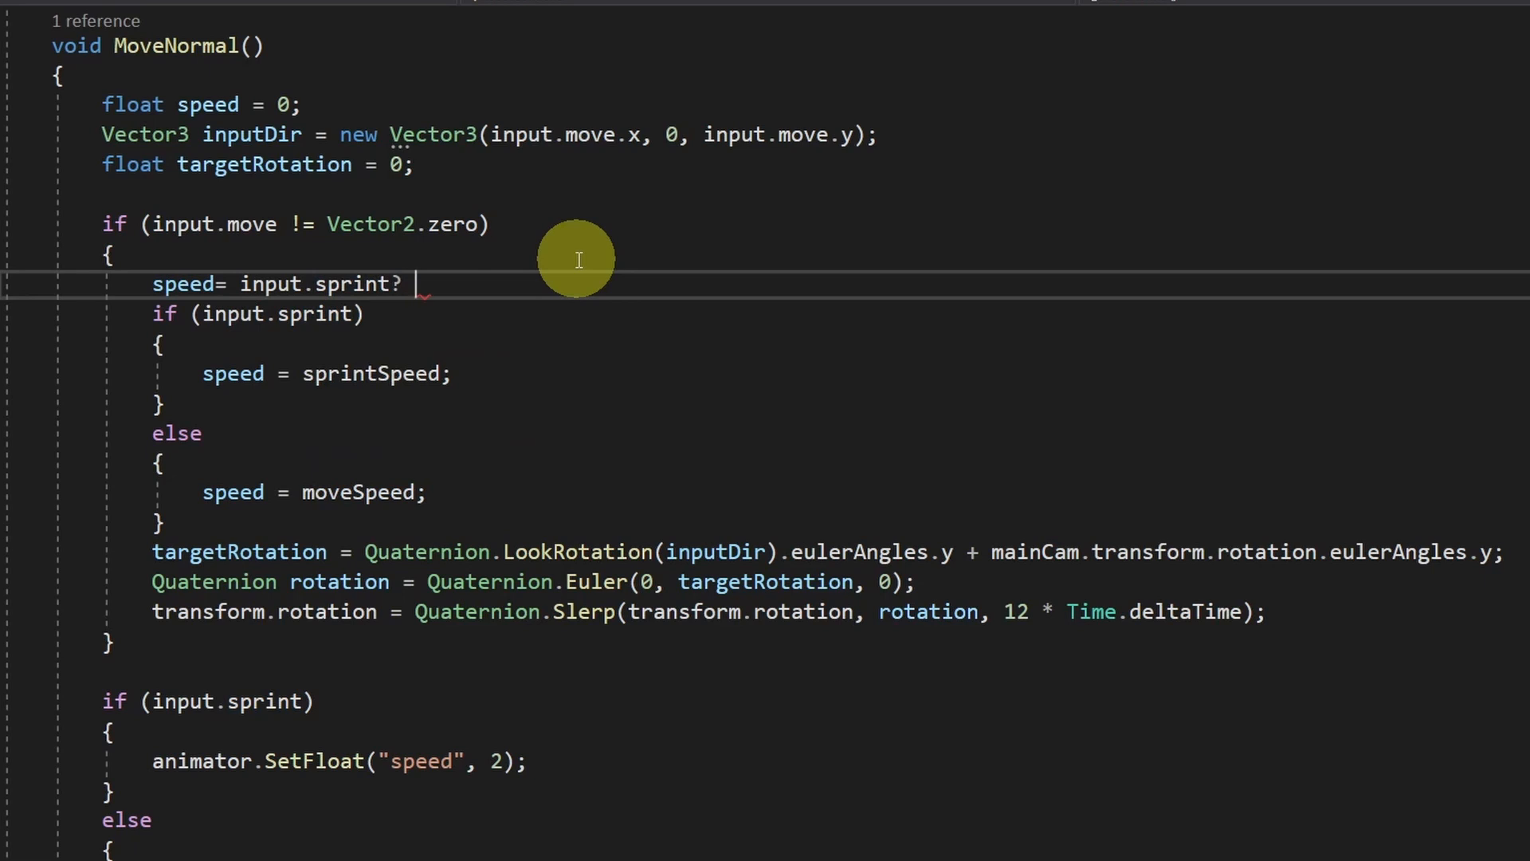
pyautogui.moveTo(239, 298)
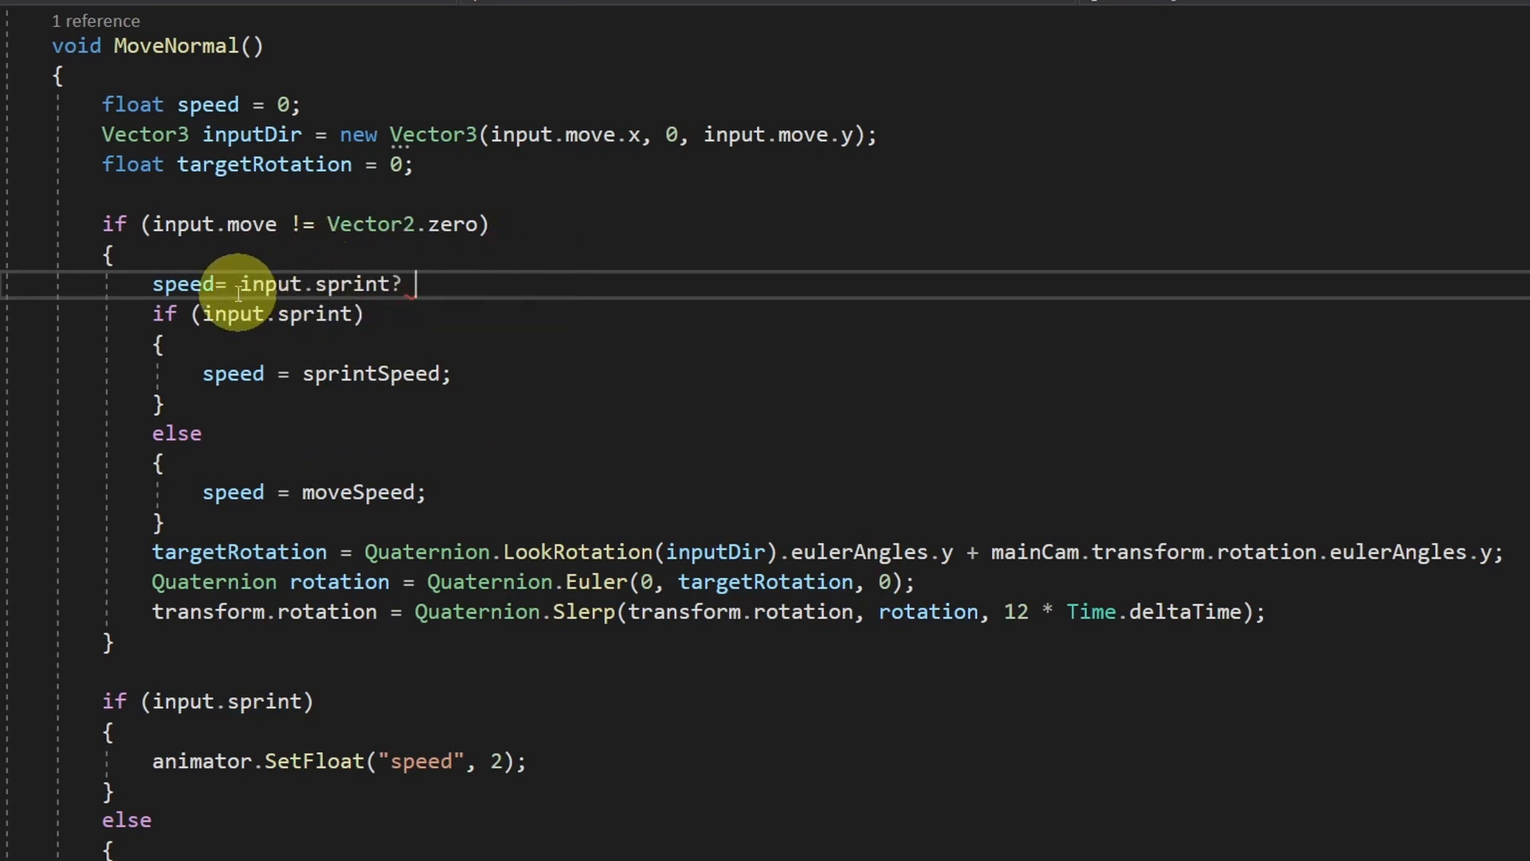
pyautogui.write('sprintSpeed')
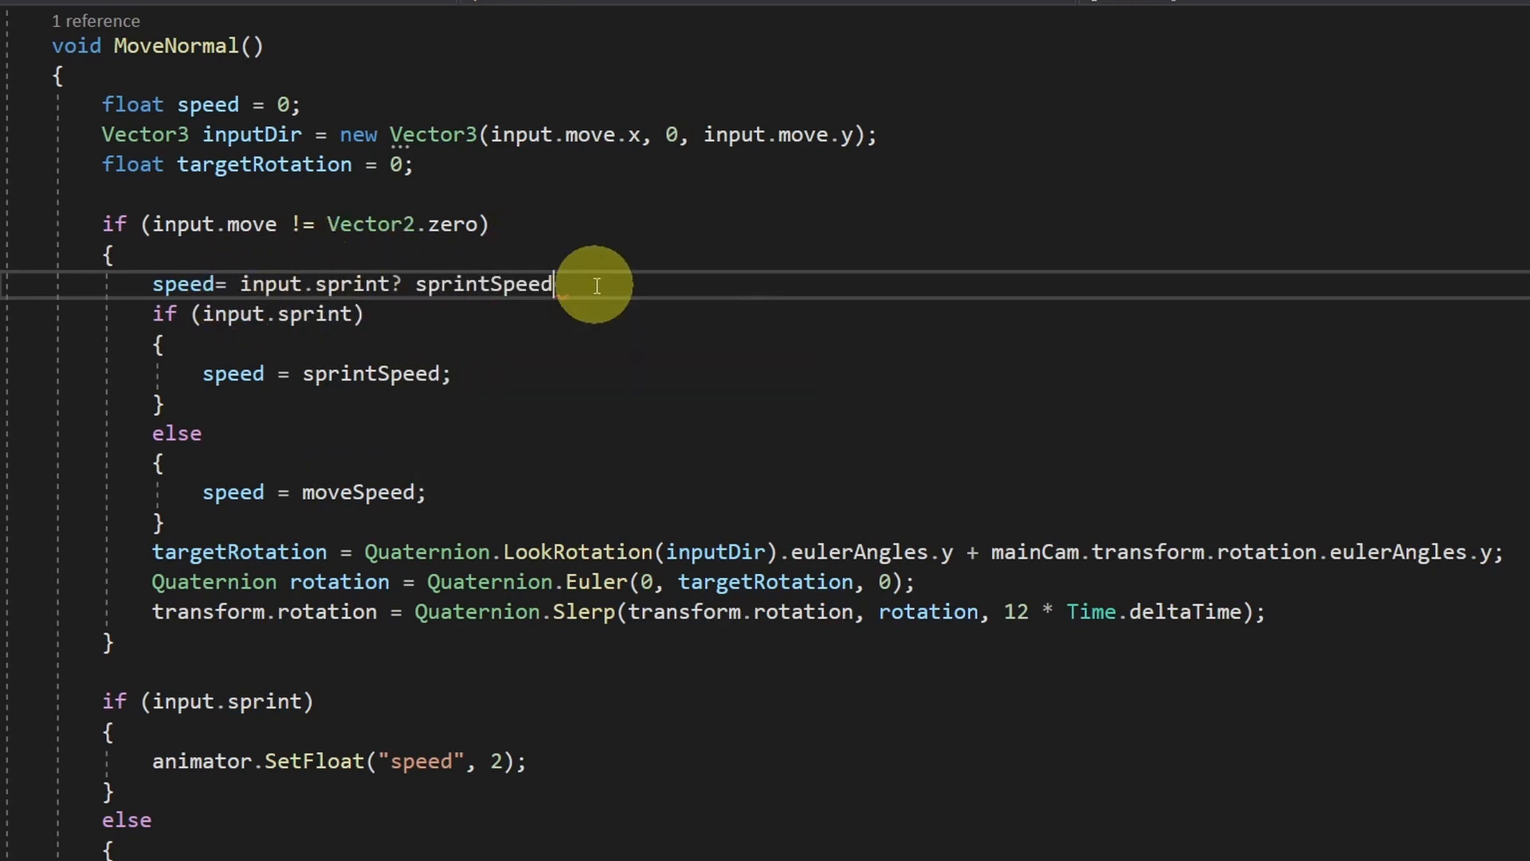
pyautogui.write(':')
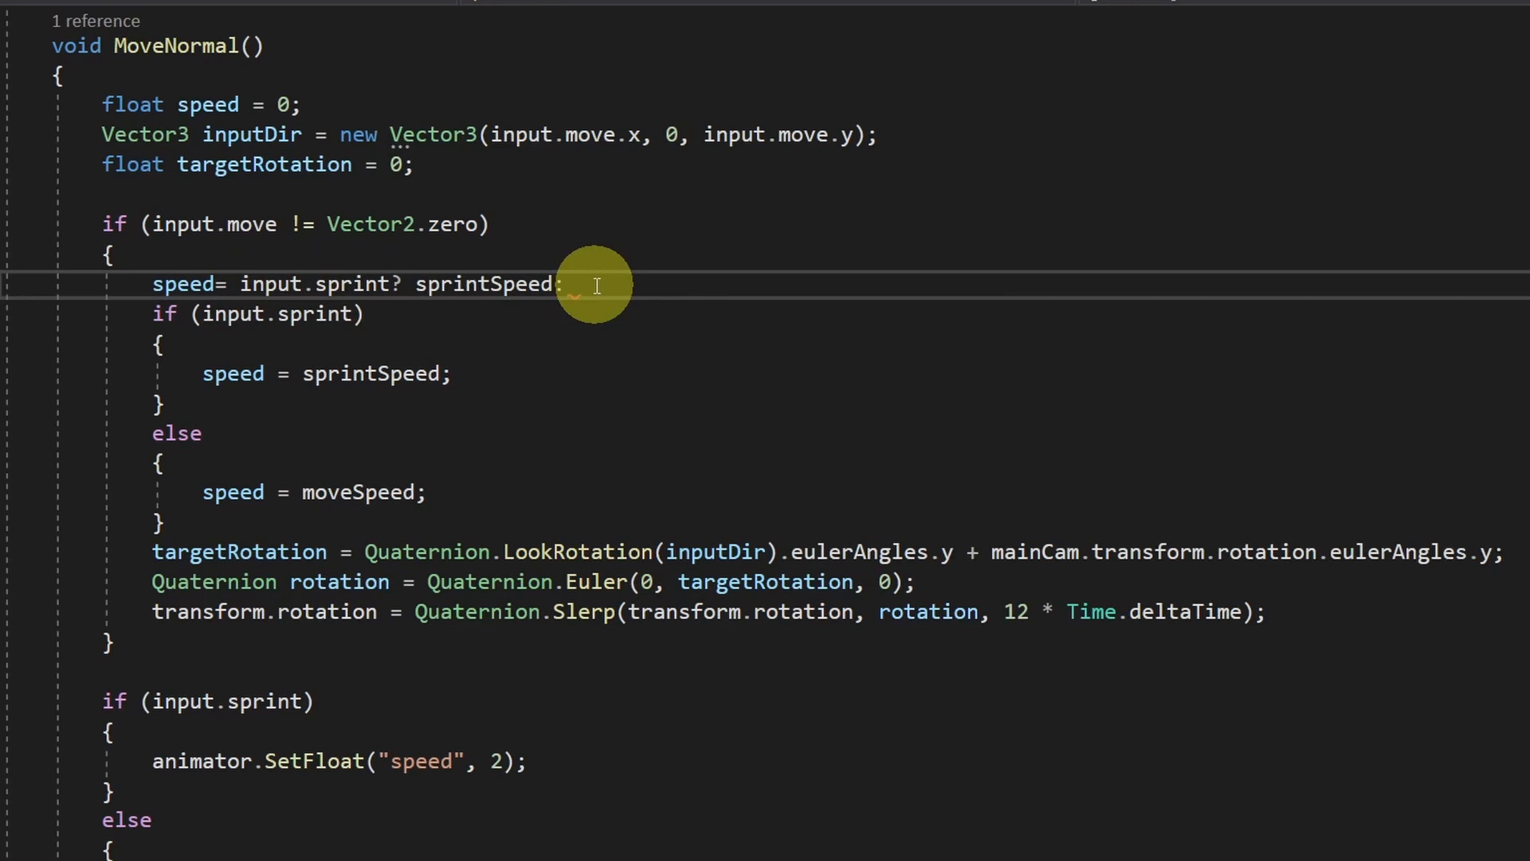
pyautogui.write('moveSpeed;')
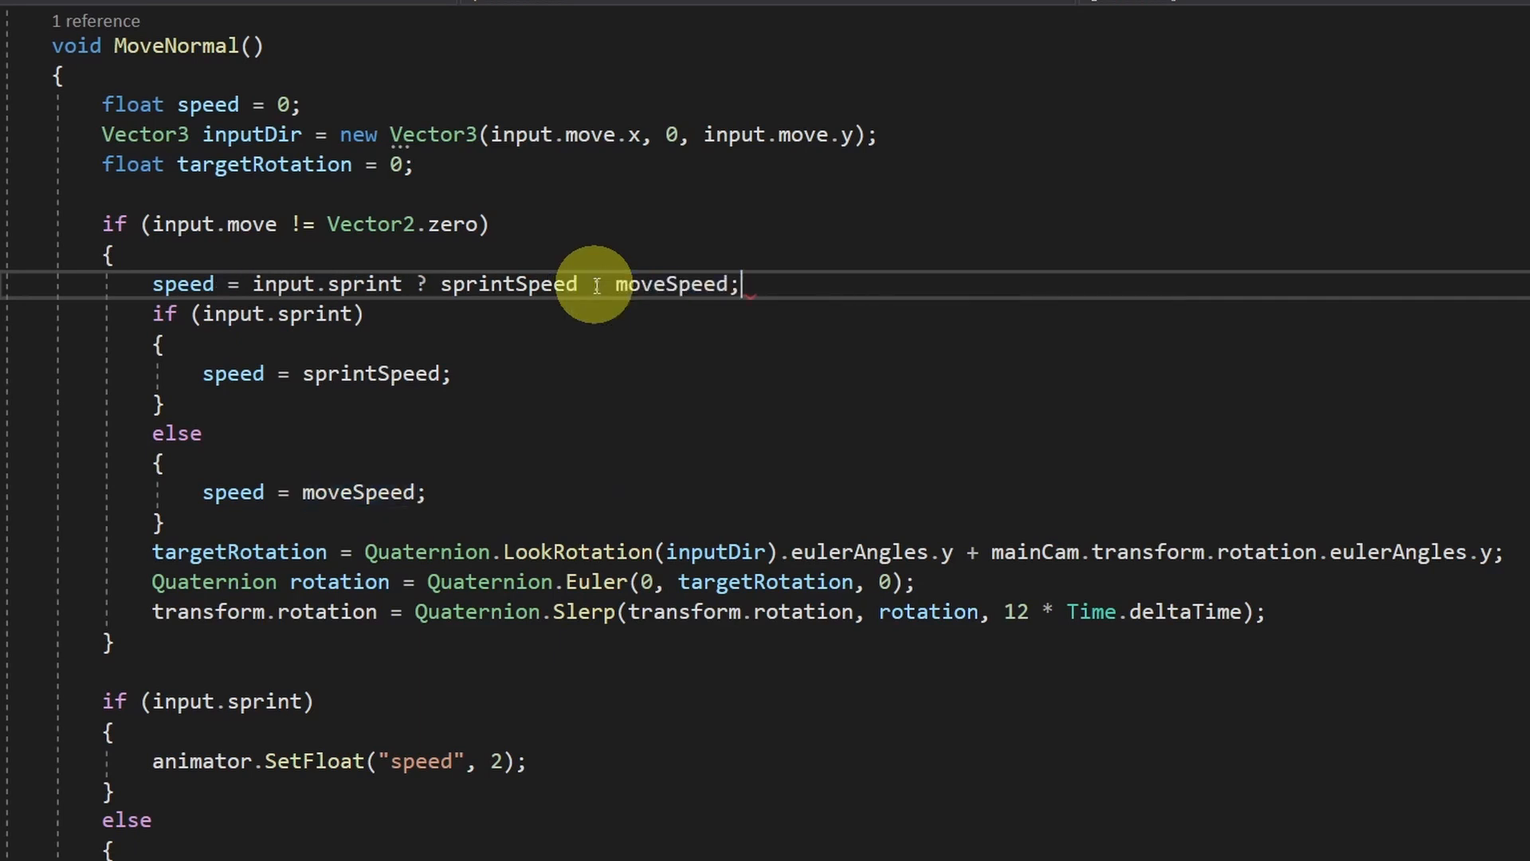
pyautogui.press('enter')
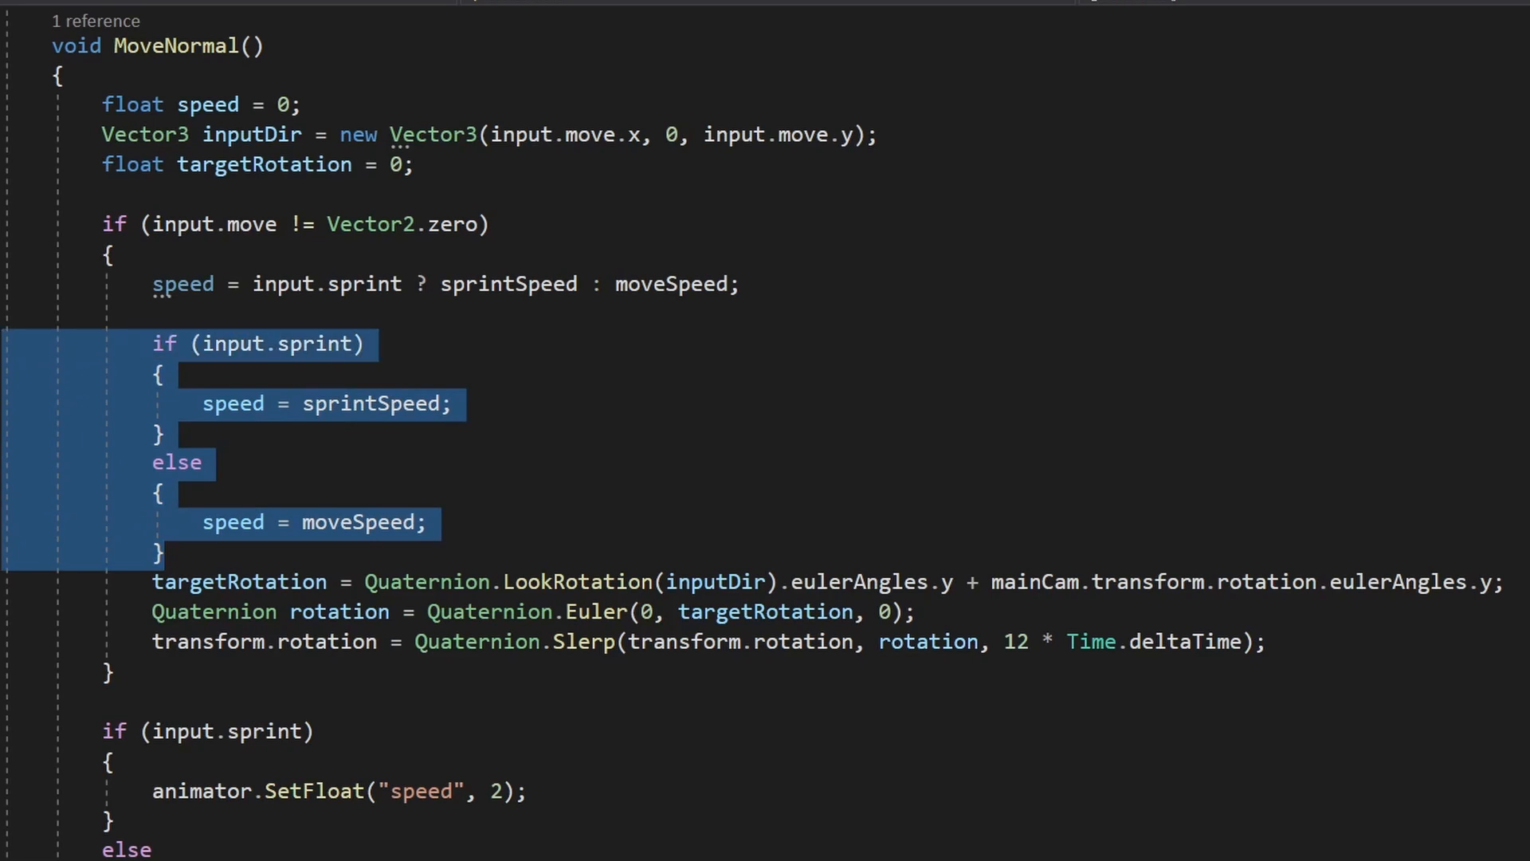
pyautogui.press('Delete')
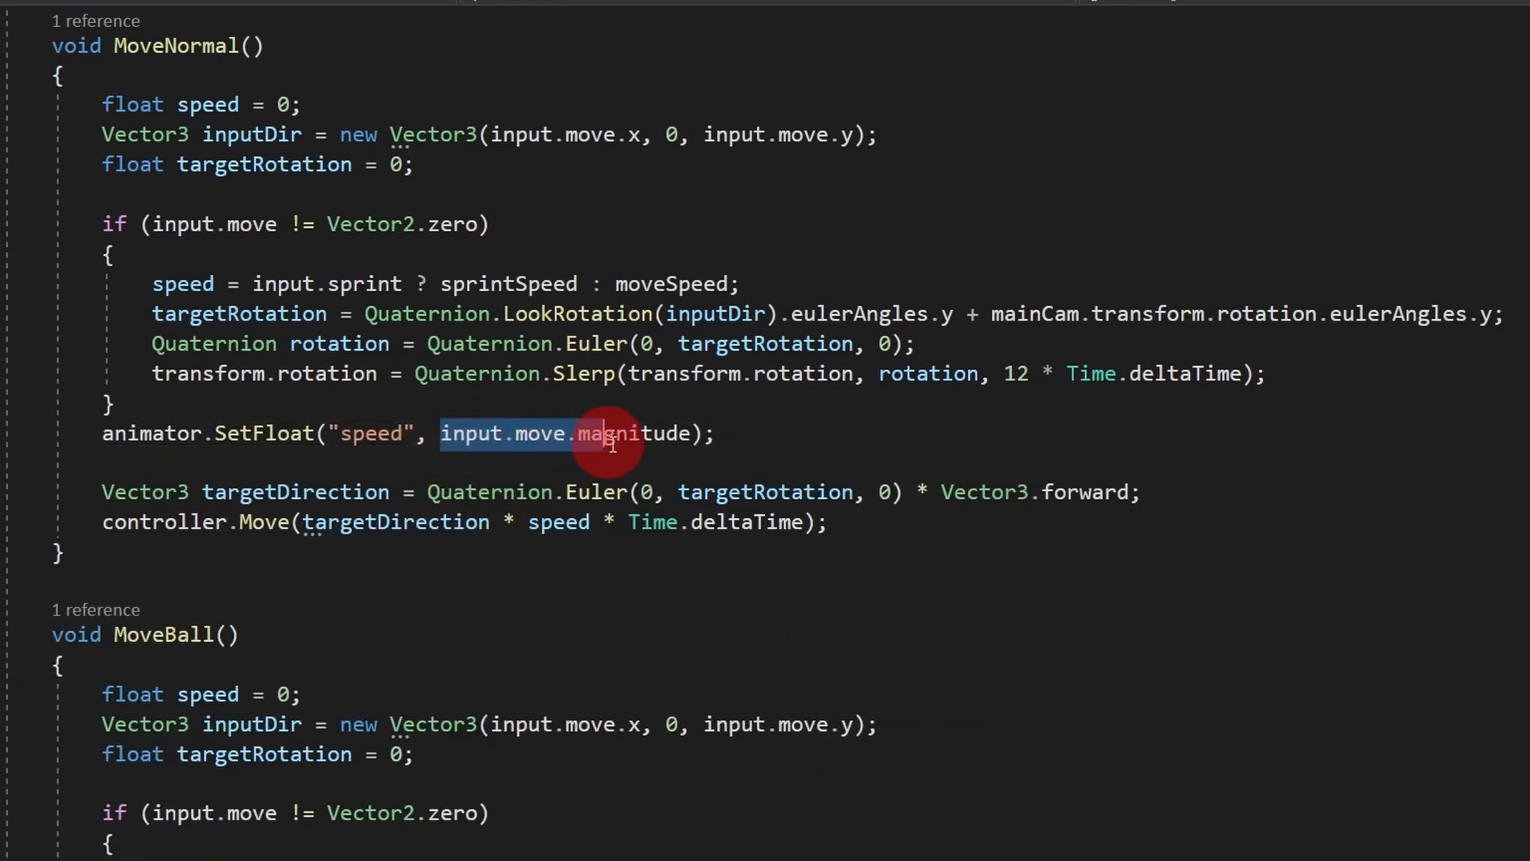
# Make SetFloat("speed") use input.sprint ? 2 : input.move.magnitude instead of the if/else.
pyautogui.write('in')
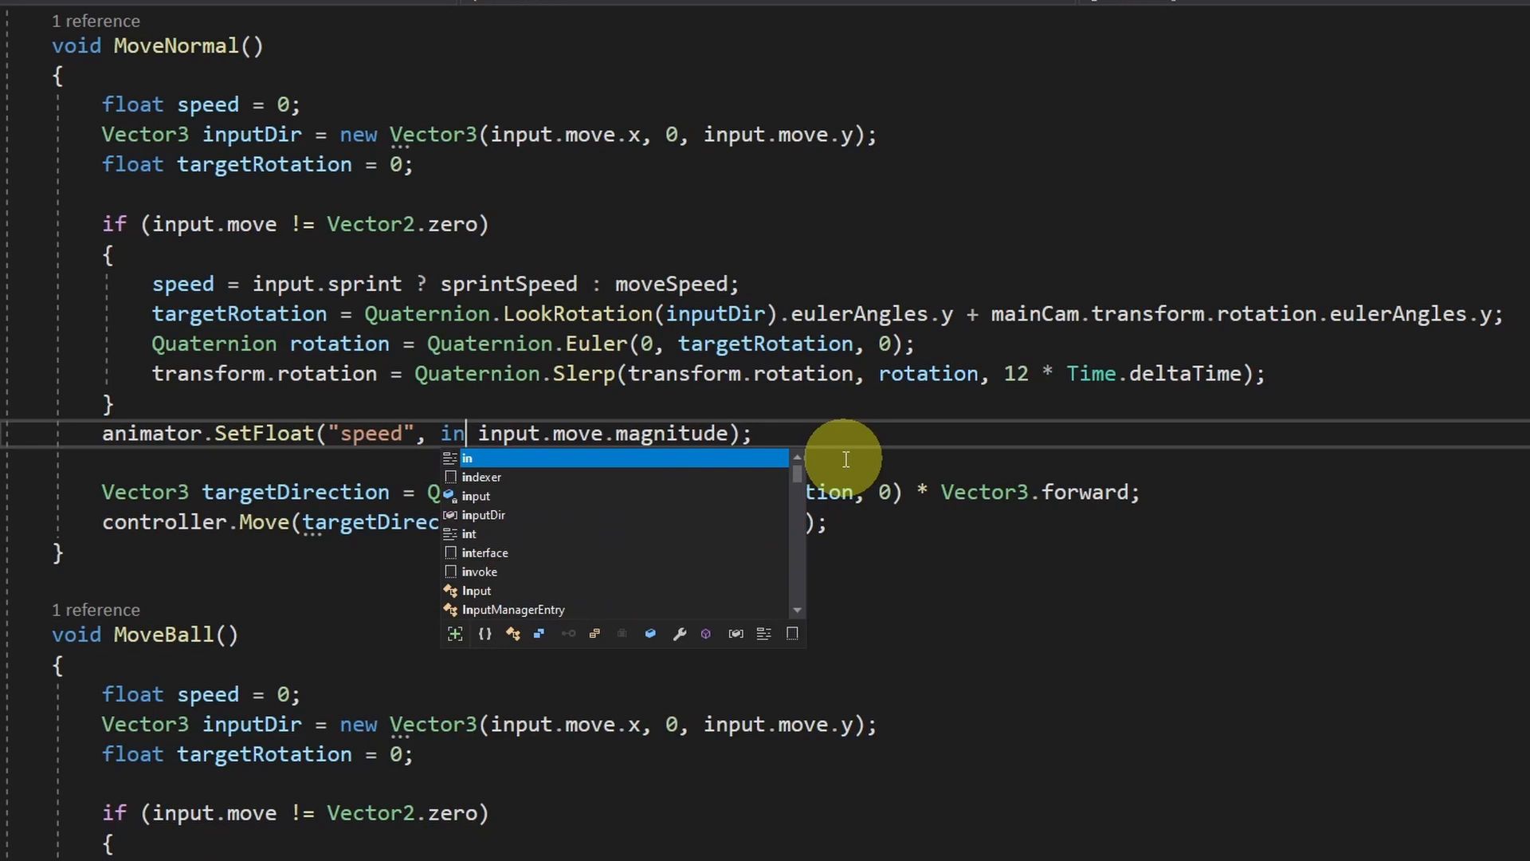
pyautogui.write('input.sprint?')
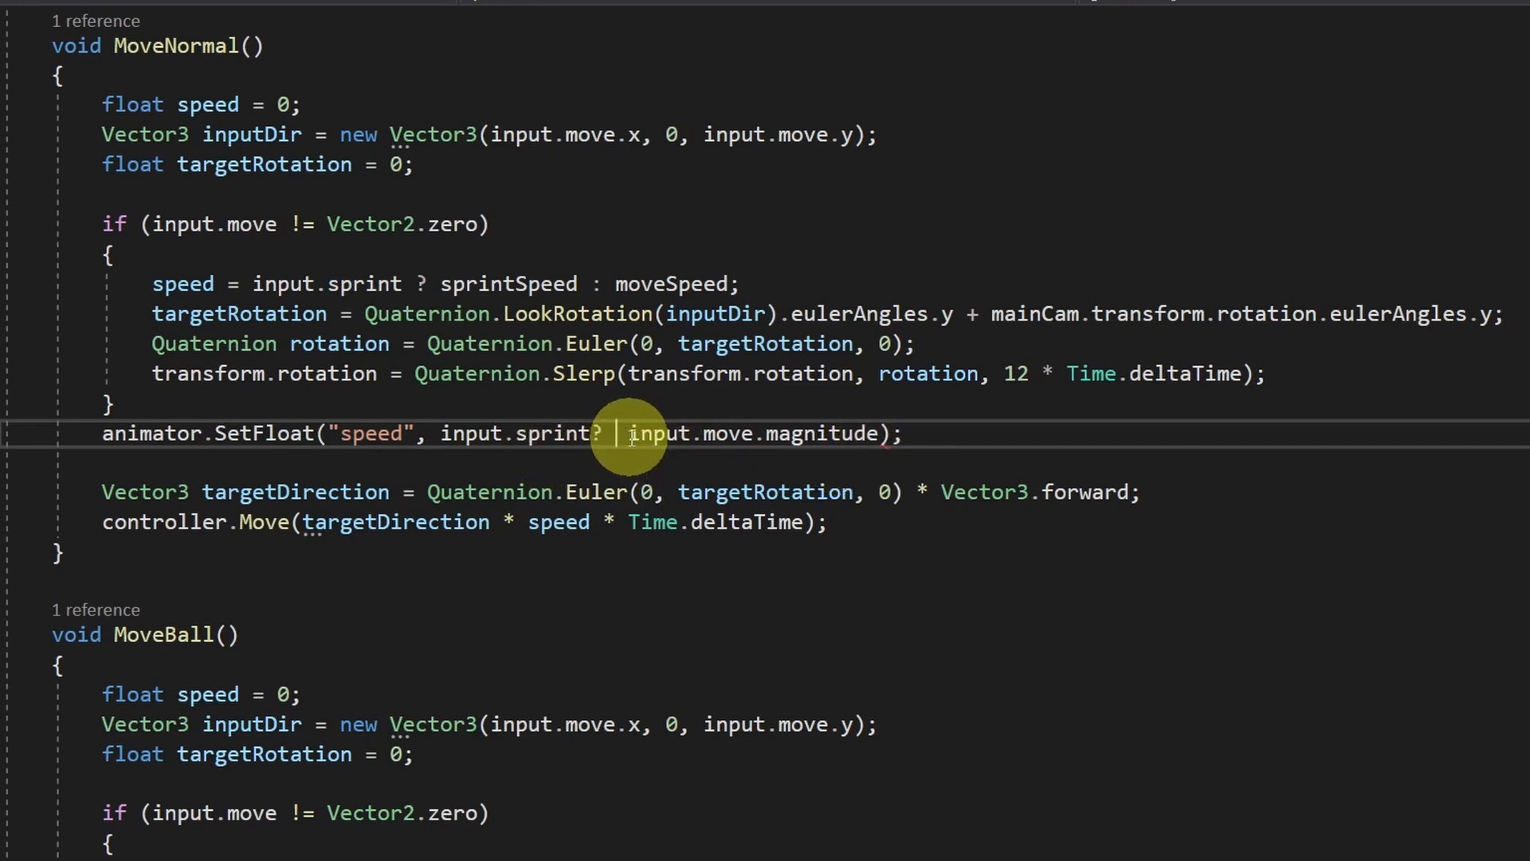
pyautogui.write('2')
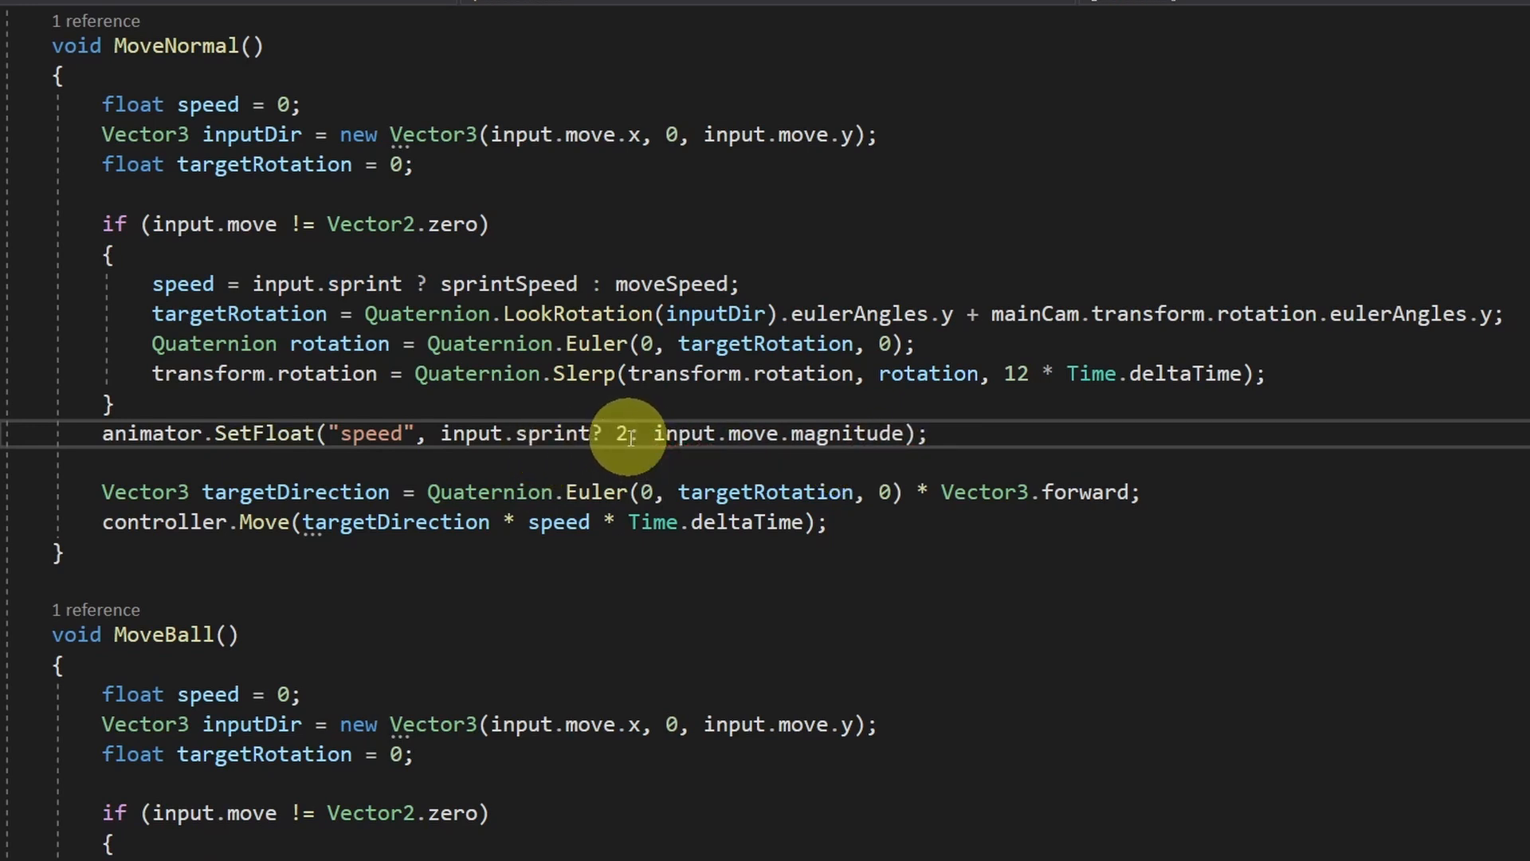
pyautogui.moveTo(1039, 444)
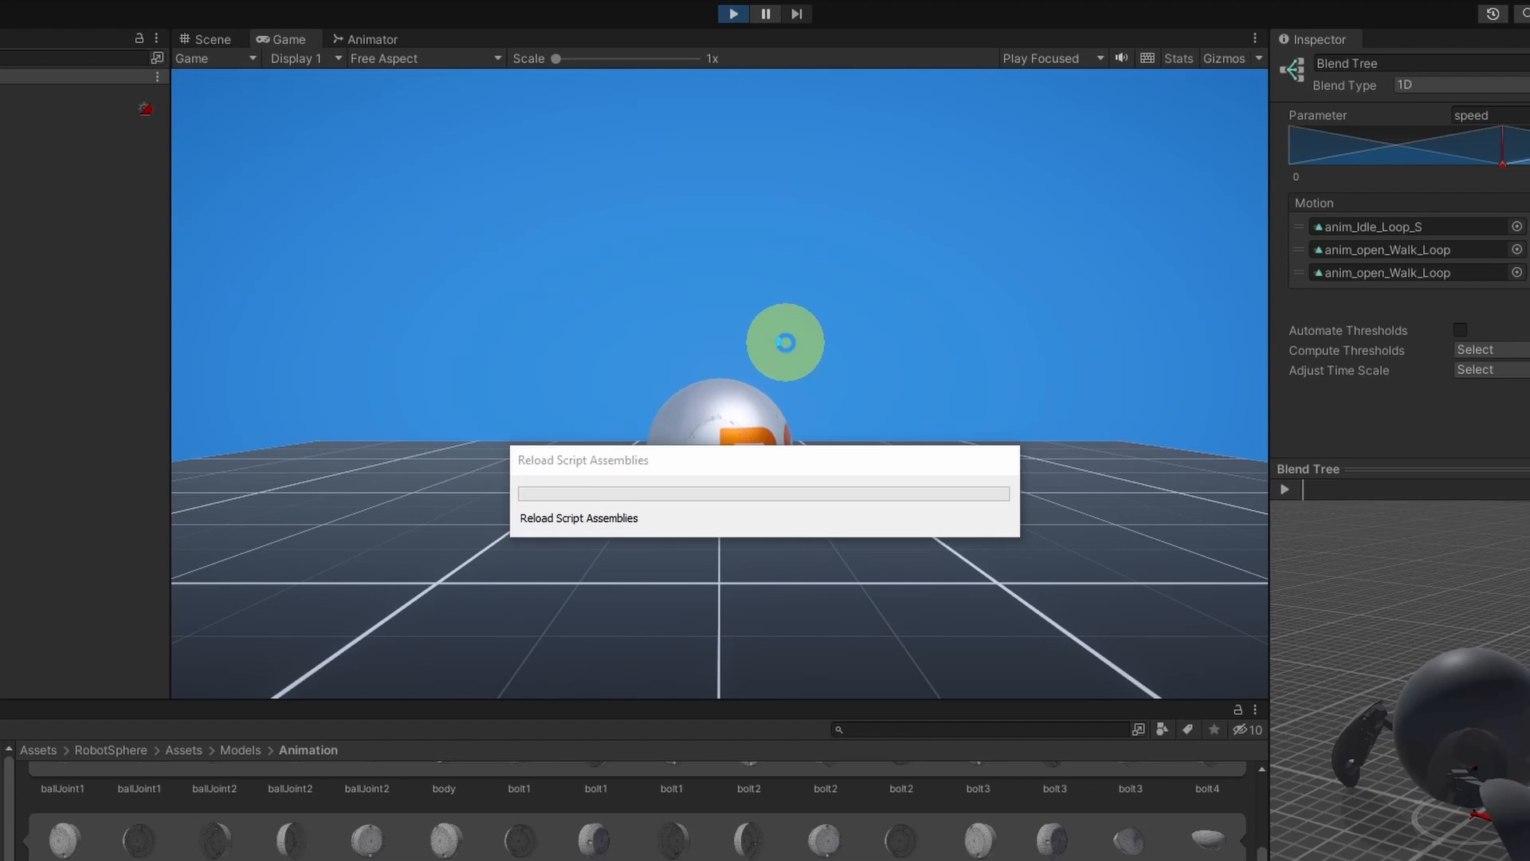
# Reload the script assemblies in Unity and play-test the single-line sprint ternary.
pyautogui.click(731, 13)
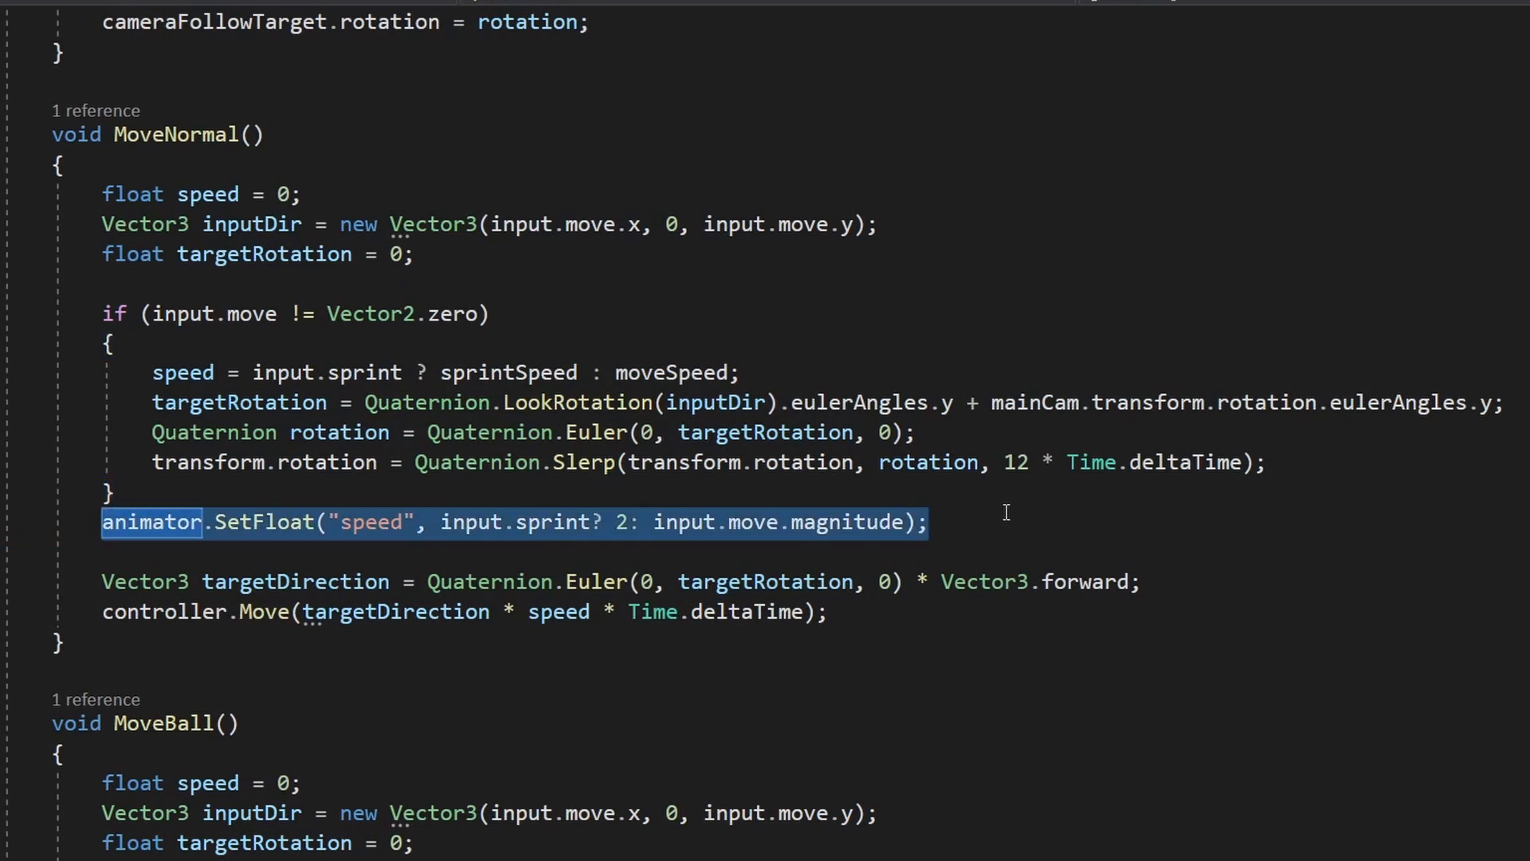
# Move the animator SetFloat speed line into the move branch, add an else with the same line, and test in Unity.
pyautogui.press('Delete')
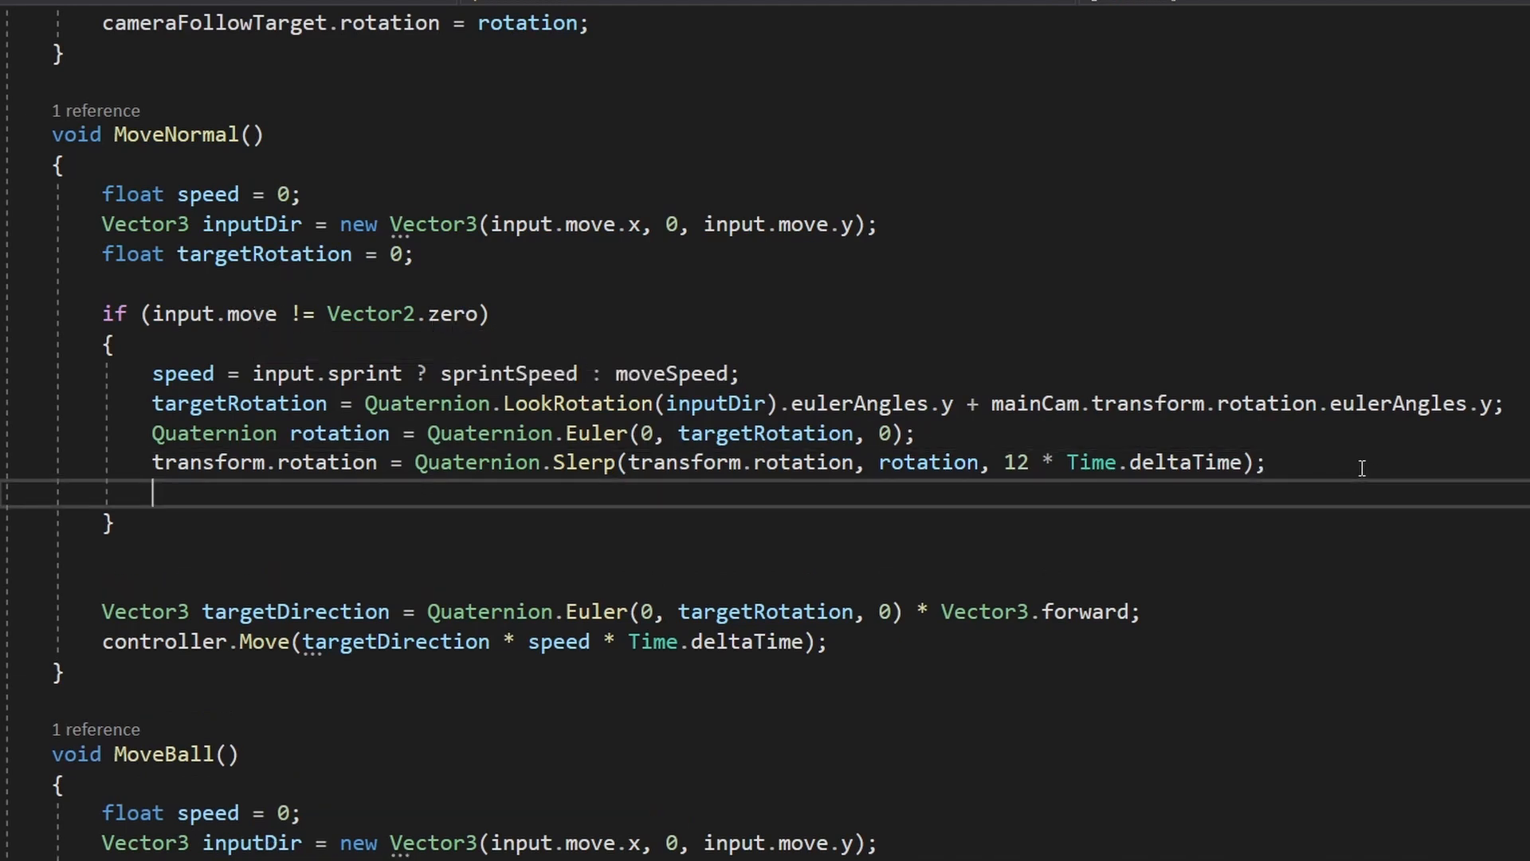
pyautogui.write('animator.SetFloat("speed", input.sprint ? 2 : input.move.magnitude);')
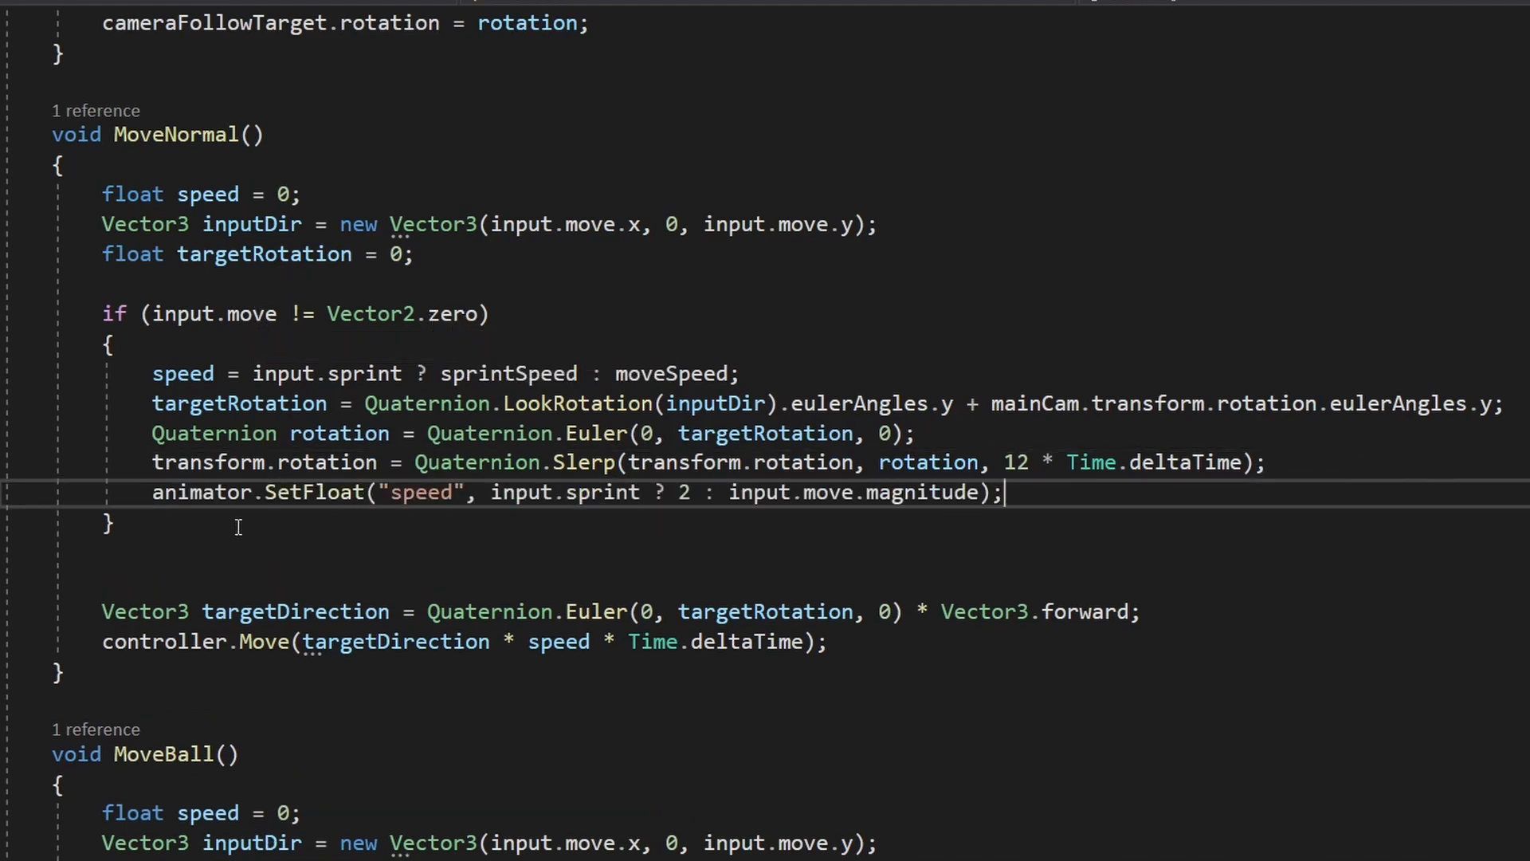
pyautogui.write('else')
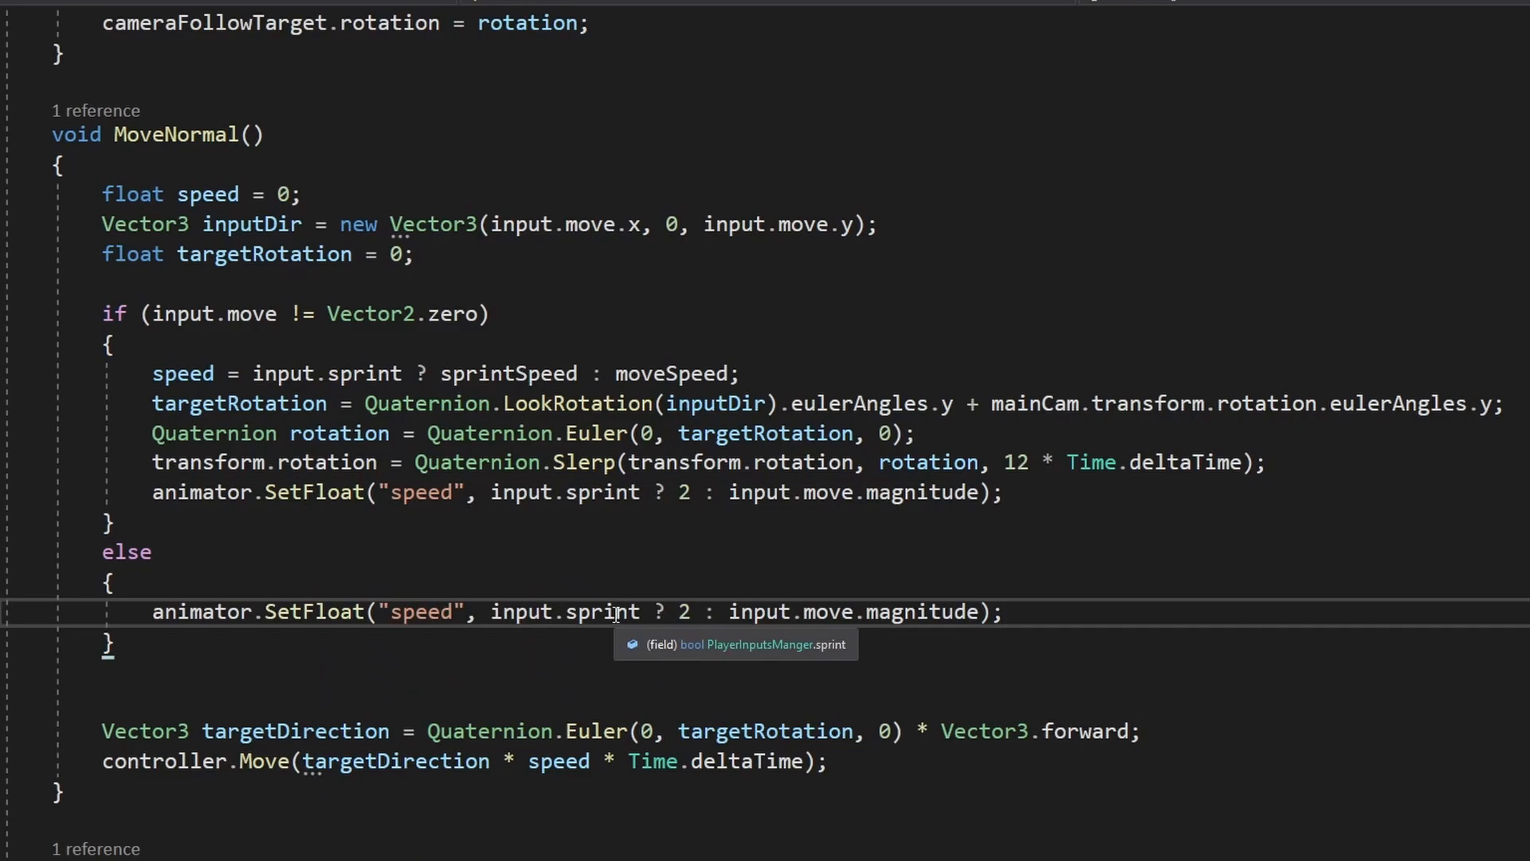
pyautogui.click(696, 8)
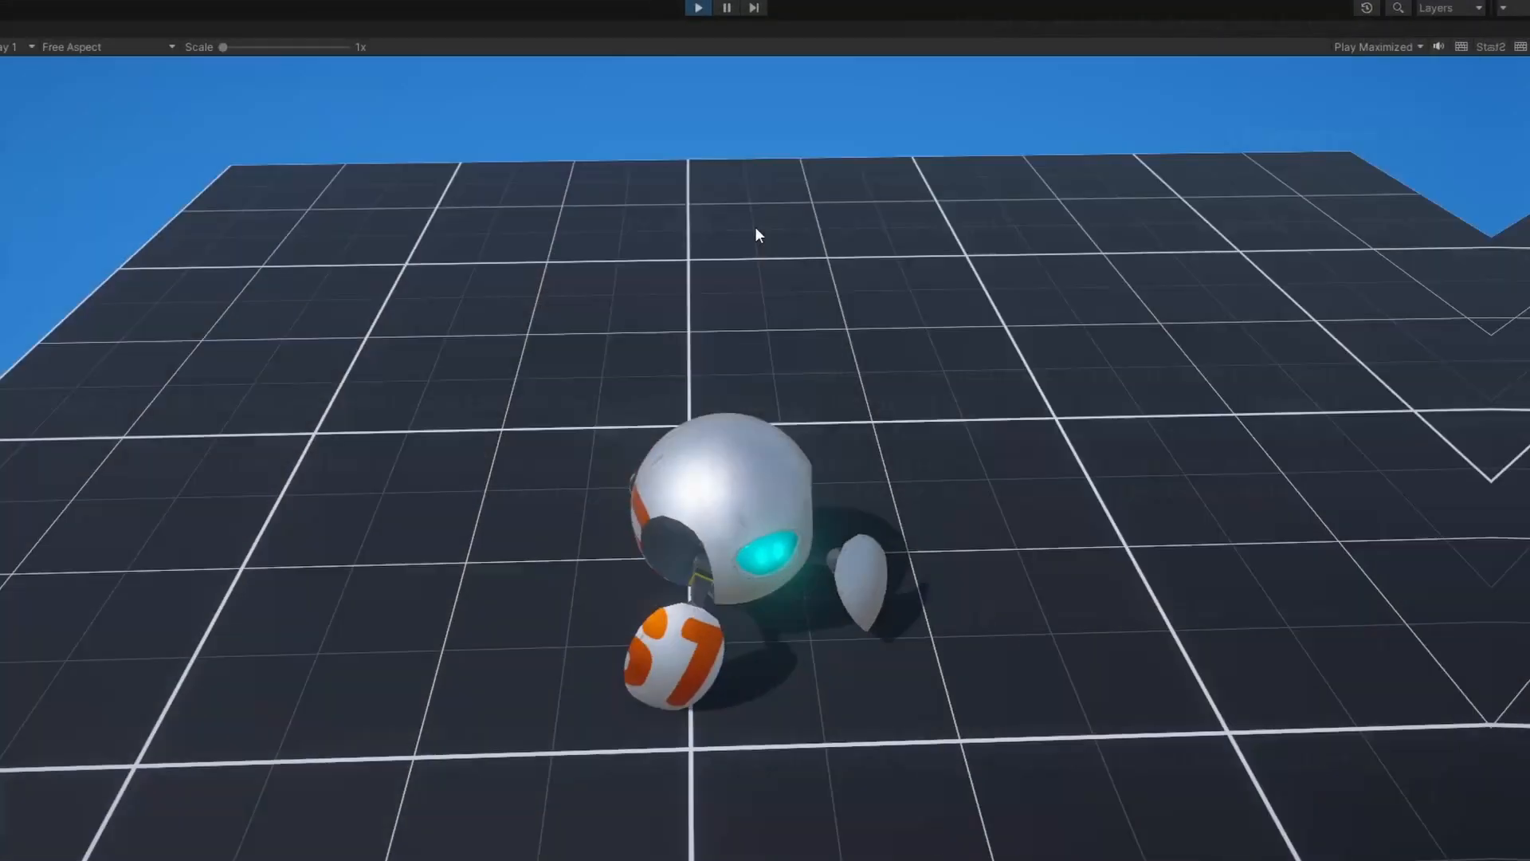